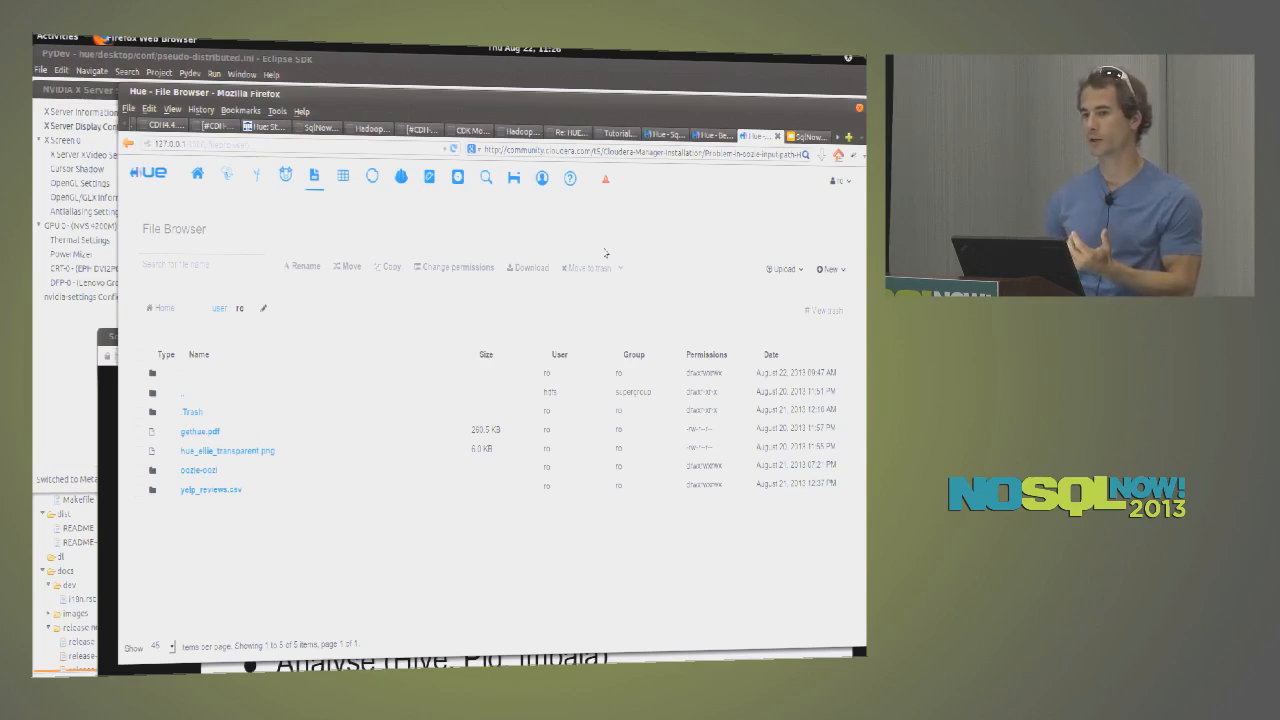
mouse_move(364, 228)
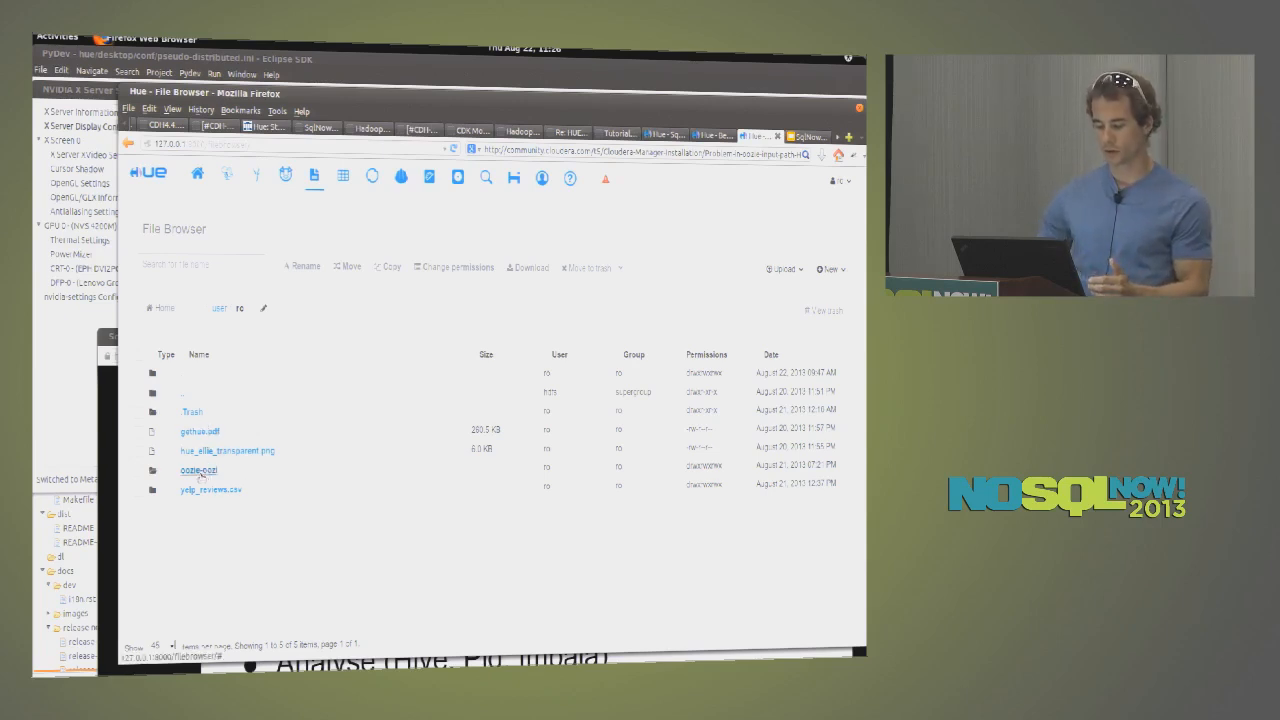
- Browse the home subfolders and Trash, returning to the home folder each time
left_click(200, 470)
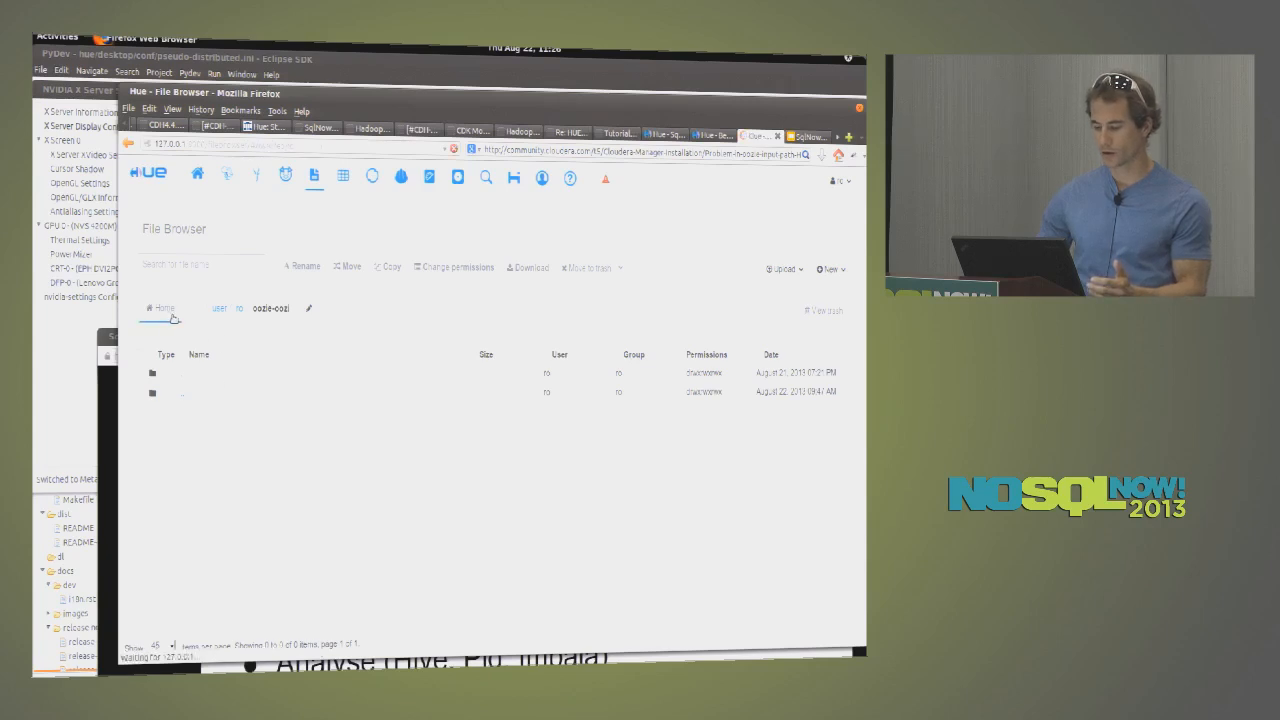
left_click(240, 308)
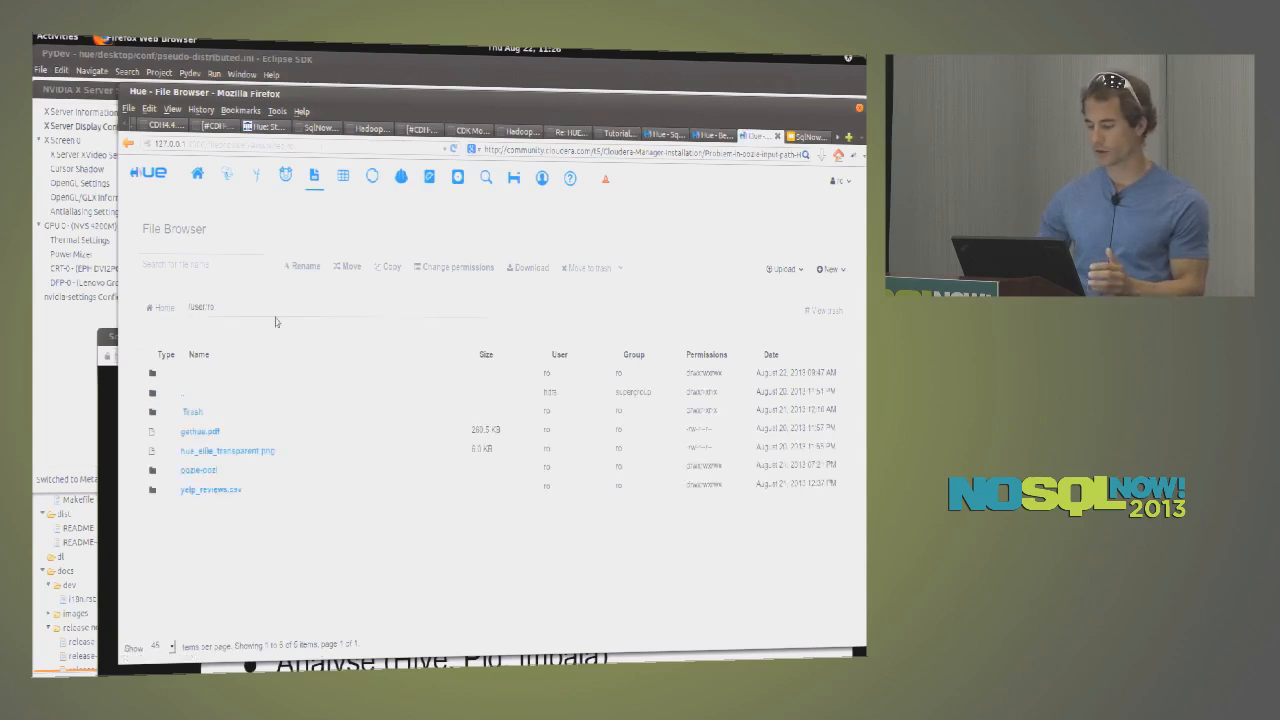
mouse_move(776, 320)
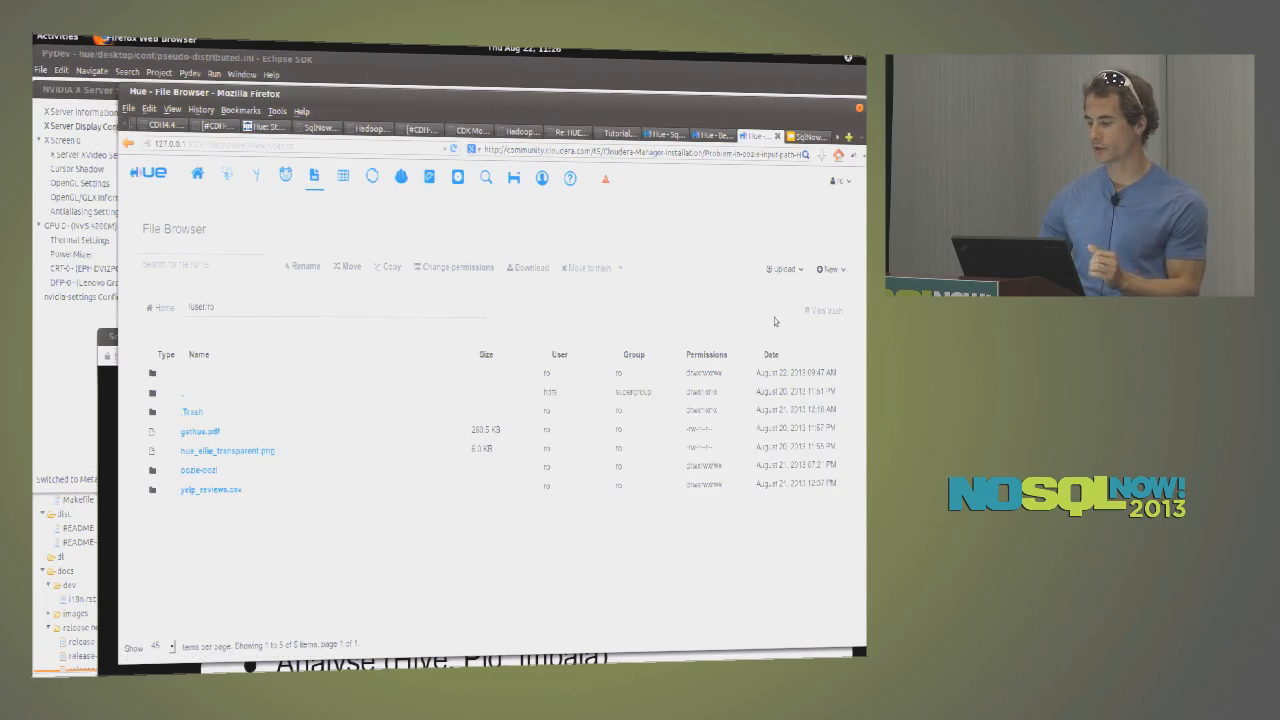
left_click(192, 412)
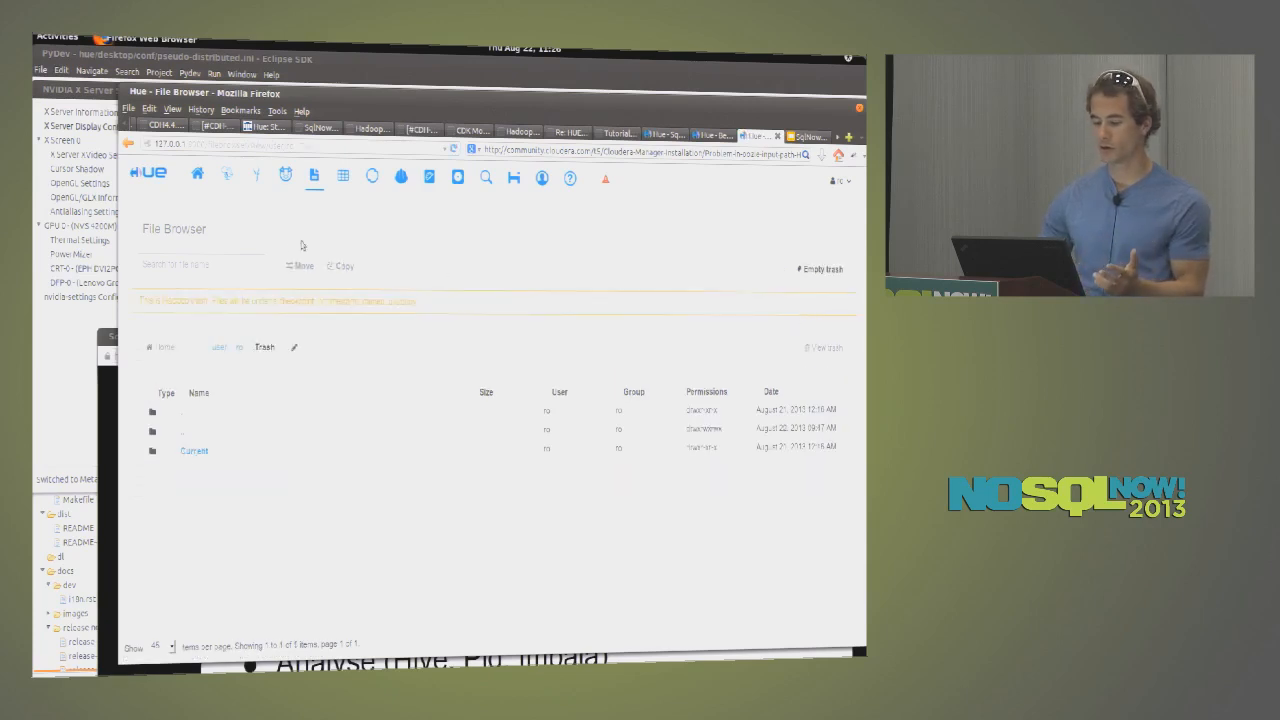
left_click(240, 348)
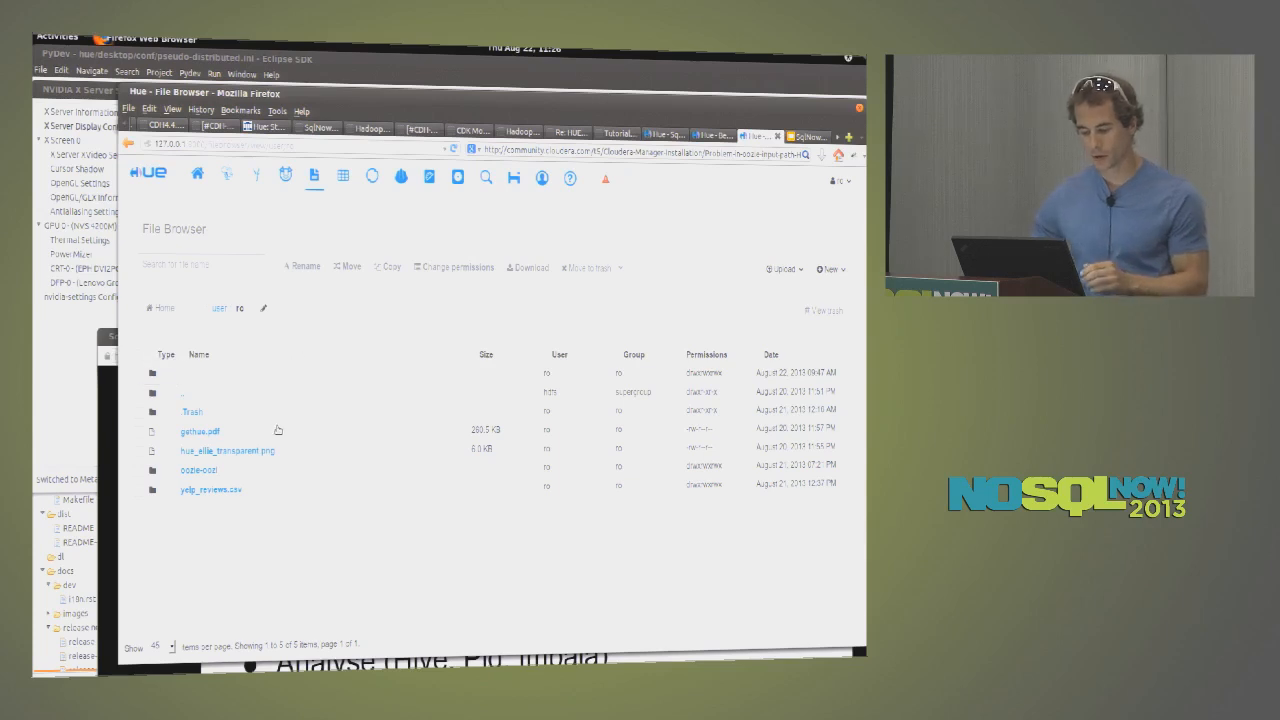
left_click(228, 452)
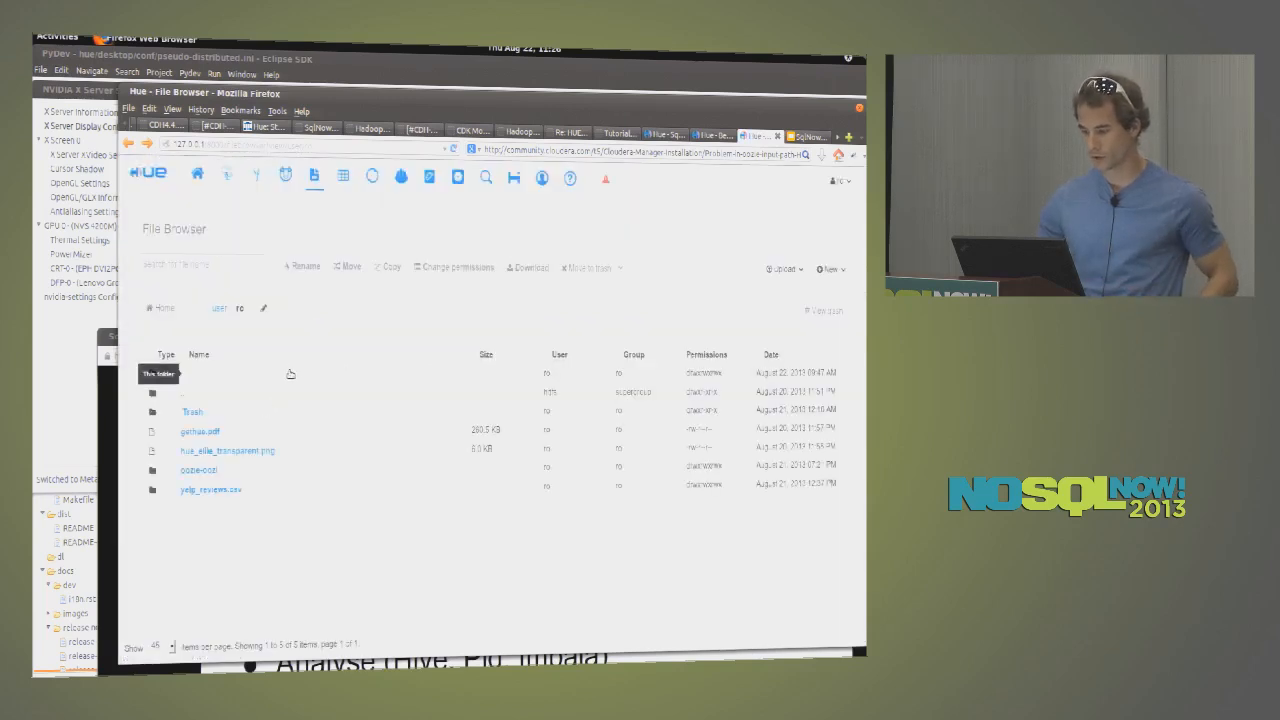
- Upload yelp_academic_dataset_review.json from the local disk into the home folder
left_click(784, 268)
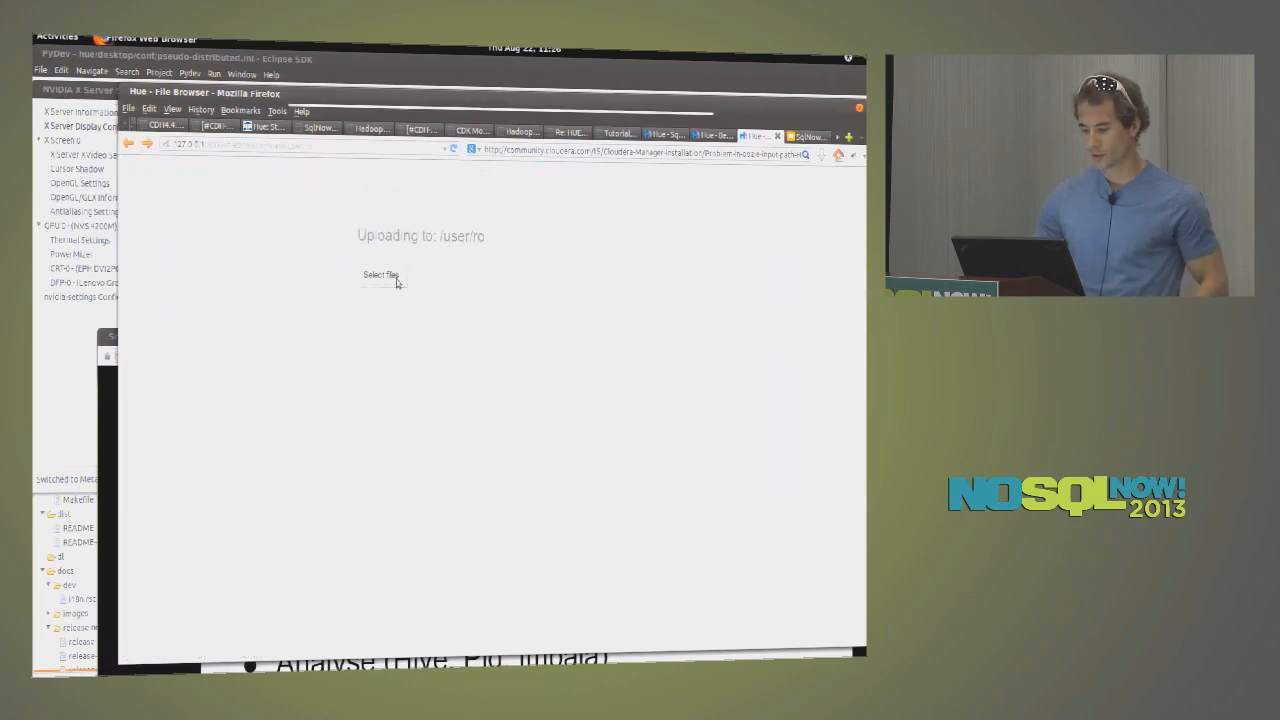
left_click(384, 276)
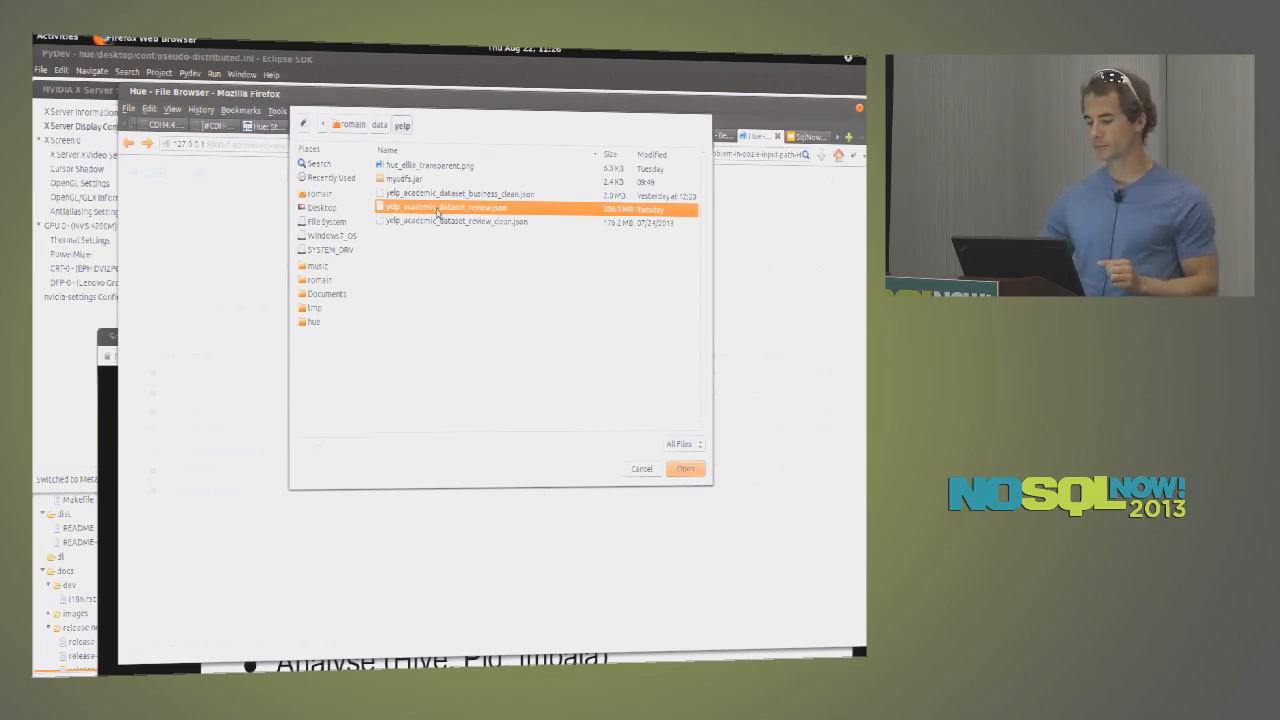
left_click(684, 468)
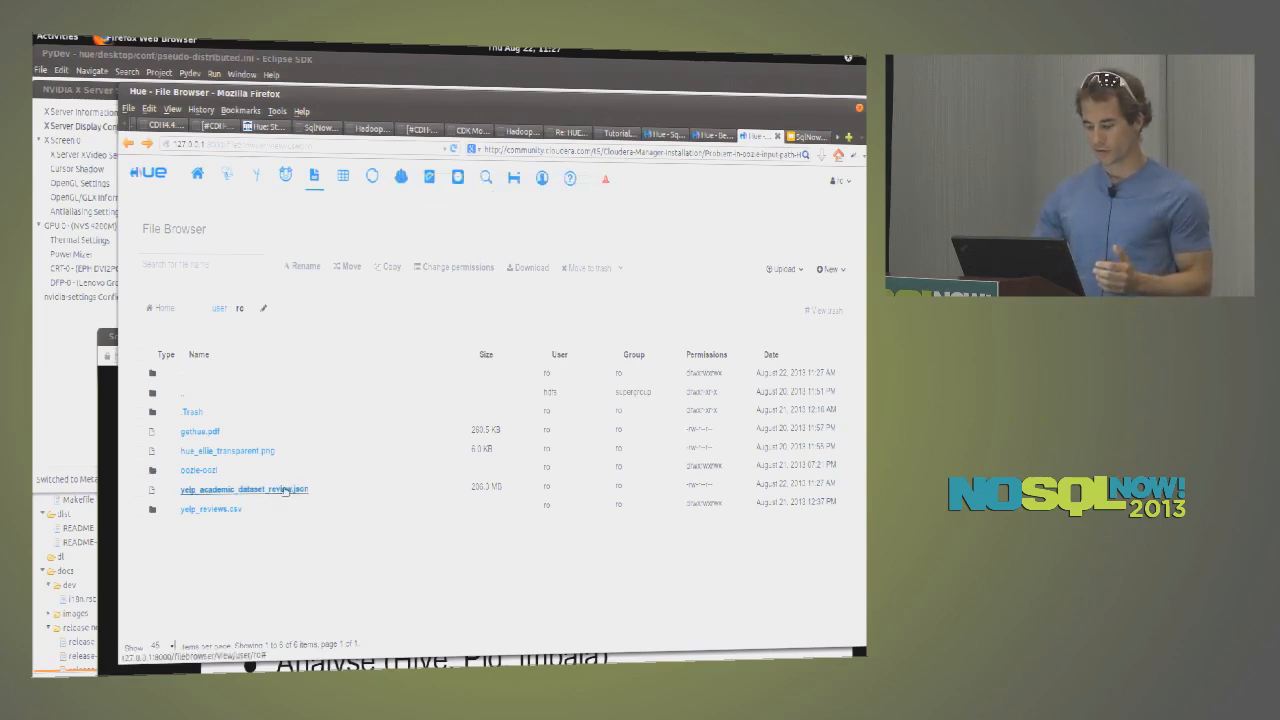
- View the uploaded review file's JSON records, then start a new Pig script in the Pig Editor
left_click(244, 488)
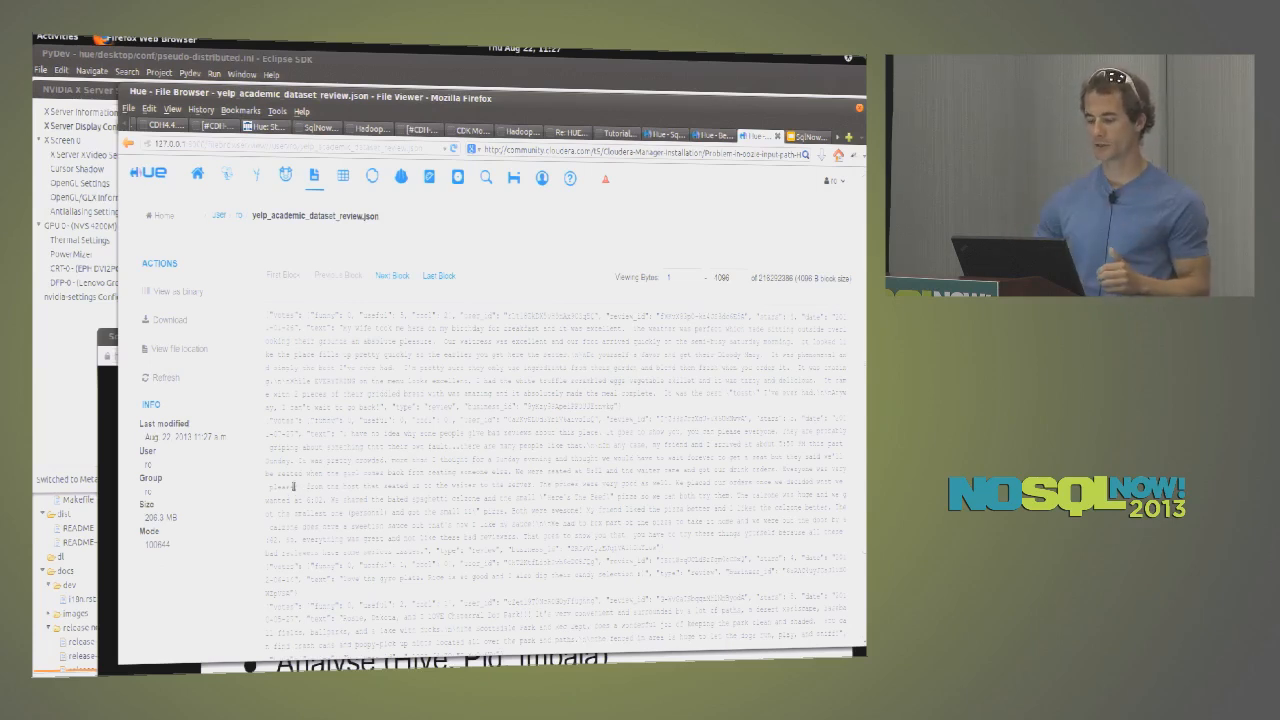
left_click_drag(268, 316, 476, 328)
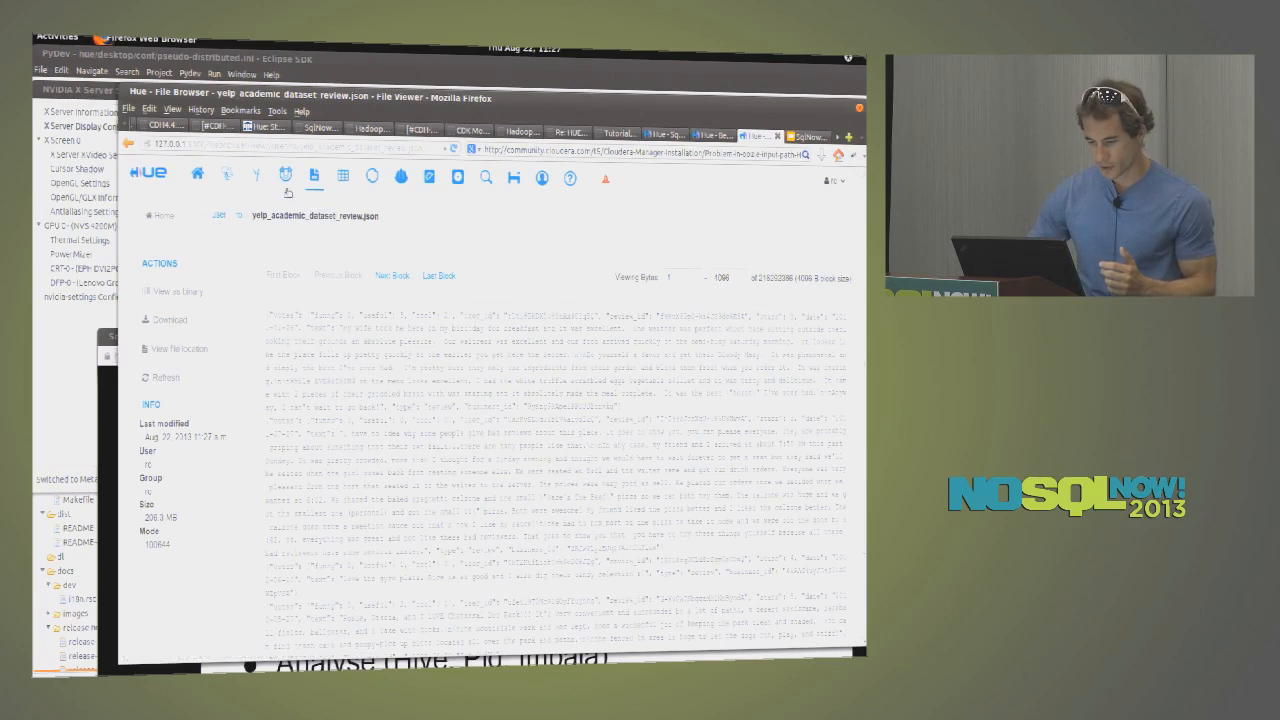
left_click(284, 176)
type("a = LOAD '")
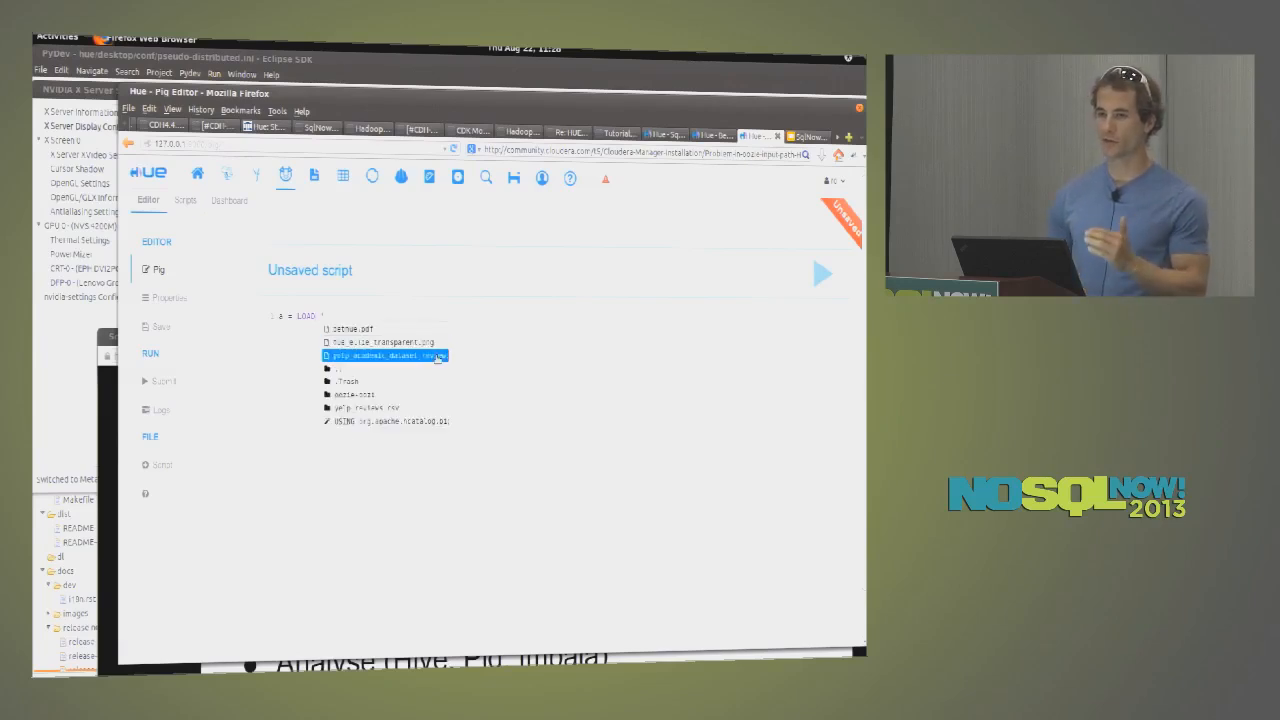
- Load yelp_academic_dataset_review.json in the script, begin a 'b = FOREACH' line, then show saved scripts
left_click(384, 356)
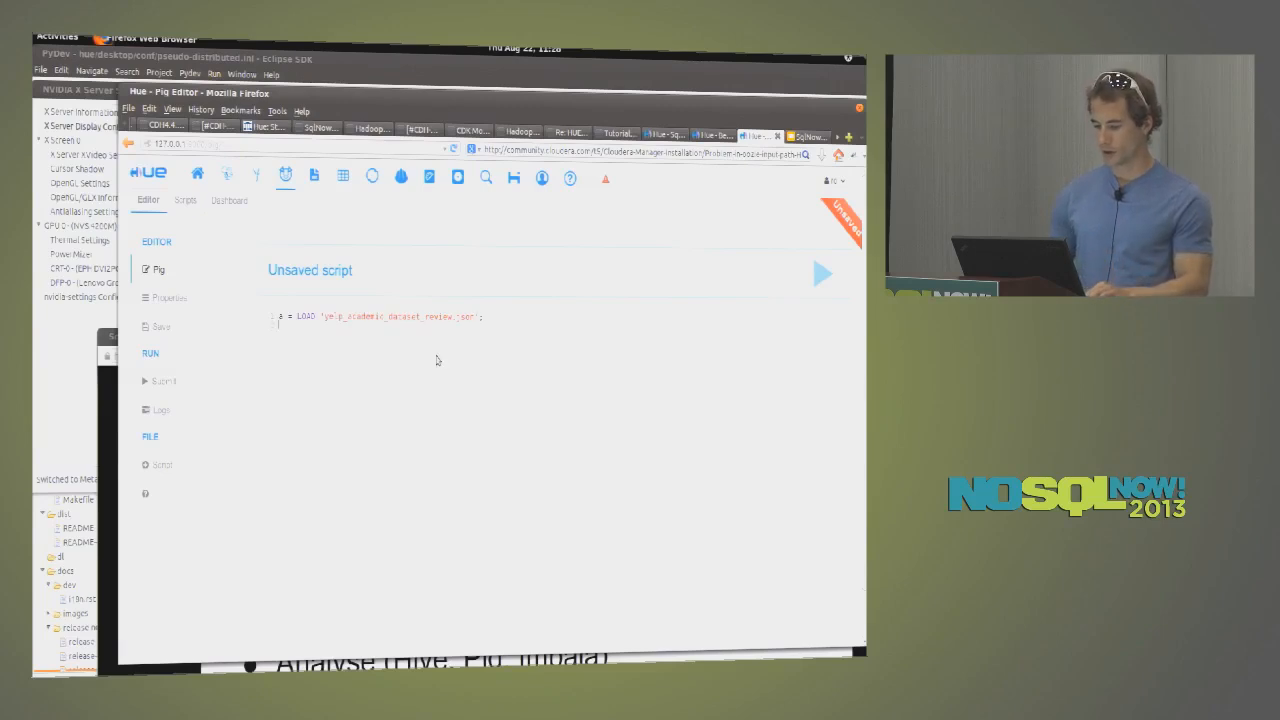
type("b = FO")
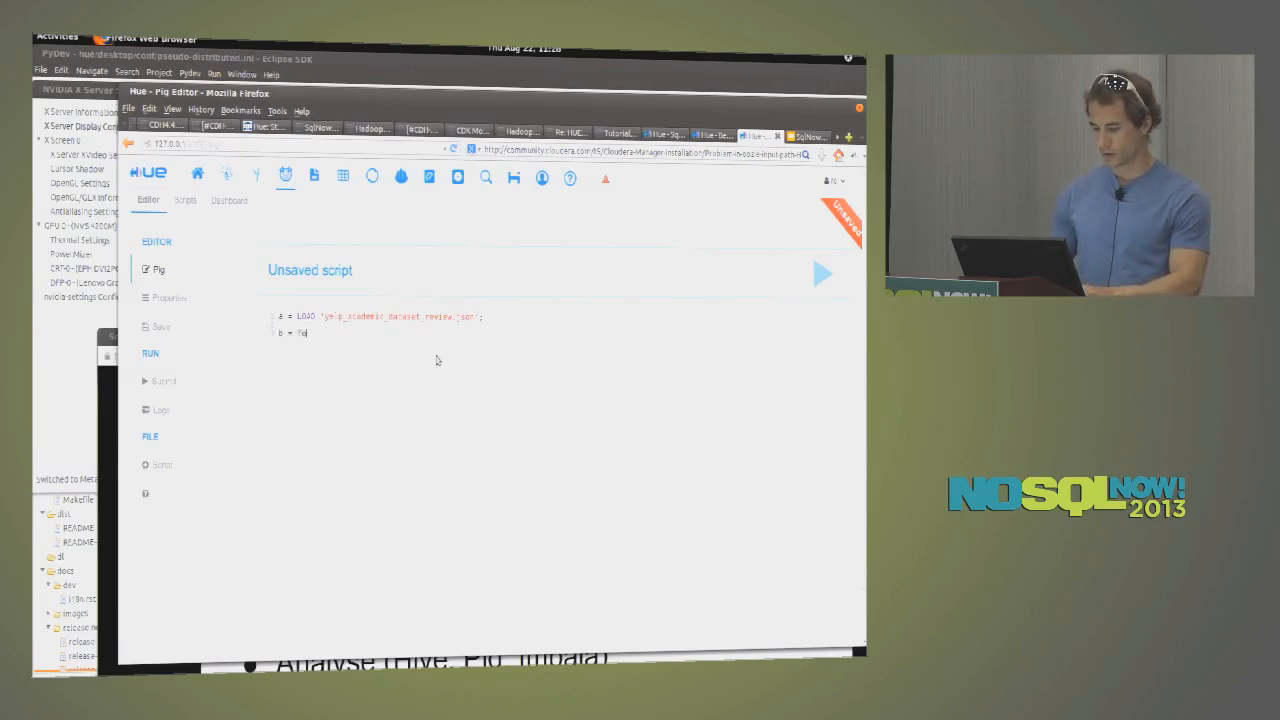
type("FOREACH")
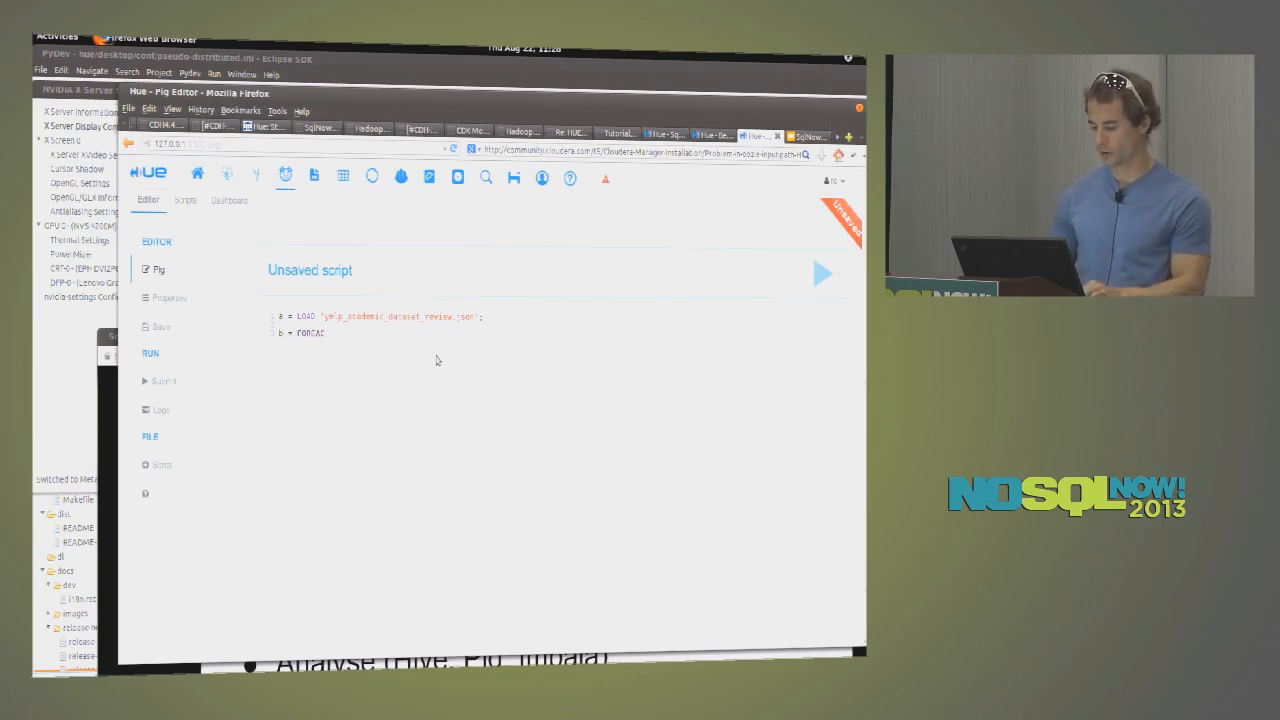
type("H a")
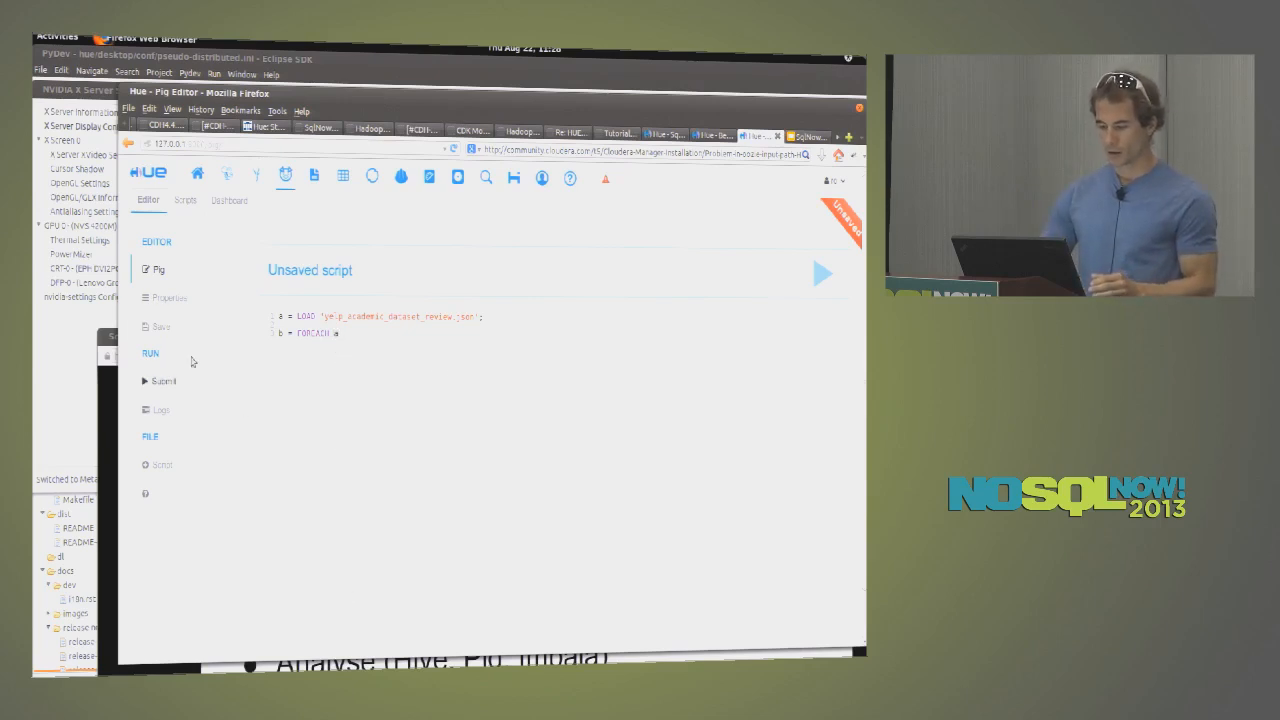
left_click(184, 200)
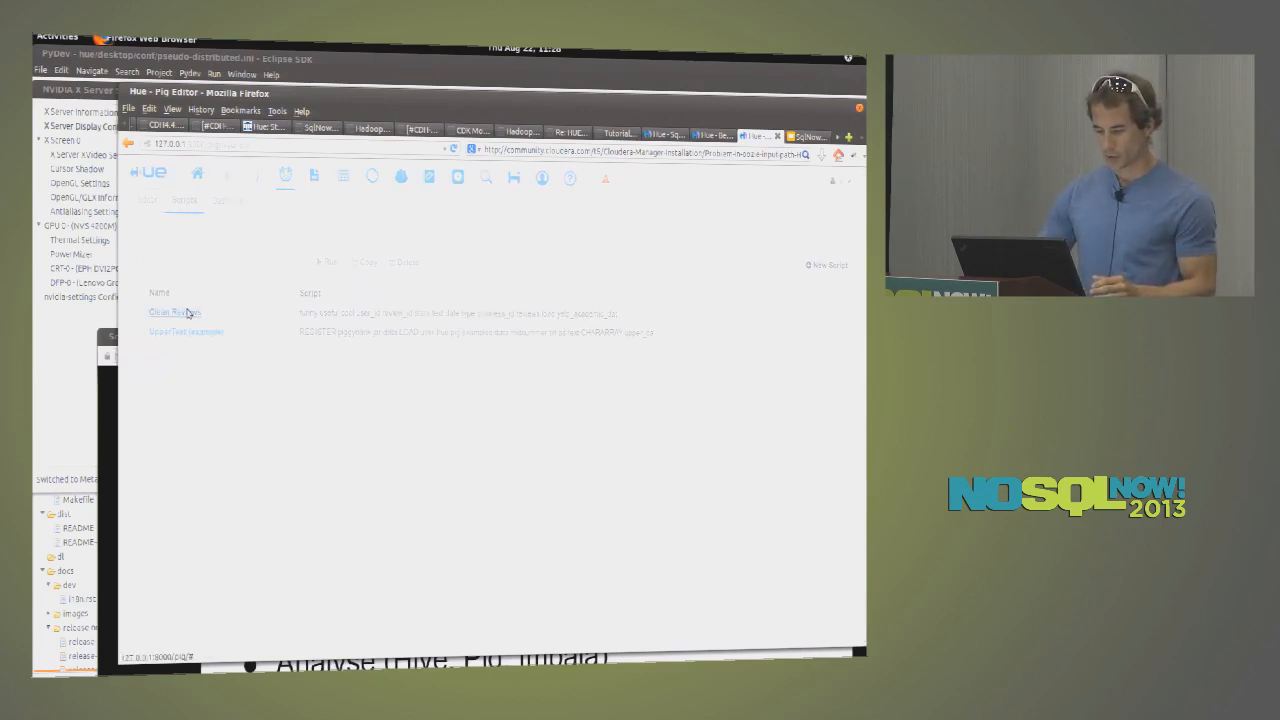
- Open the saved Clean Reviews Pig script and run it
left_click(172, 312)
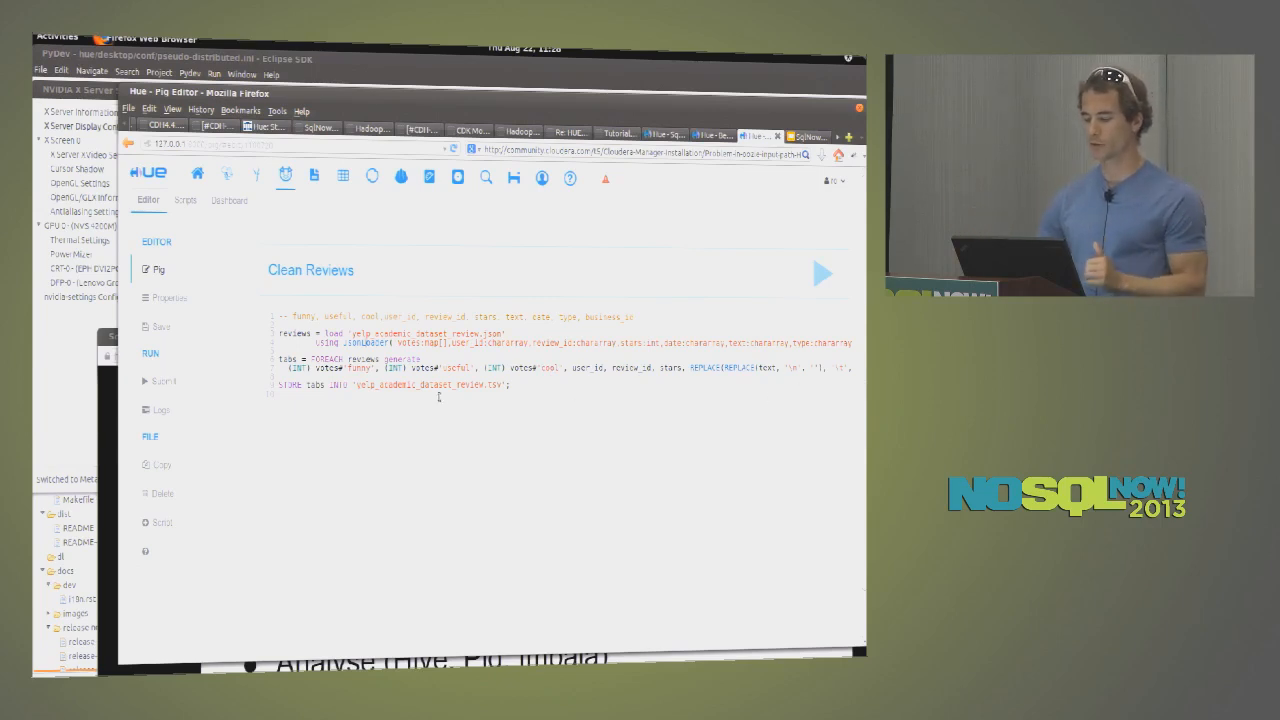
left_click(824, 272)
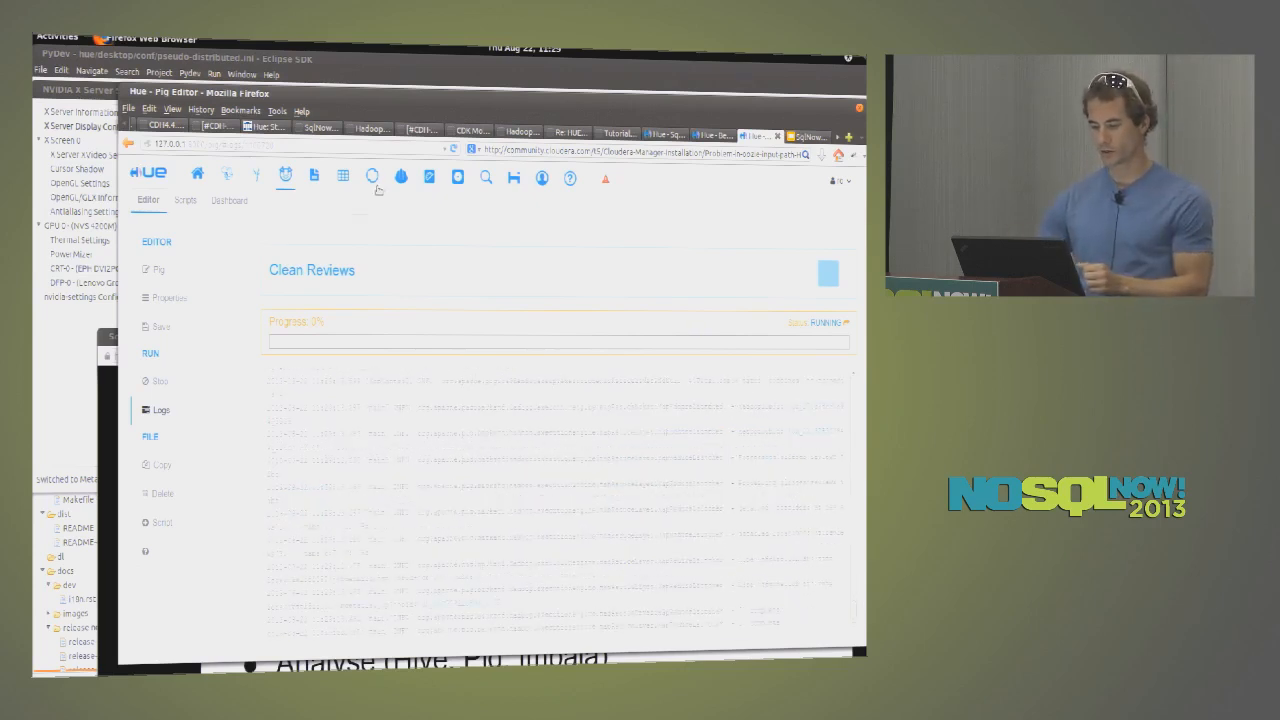
- Inspect the running job's task logs, then browse to the yelp_academic_dataset_review.tsv output folder
left_click(400, 176)
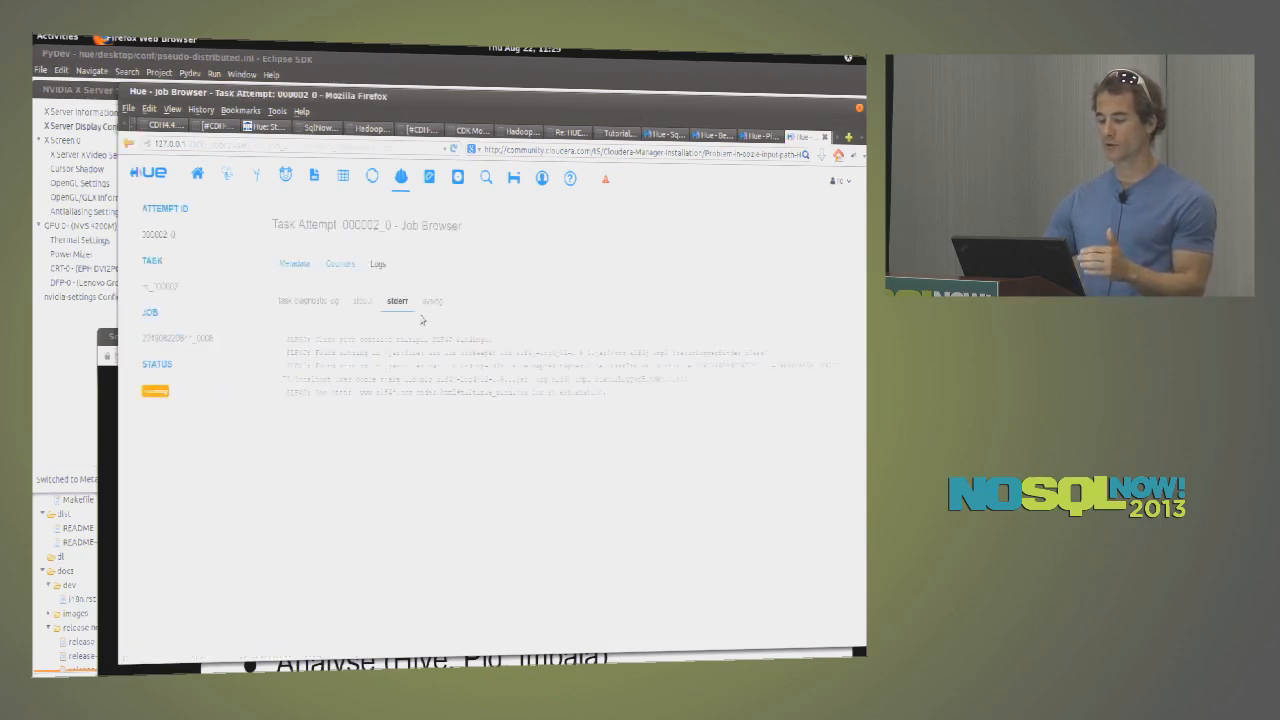
left_click(432, 300)
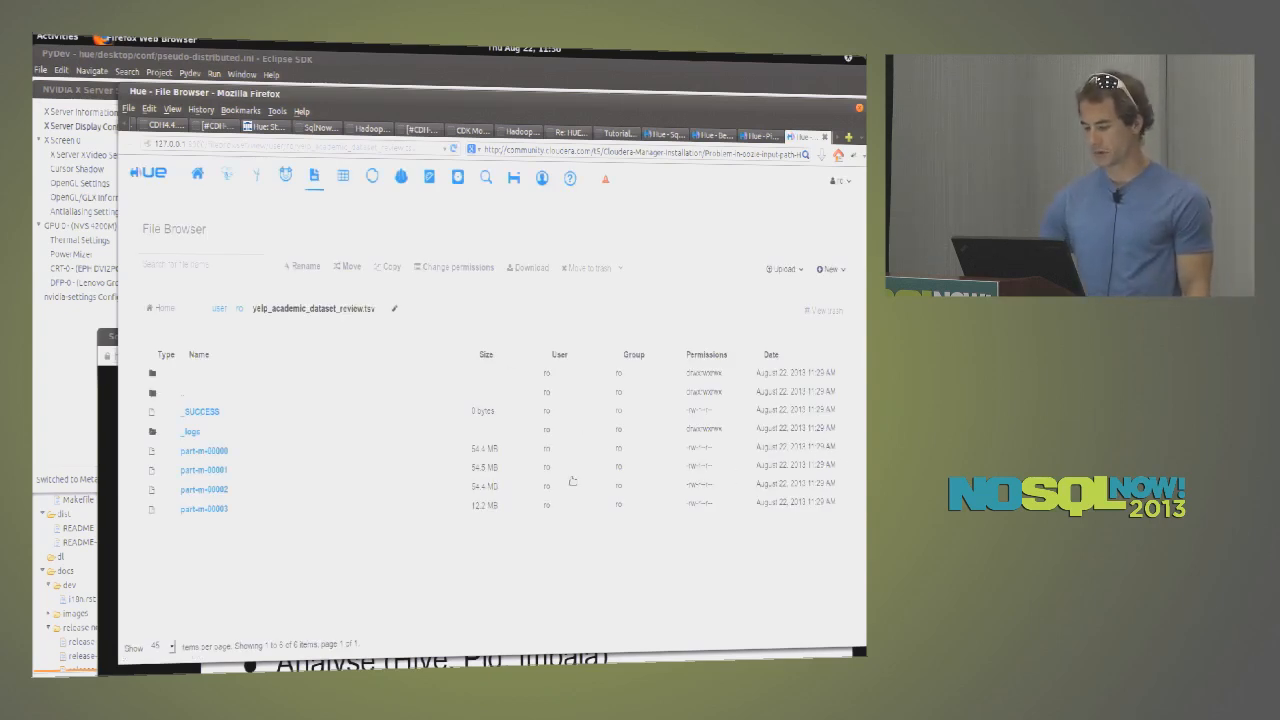
- View the part-m-00000 output file, then list the default database's tables in Metastore Manager
left_click(204, 452)
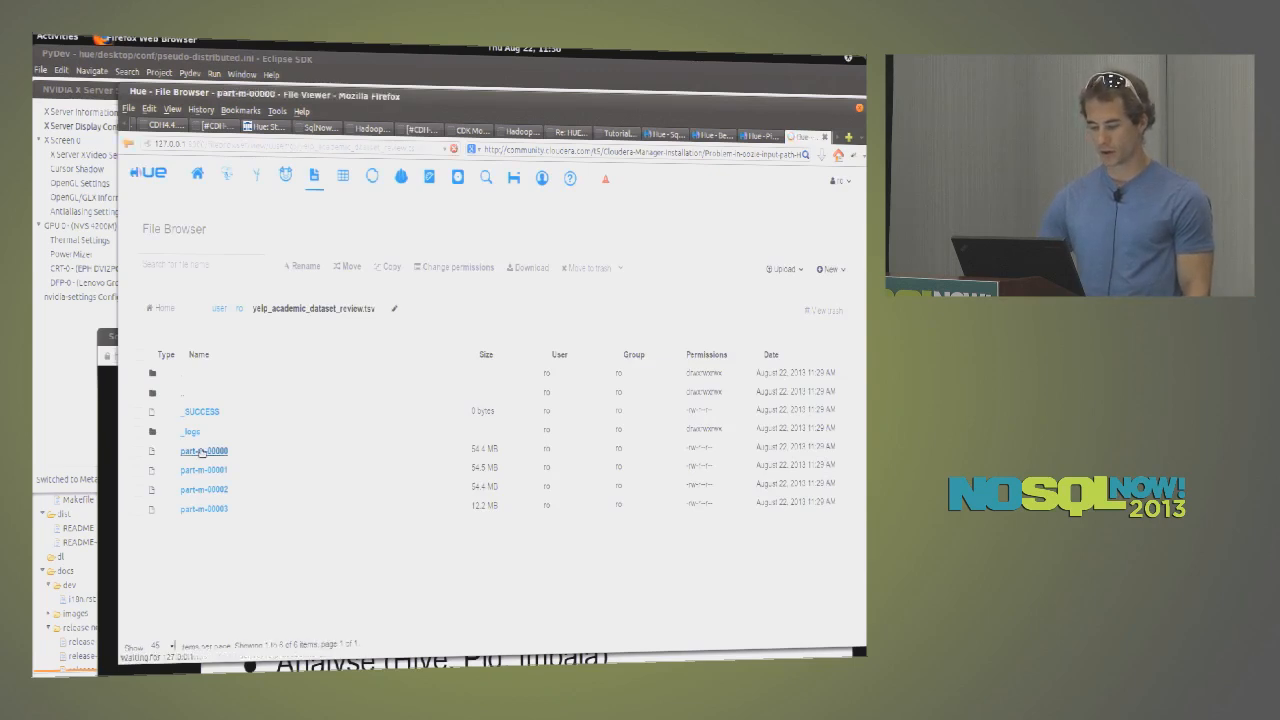
left_click(202, 452)
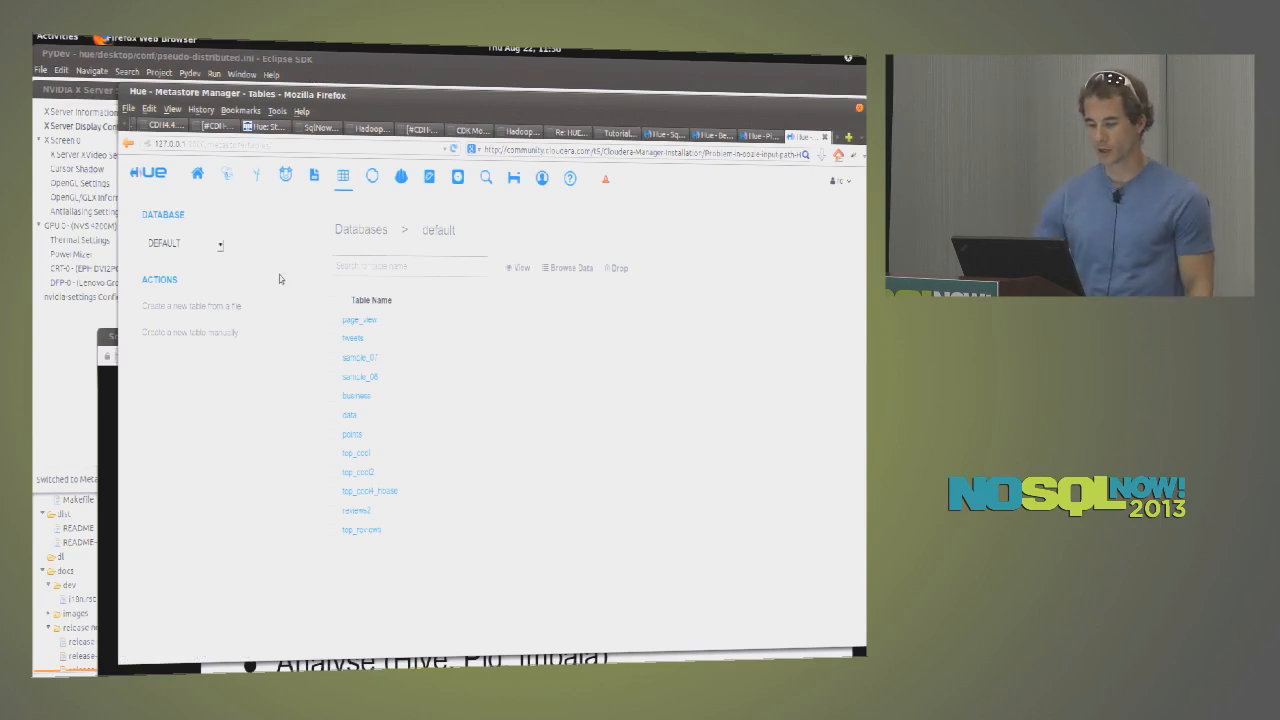
- Start creating a table from the review file with Tab as delimiter and continue to column definition
left_click(188, 306)
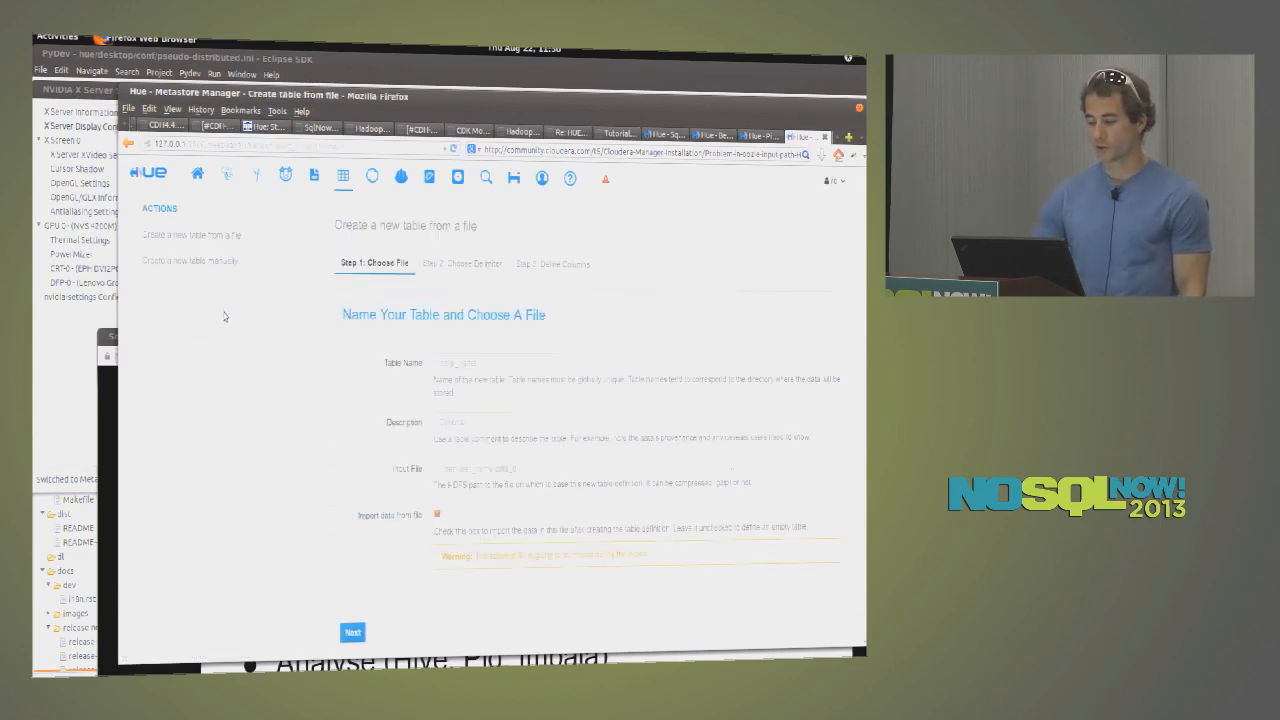
left_click(490, 362)
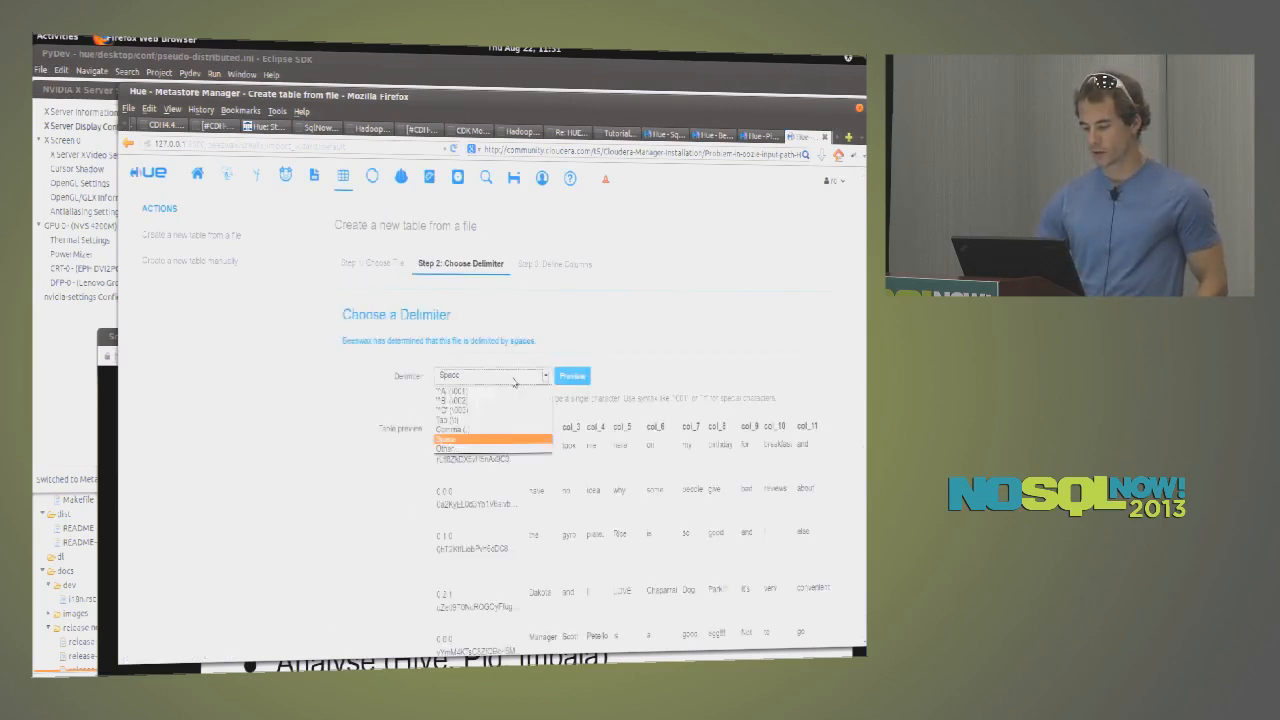
left_click(466, 422)
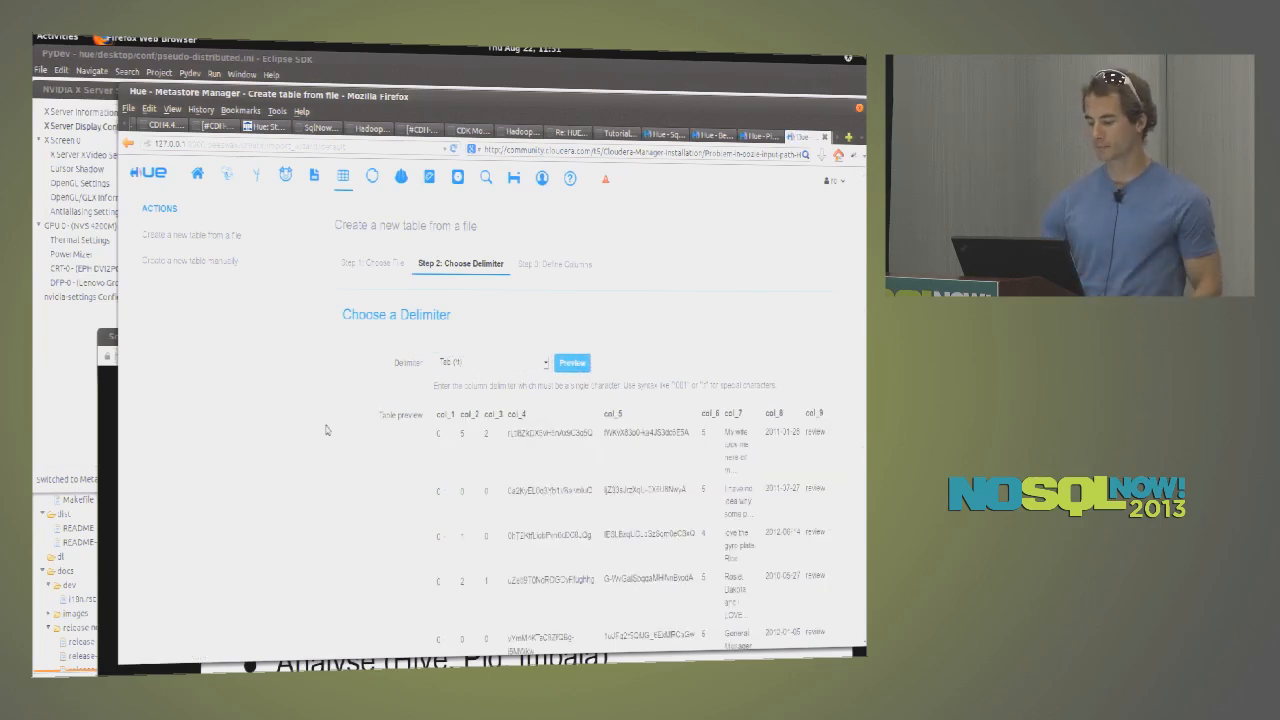
scroll("down", 3)
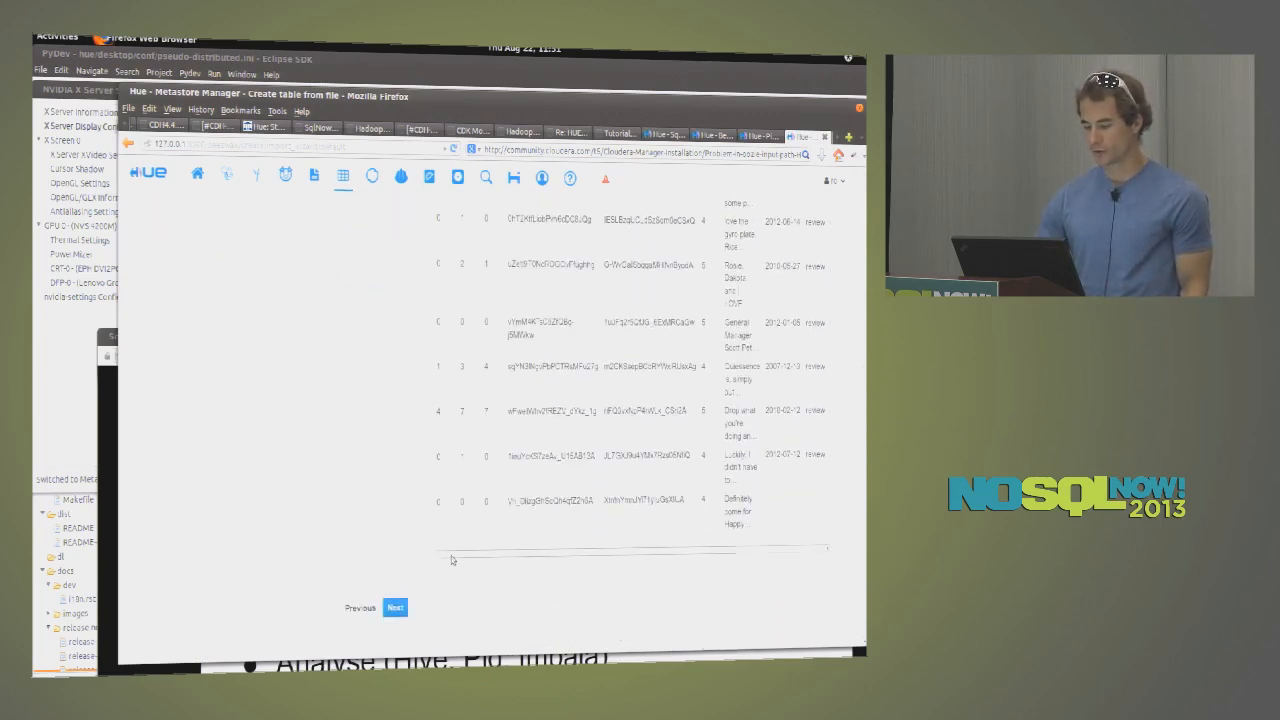
left_click(394, 608)
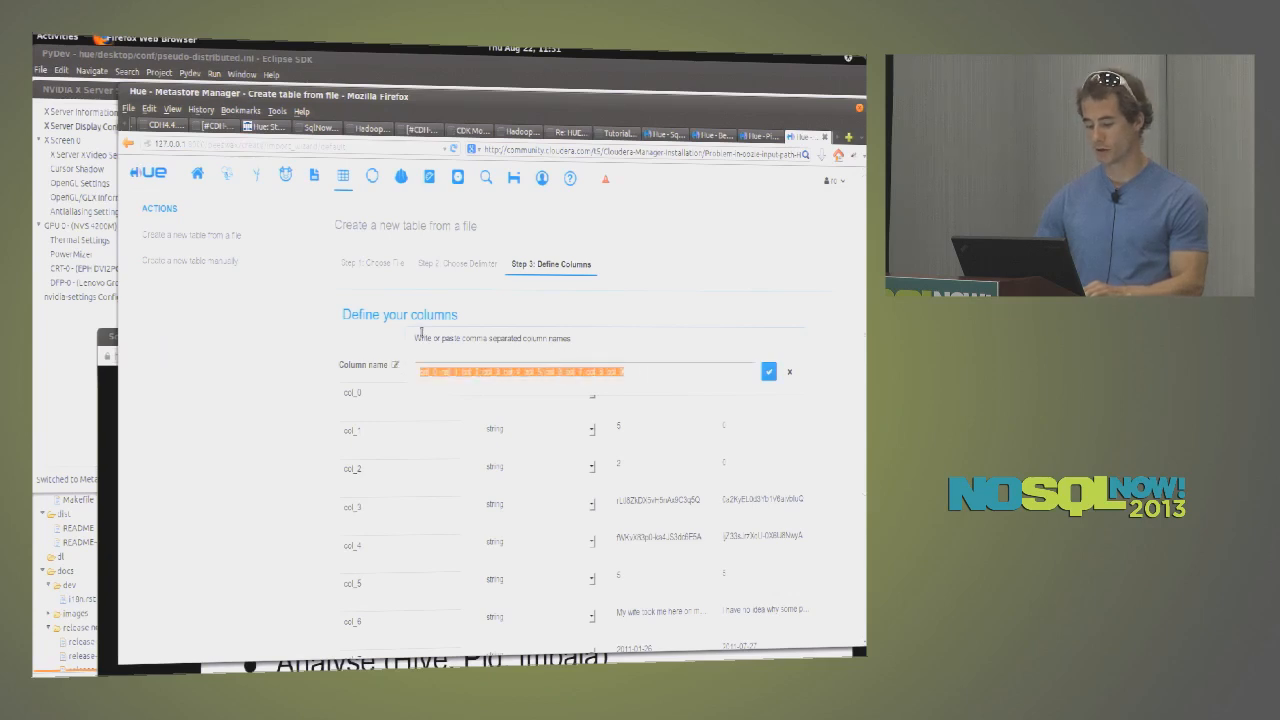
- Apply the pasted column names (funny, useful, cool, user_id, review_id, stars, text...) and create the review table
left_click(768, 370)
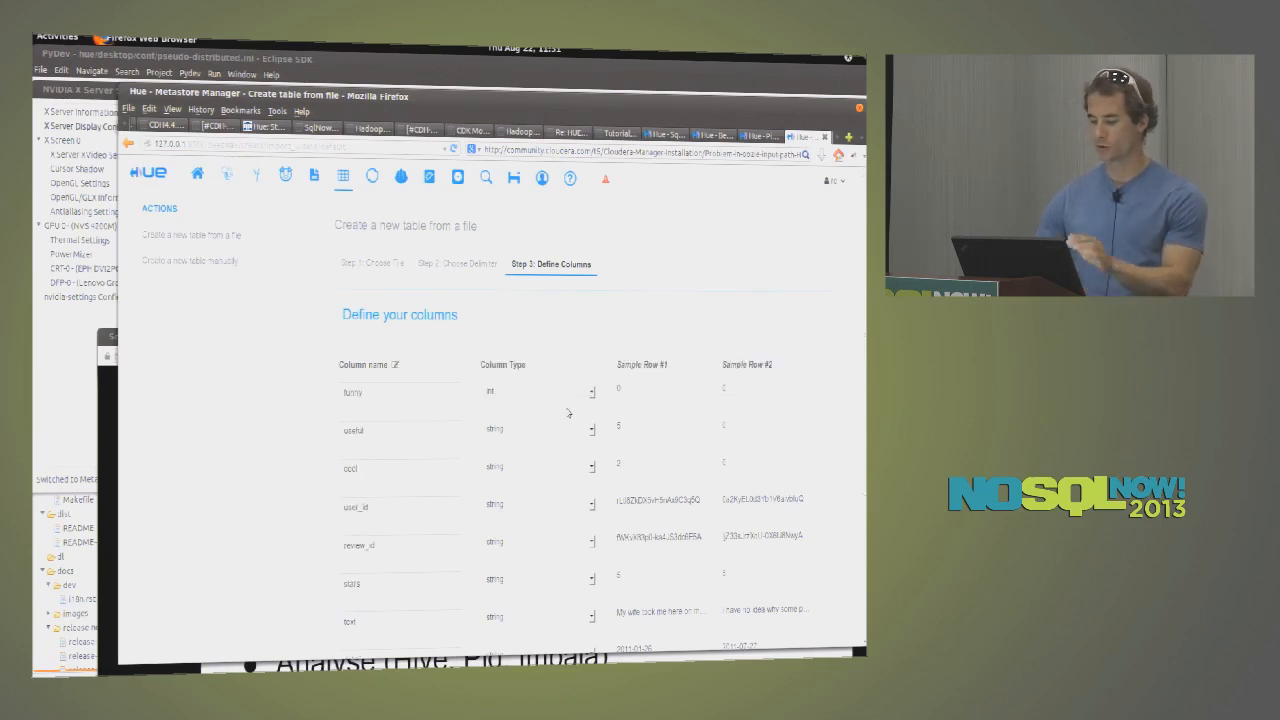
scroll("down", 3)
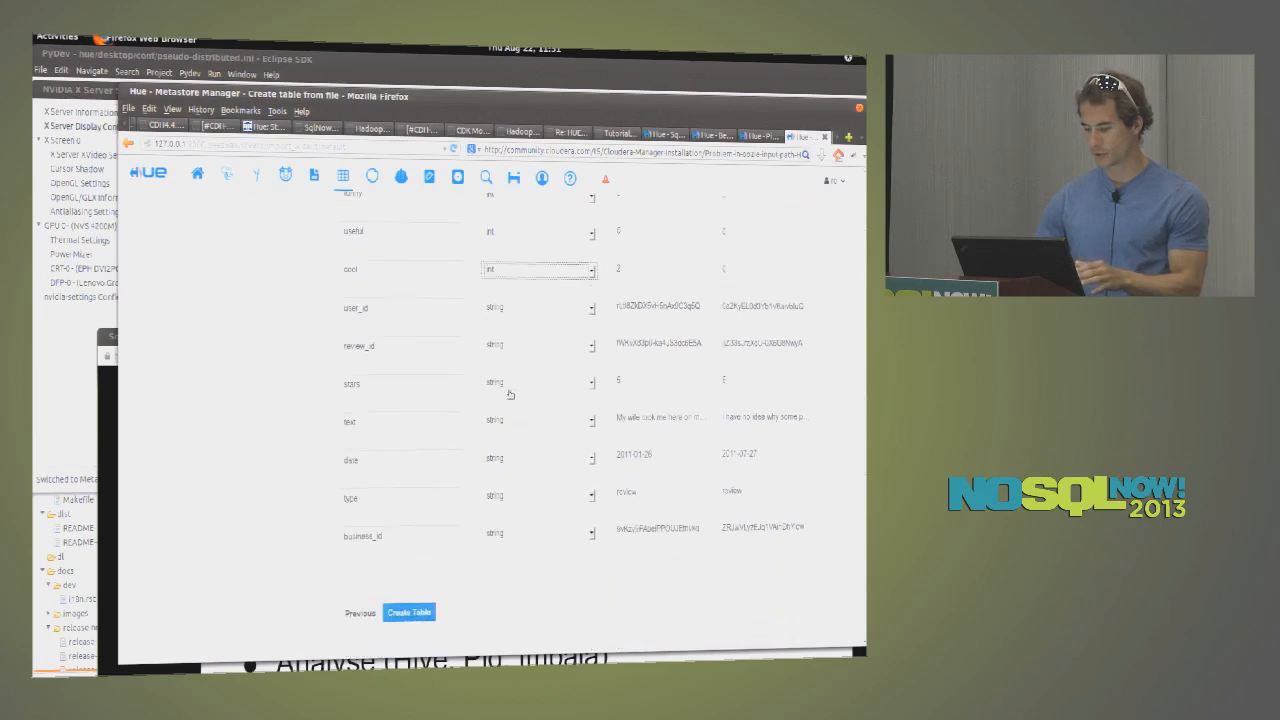
scroll("up", 3)
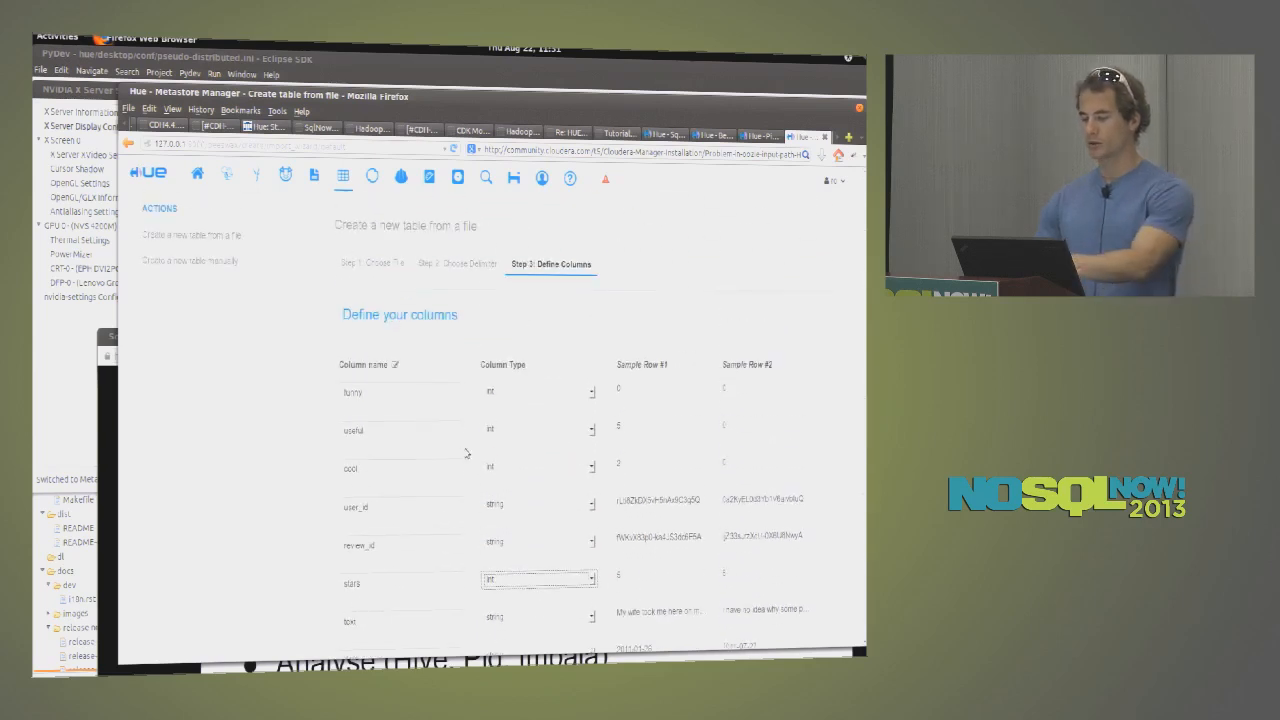
scroll("down", 3)
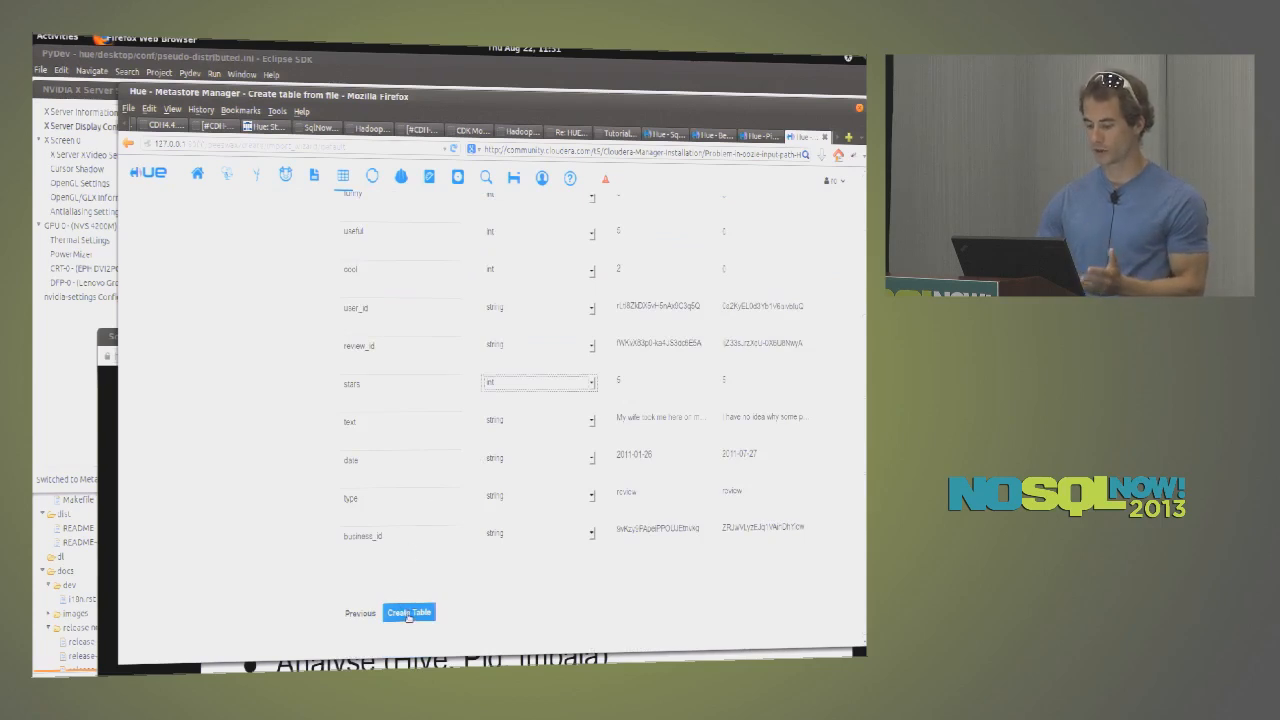
left_click(408, 612)
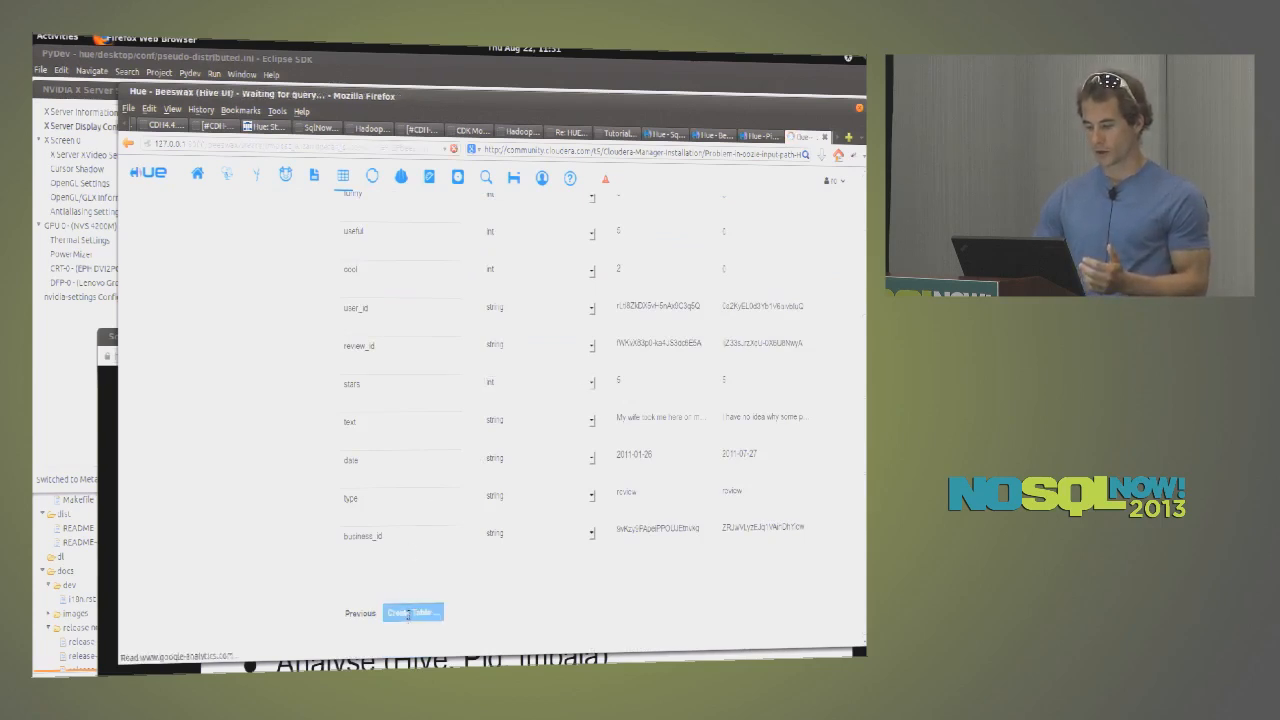
left_click(412, 612)
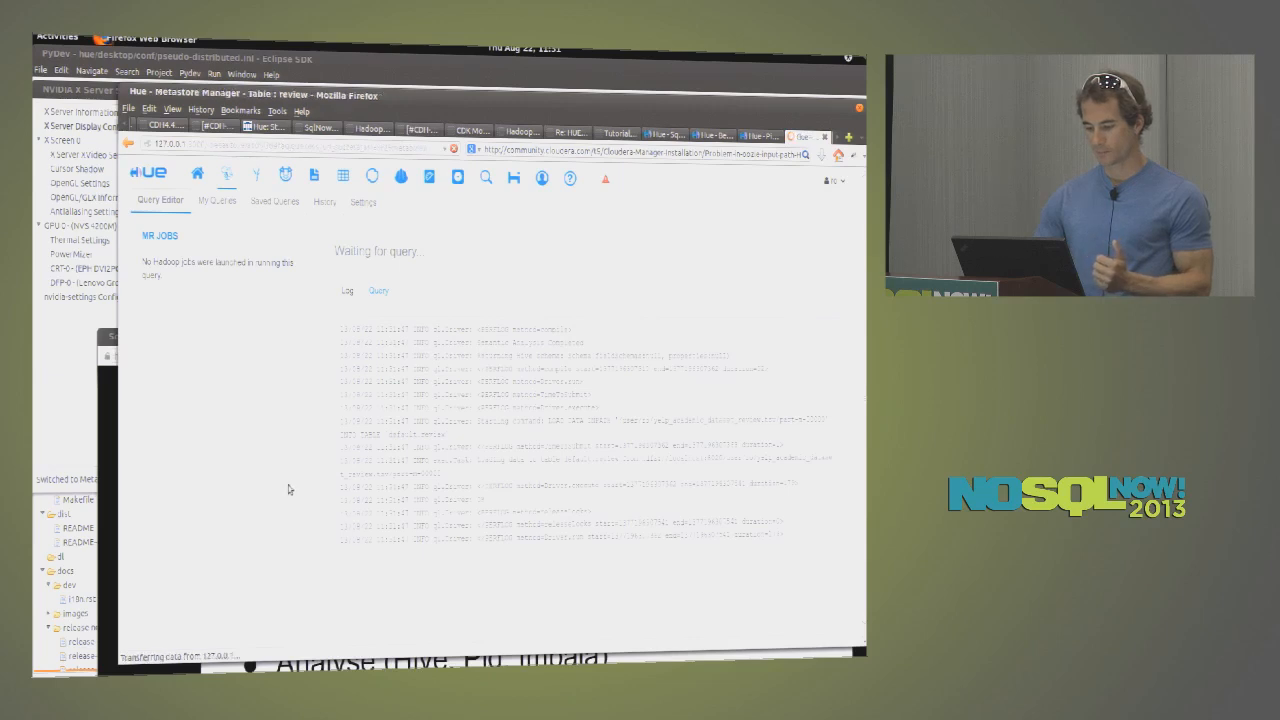
- Open the review table in the default database and view its Sample rows
left_click(342, 176)
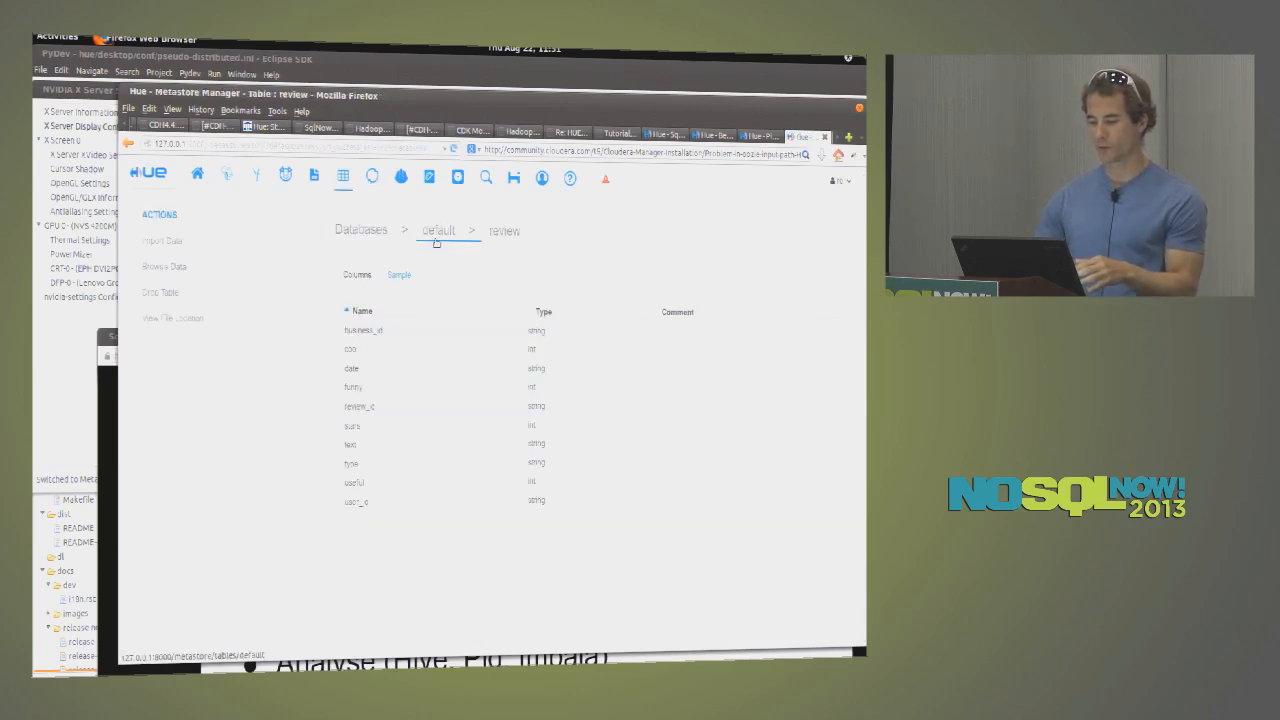
left_click(438, 228)
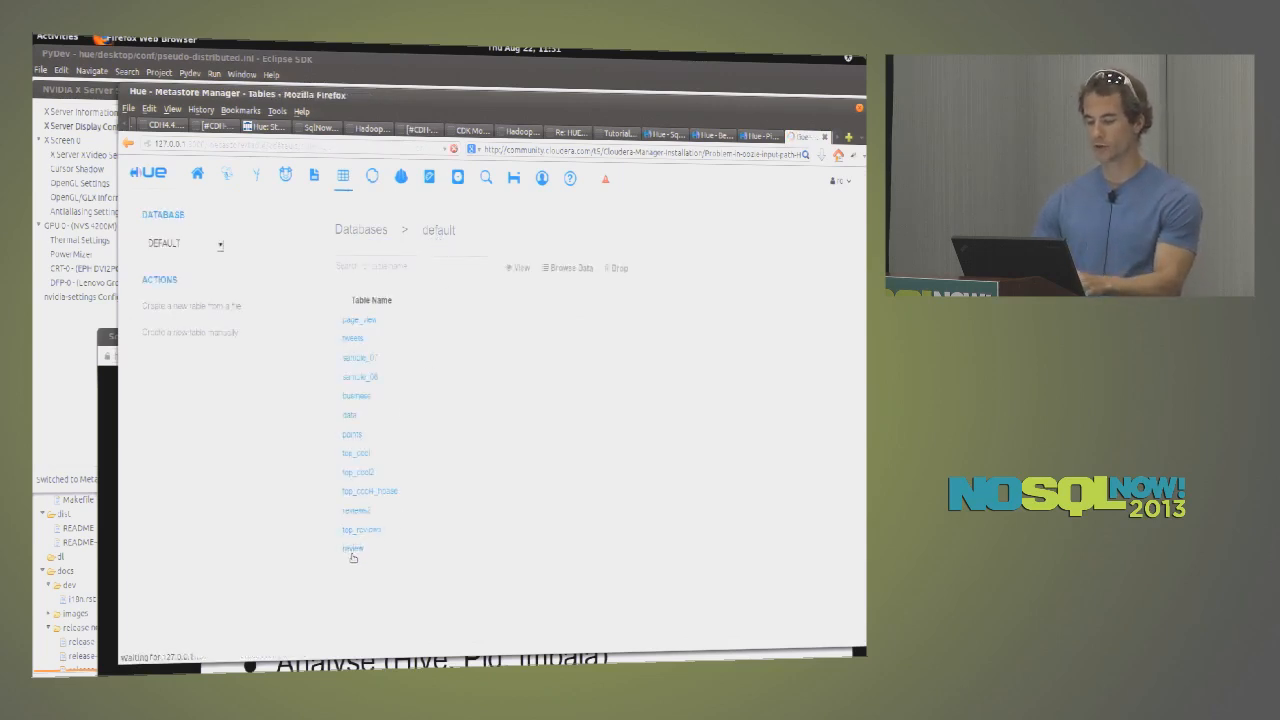
left_click(352, 548)
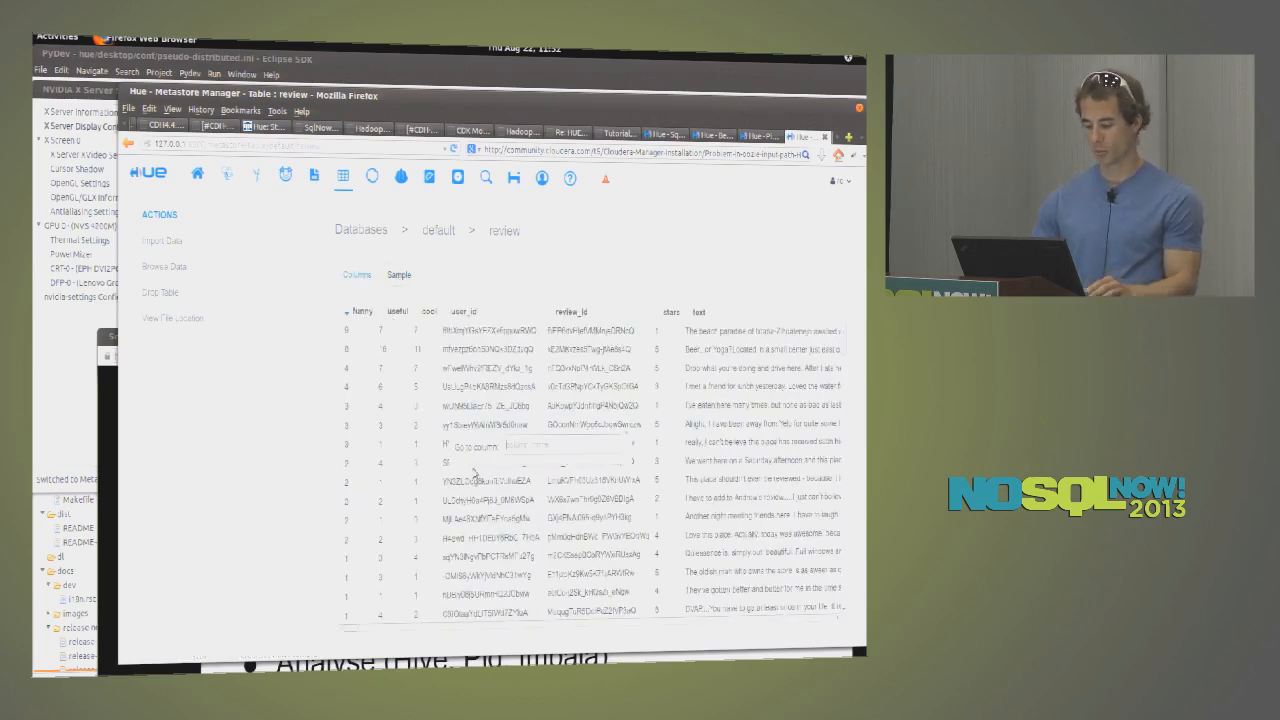
left_click(570, 444)
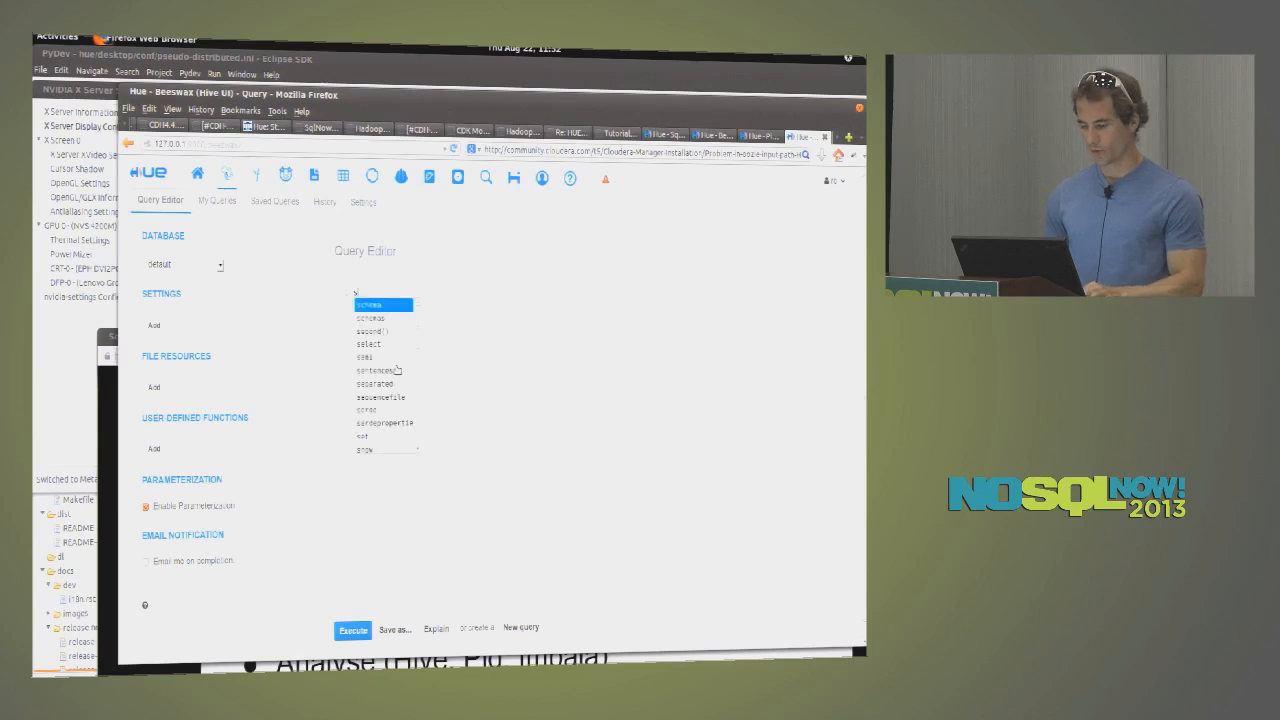
- Write a SELECT text FROM review query against the default database and start adding a file resource
type("FROM")
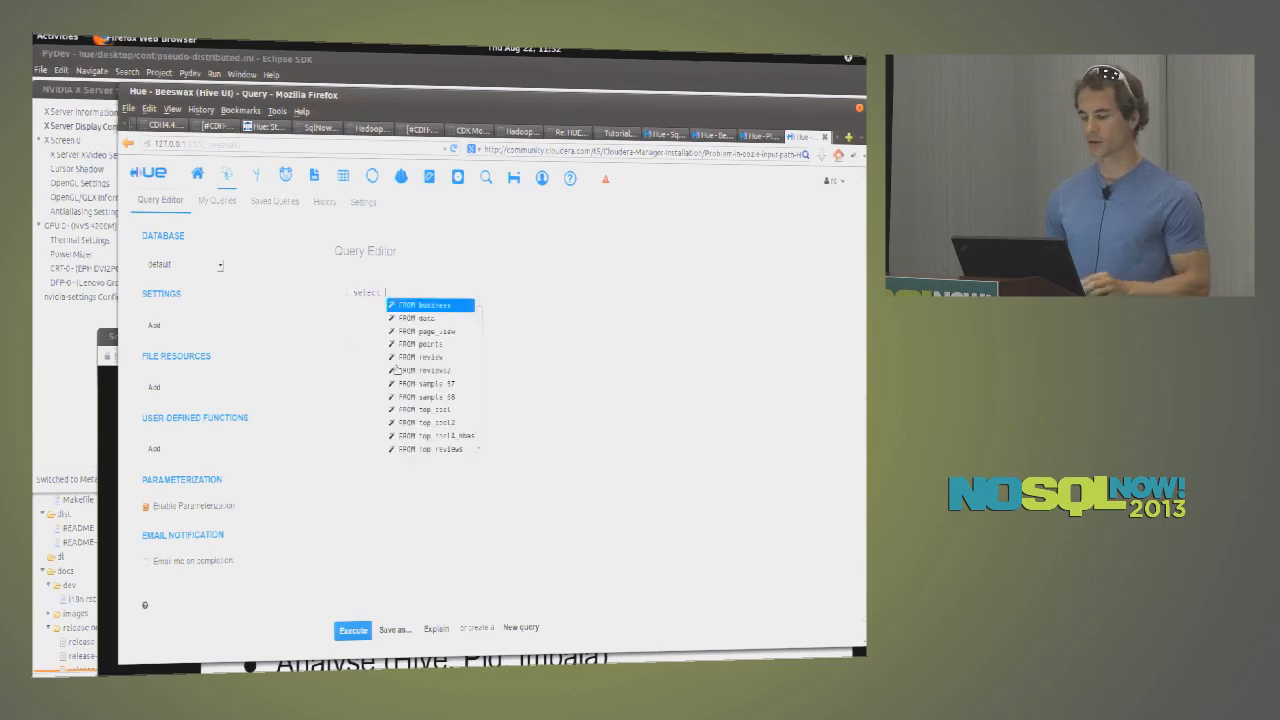
mouse_move(372, 378)
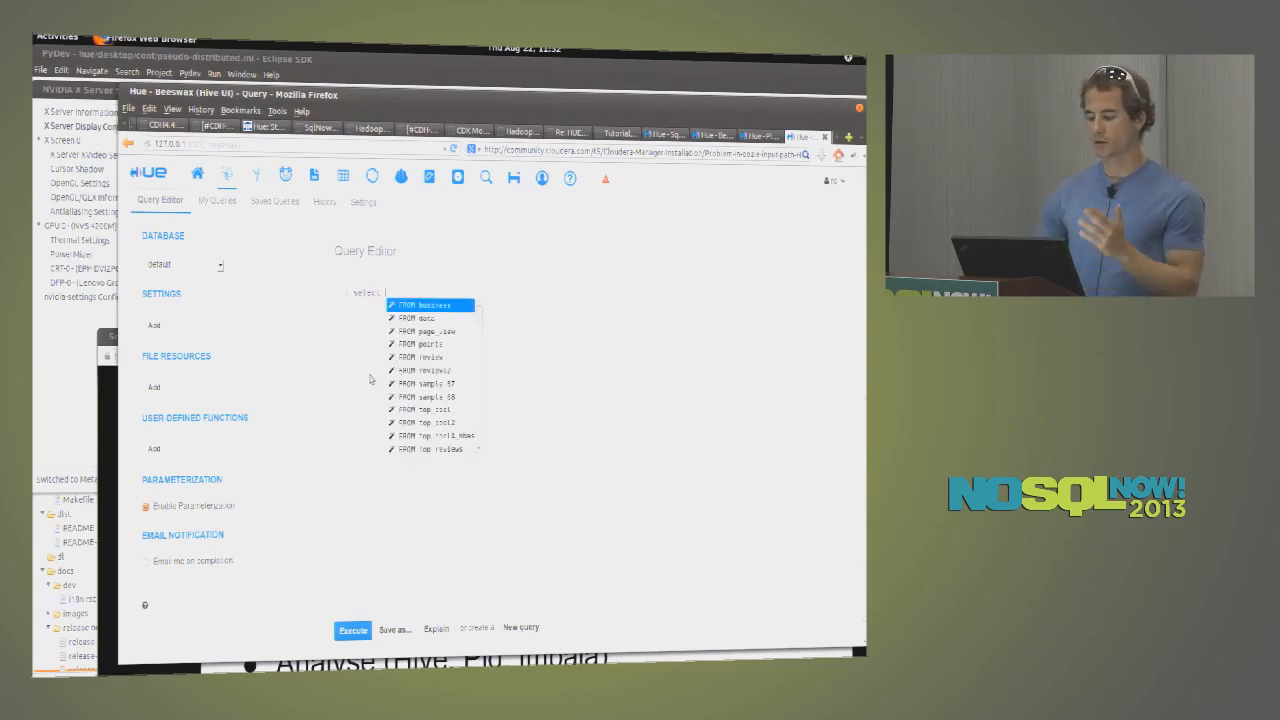
left_click(184, 264)
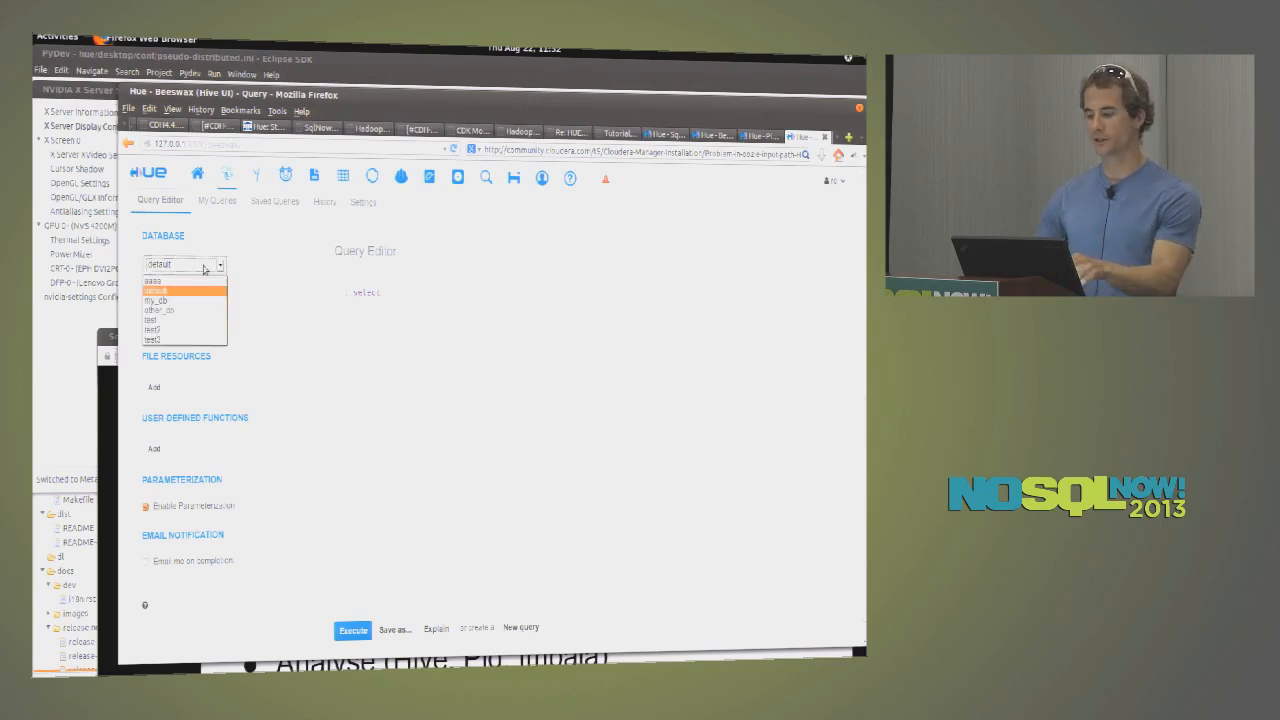
left_click(184, 288)
type(" text FROM review limit 5")
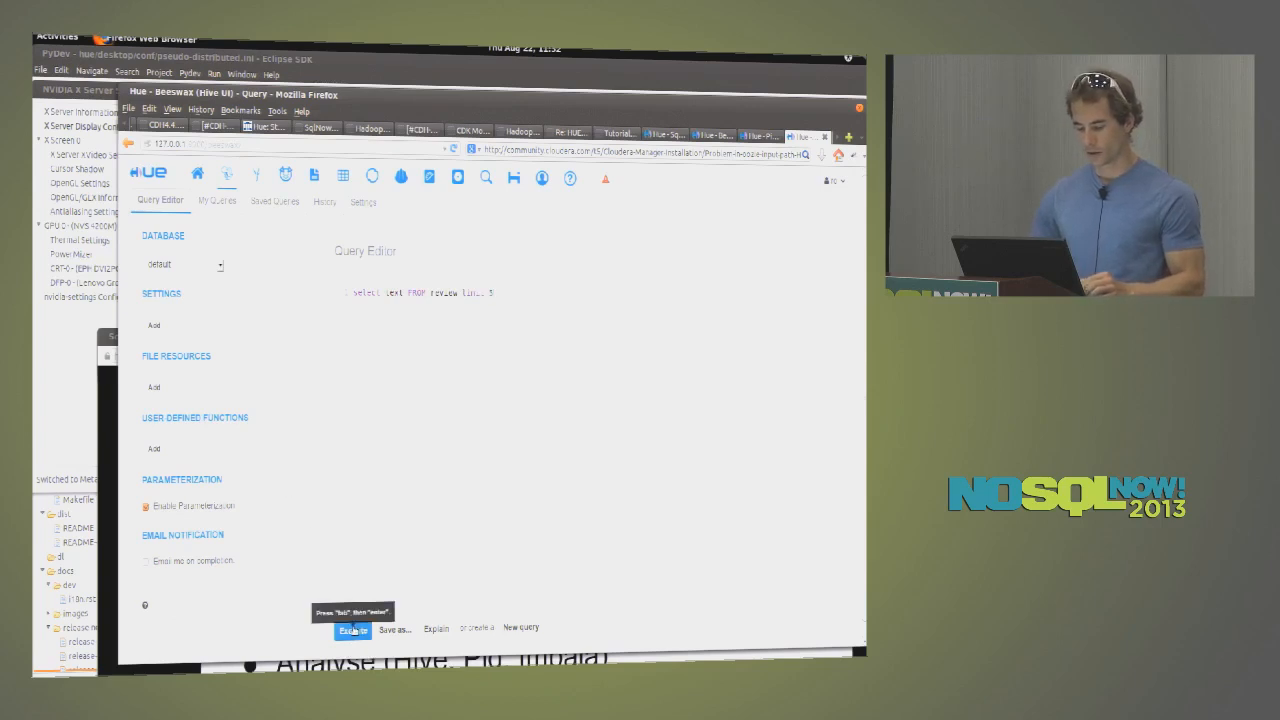
left_click(352, 628)
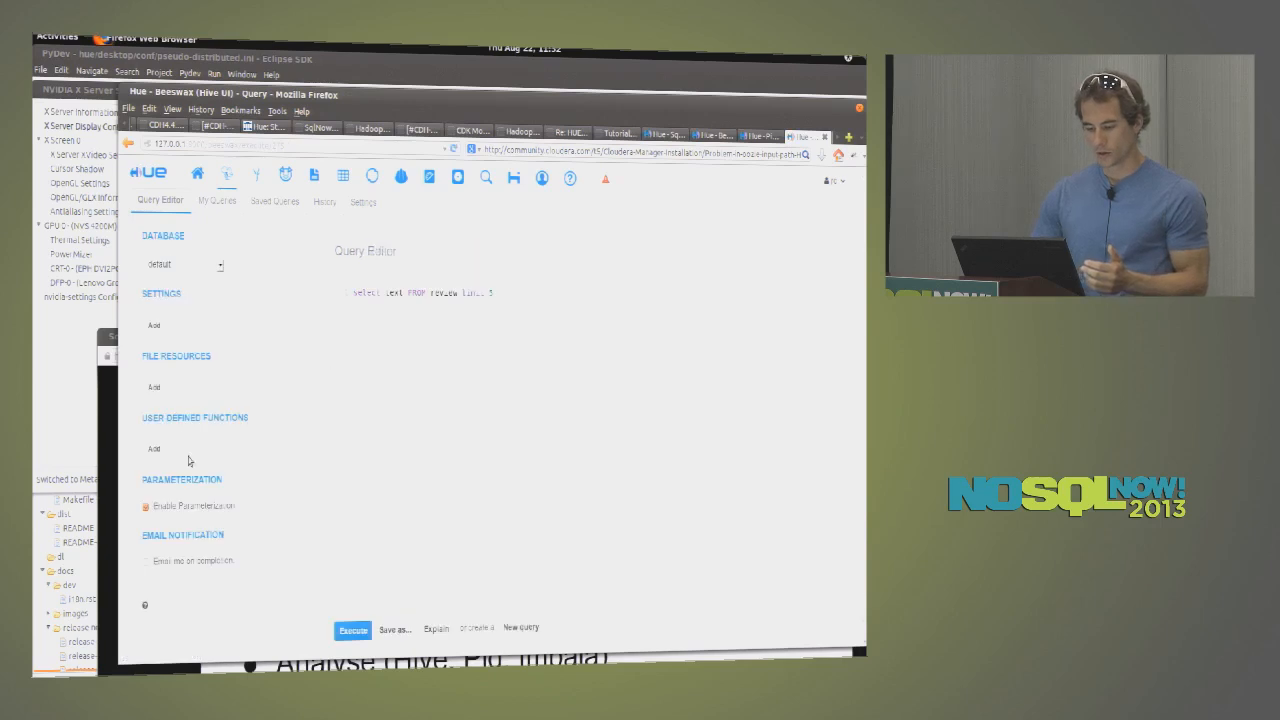
left_click(152, 388)
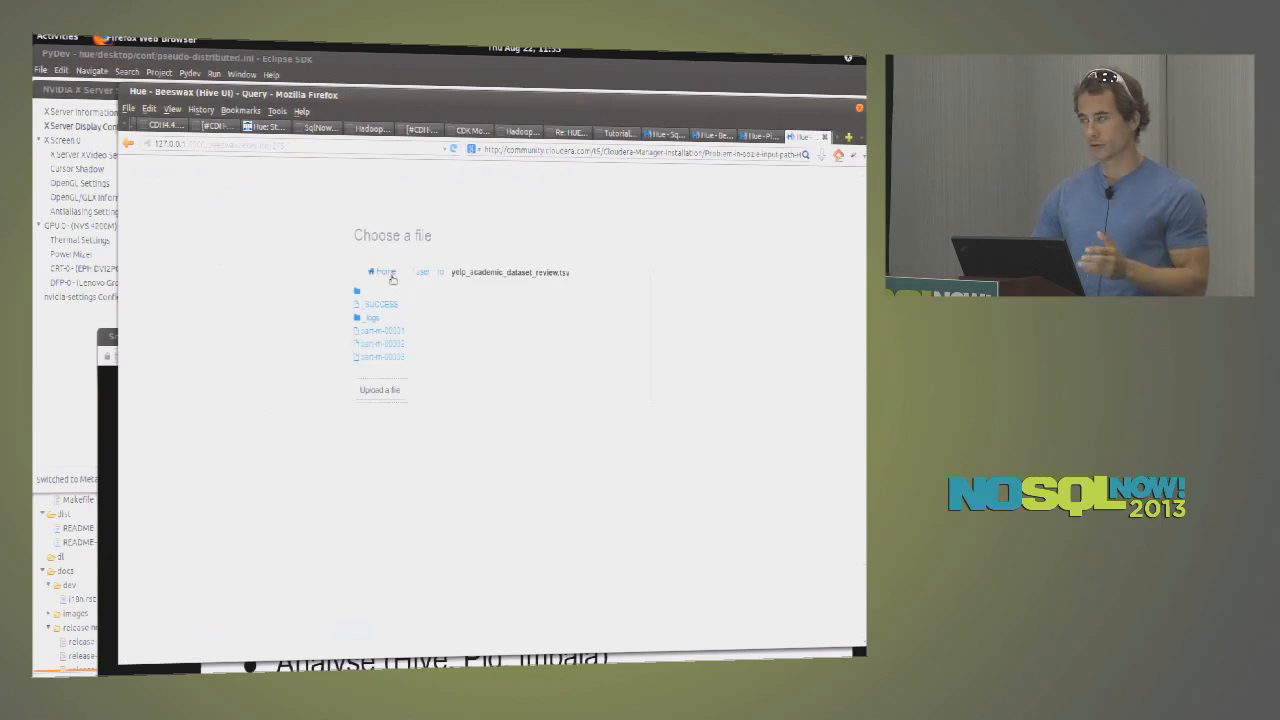
mouse_move(398, 274)
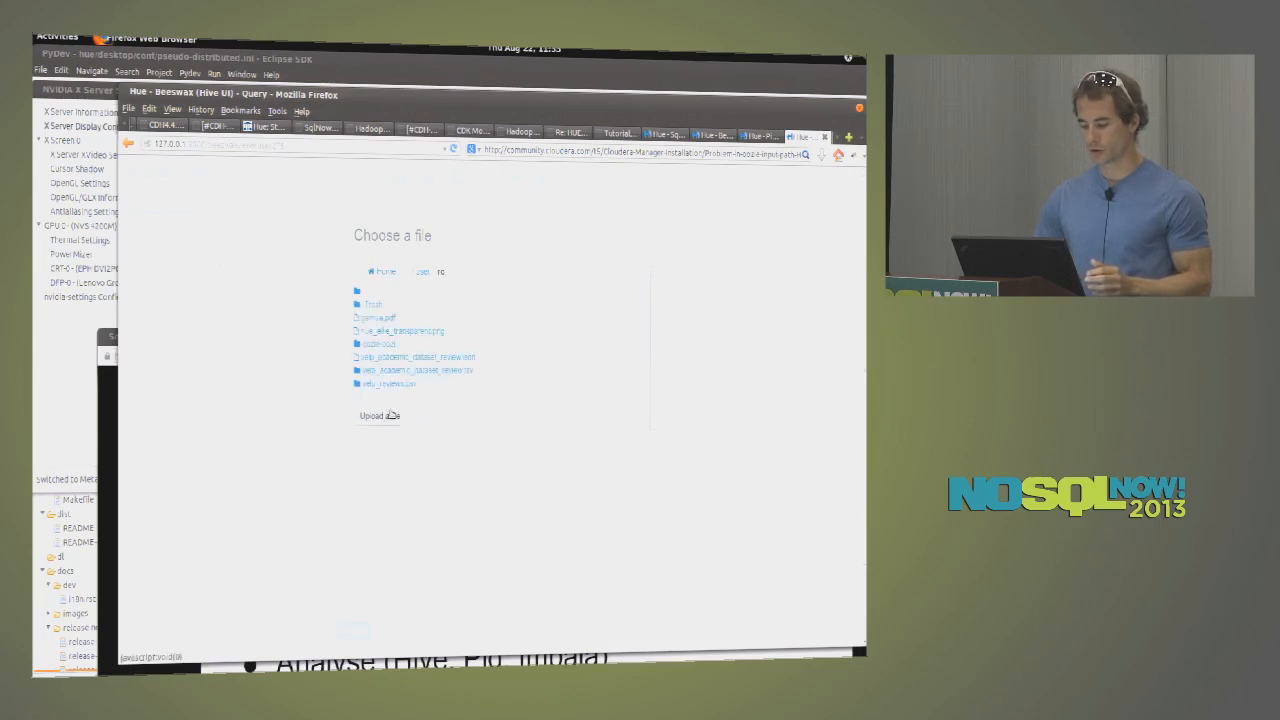
- Add the jar resource and a myUpper user-defined function, then run the review query with it
left_click(376, 414)
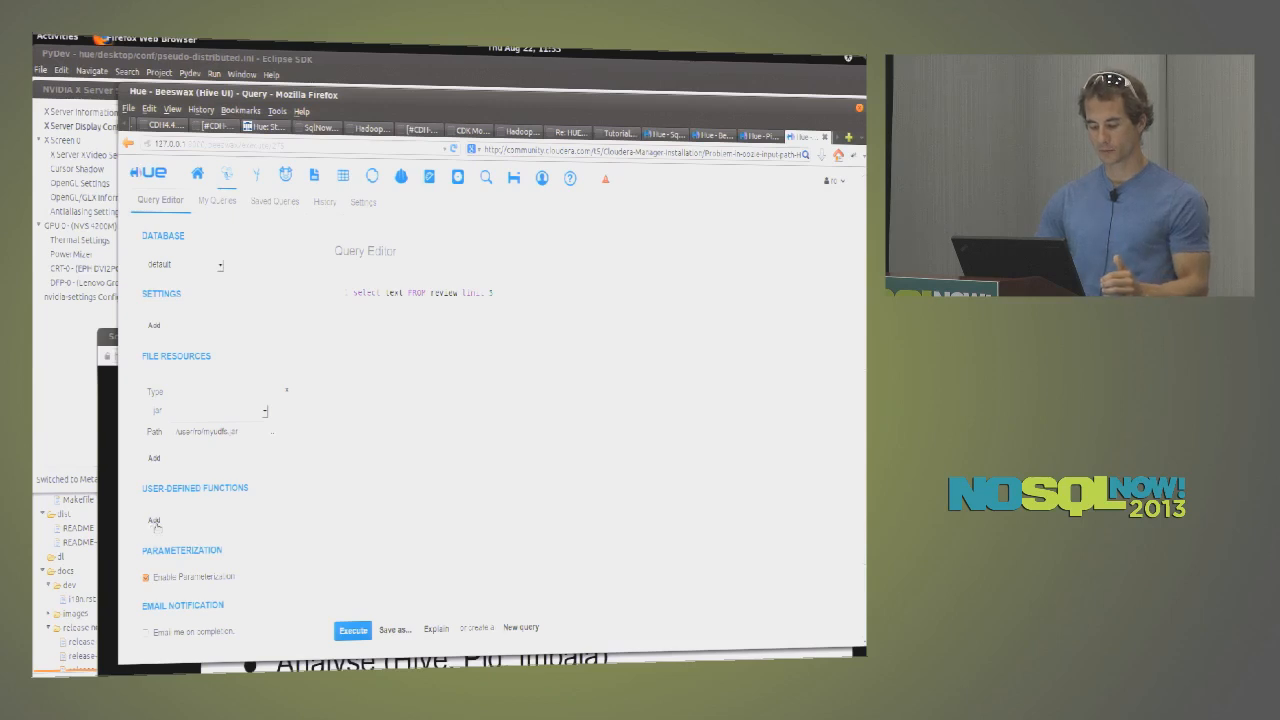
left_click(152, 520)
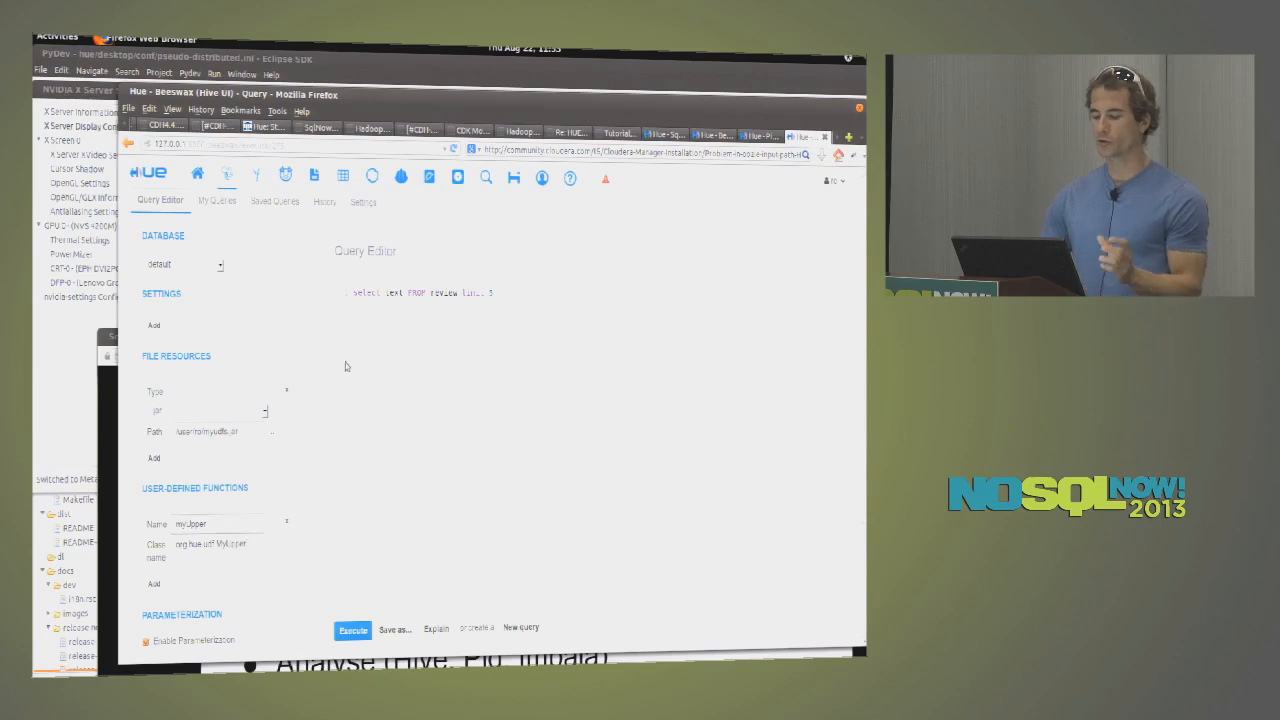
mouse_move(336, 336)
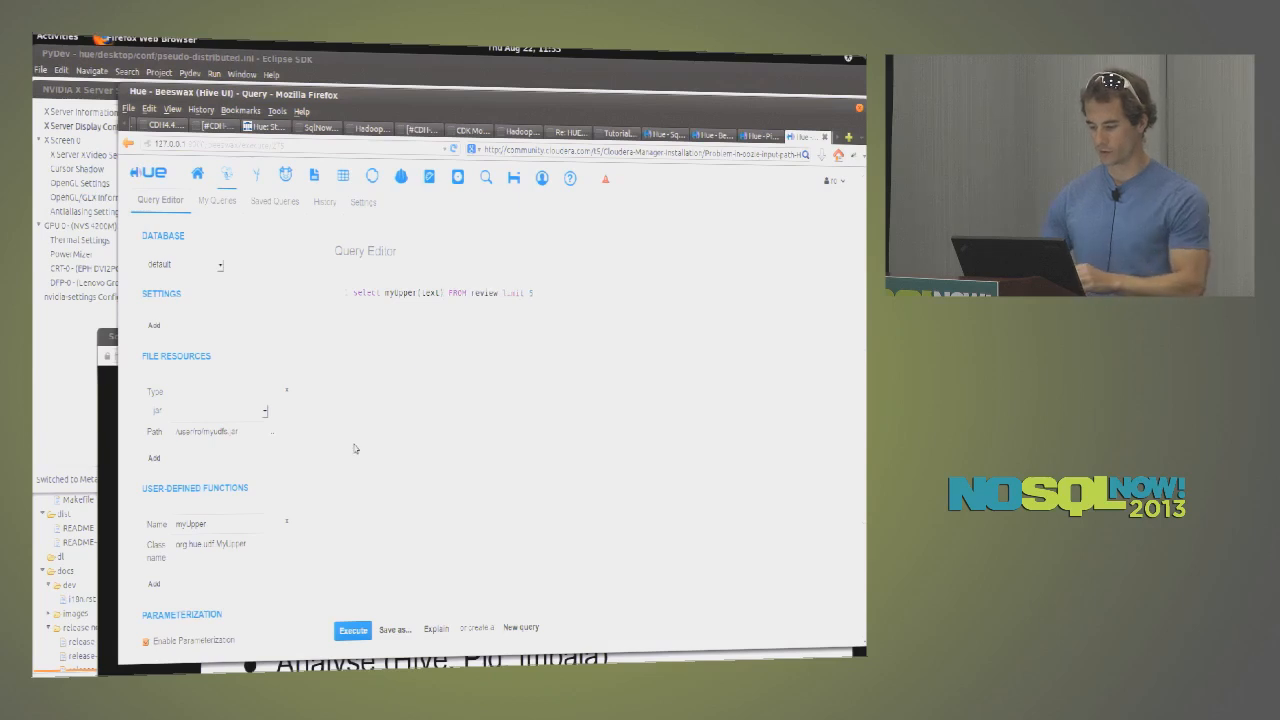
left_click(352, 628)
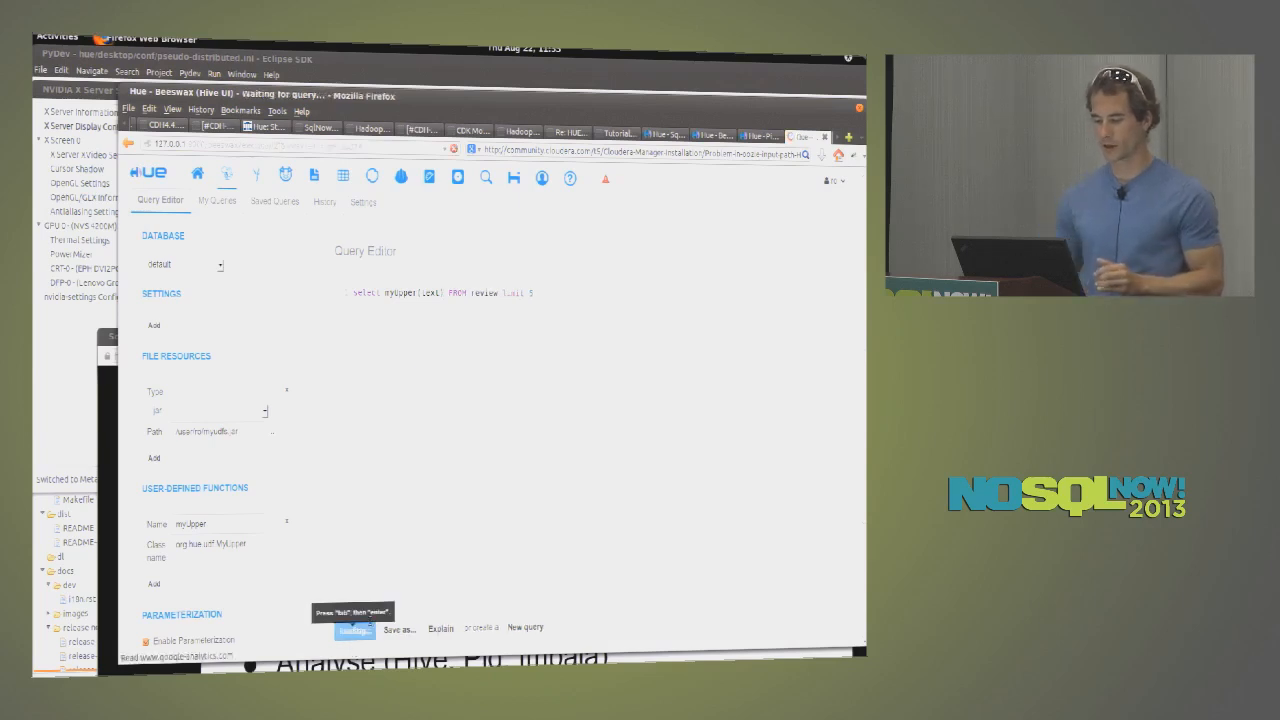
left_click(352, 628)
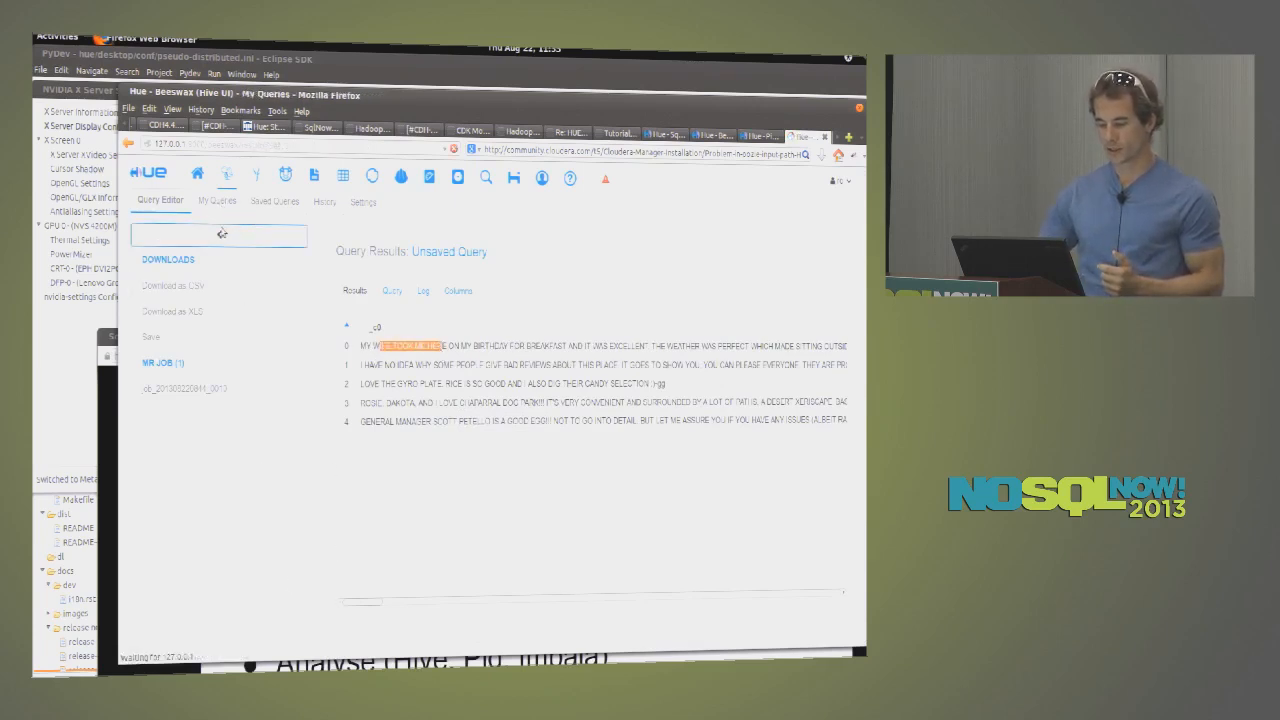
- Load the saved 'Coolest Restaurants' query from My Queries into the Hive and Impala editors
left_click(214, 200)
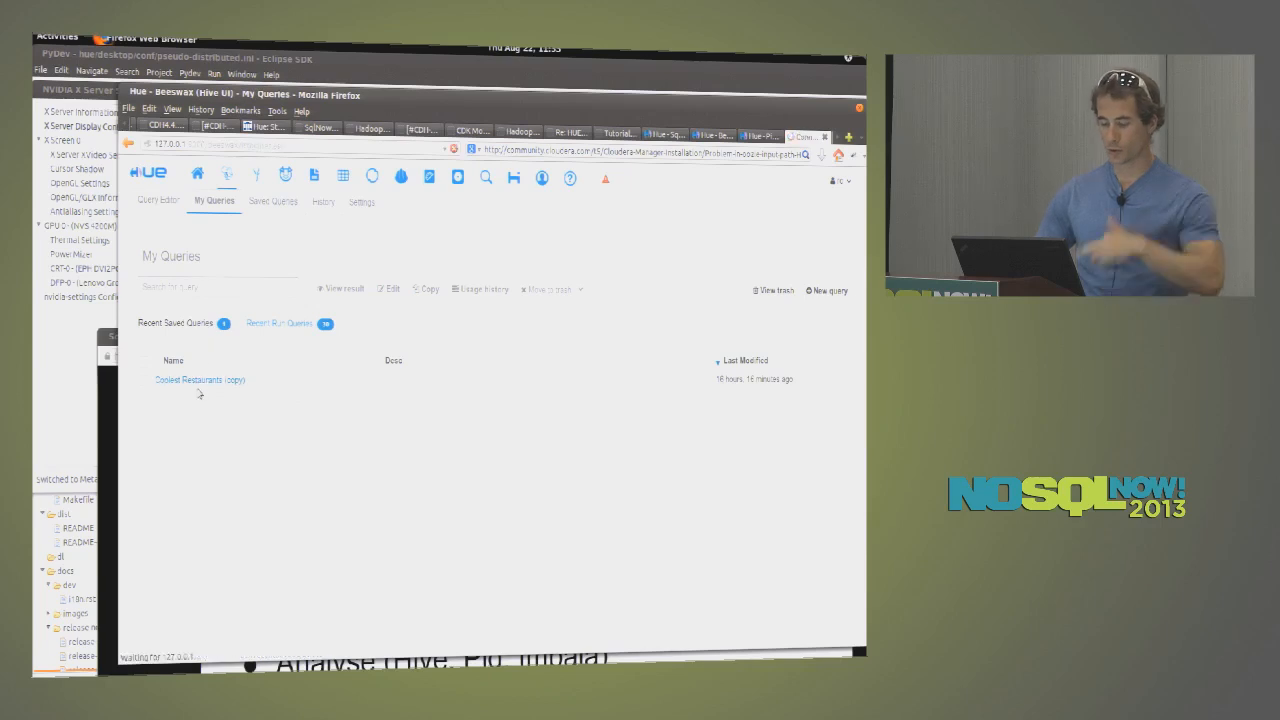
left_click(200, 380)
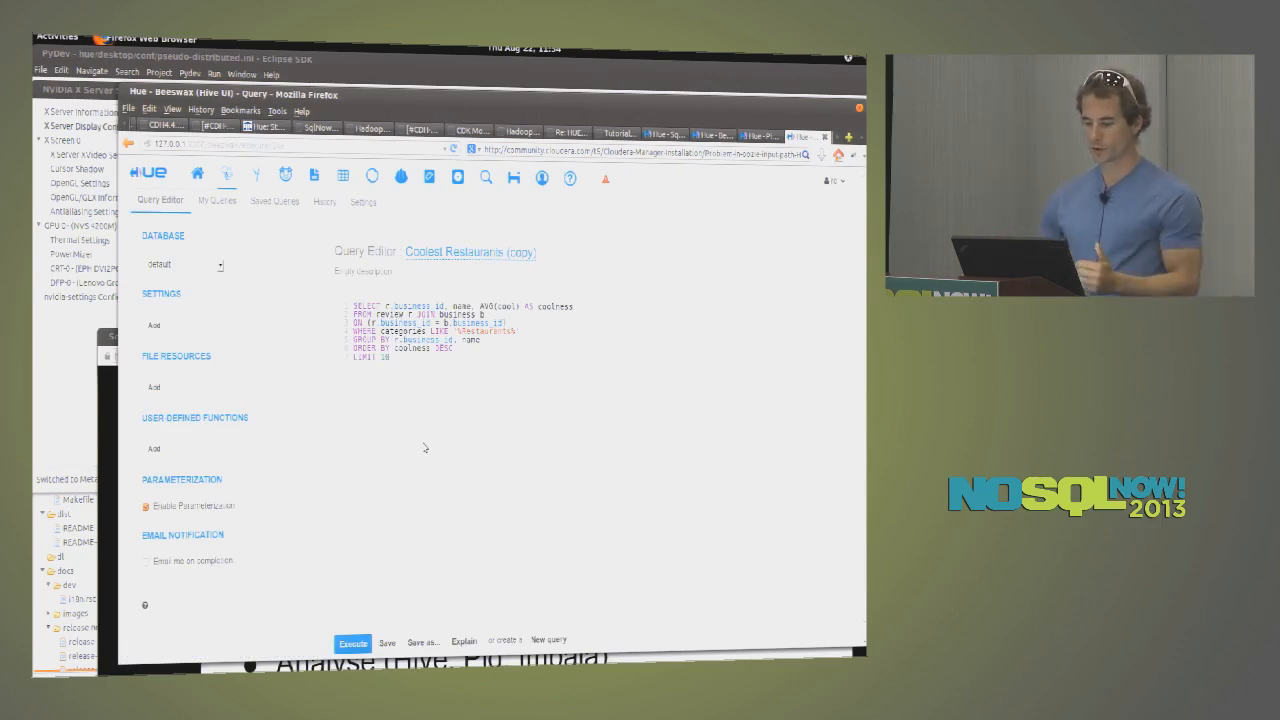
mouse_move(258, 176)
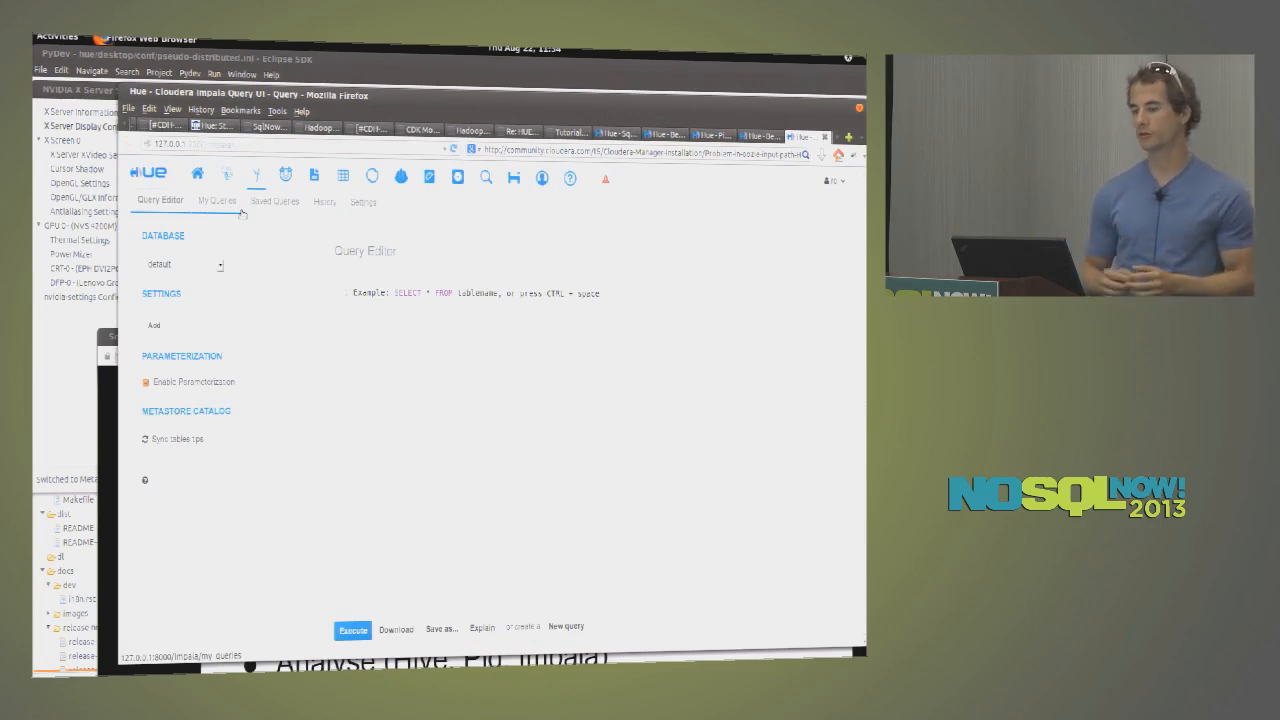
left_click(216, 200)
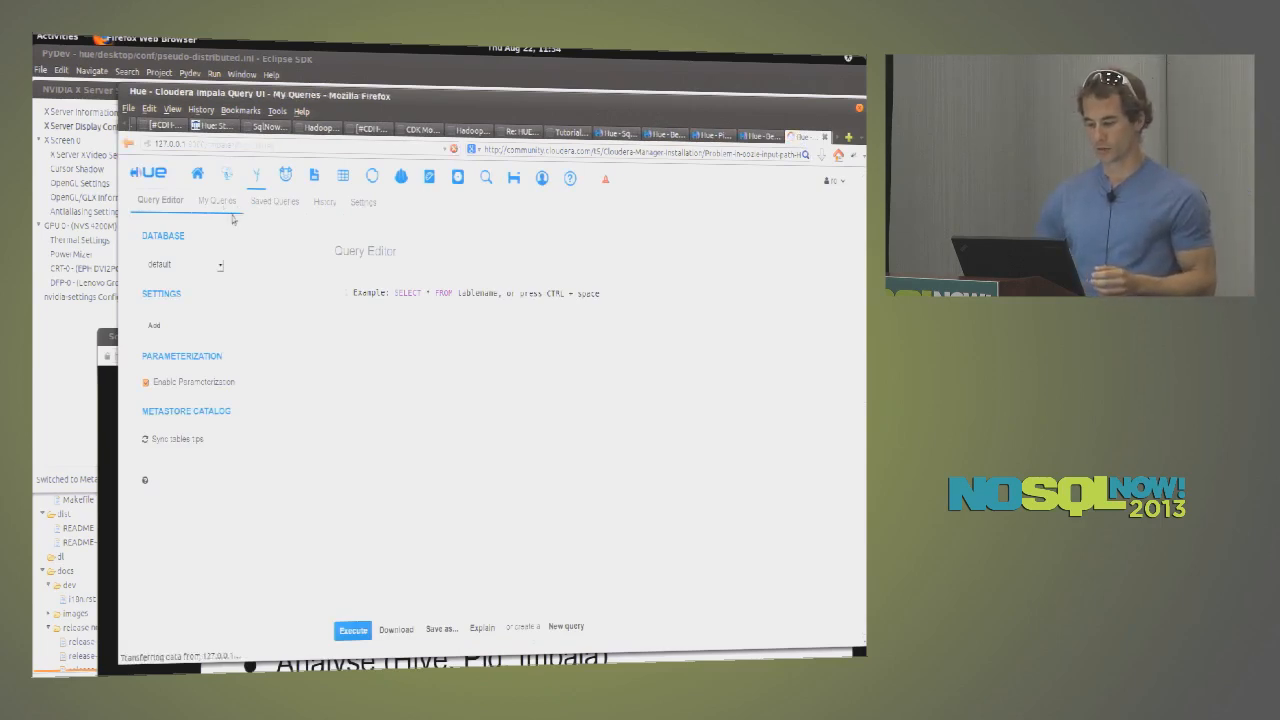
left_click(214, 200)
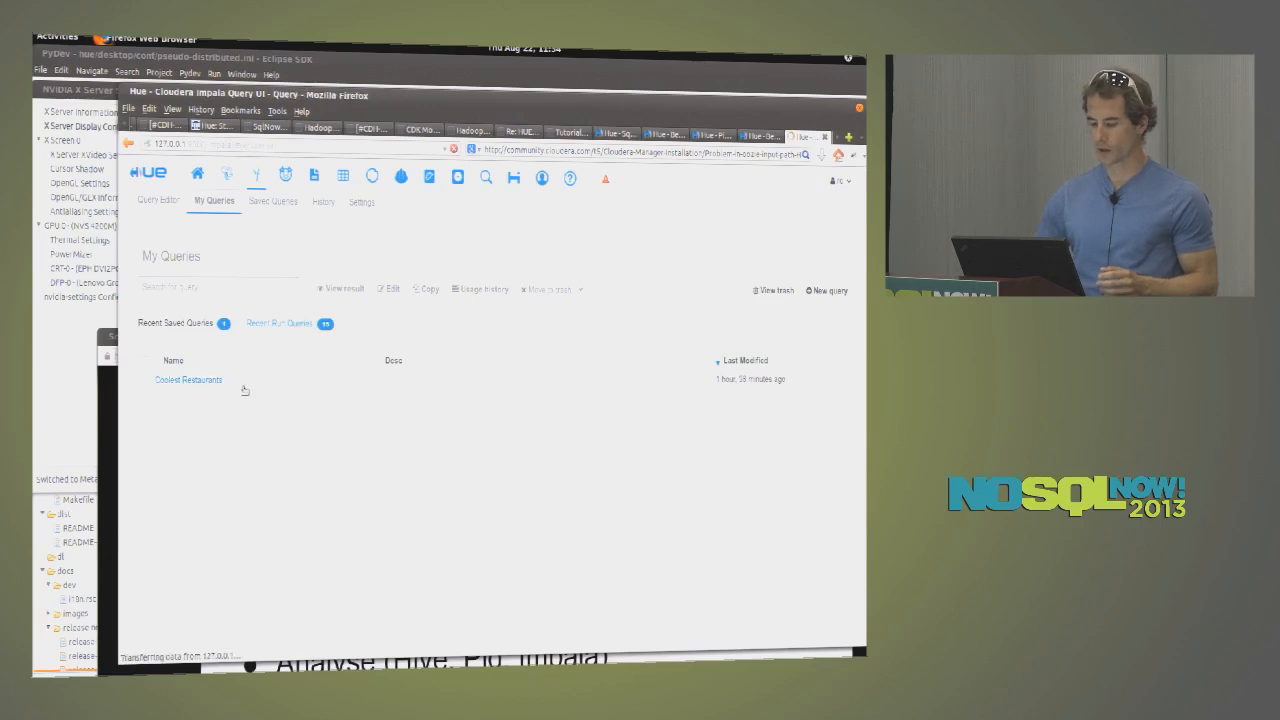
left_click(190, 380)
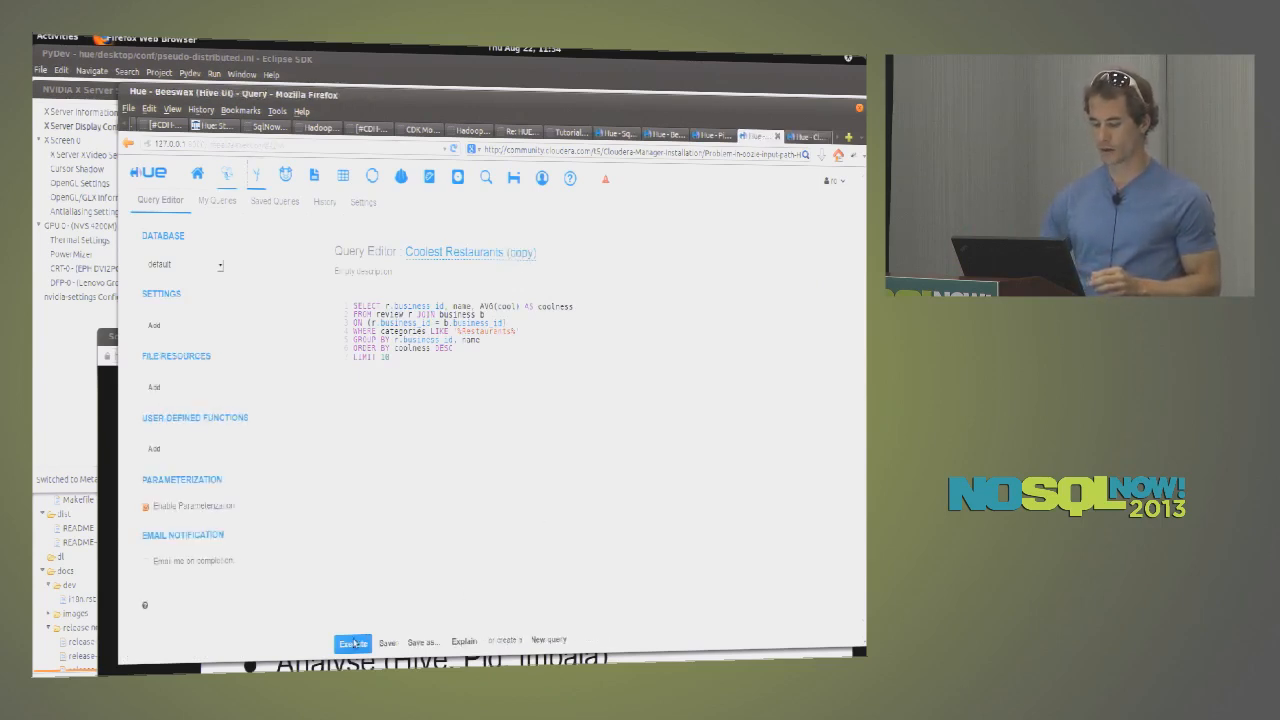
- Run Coolest Restaurants in Hive and Impala, getting businesses ranked by coolness count
left_click(352, 642)
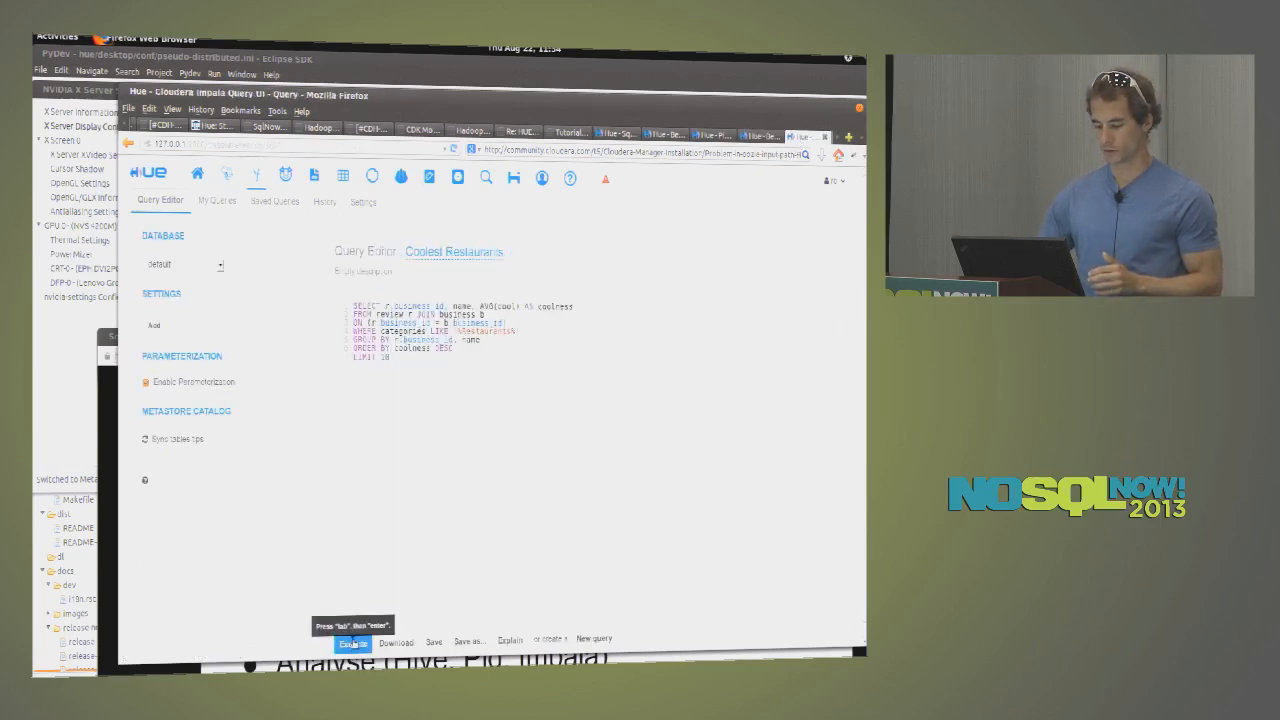
left_click(352, 642)
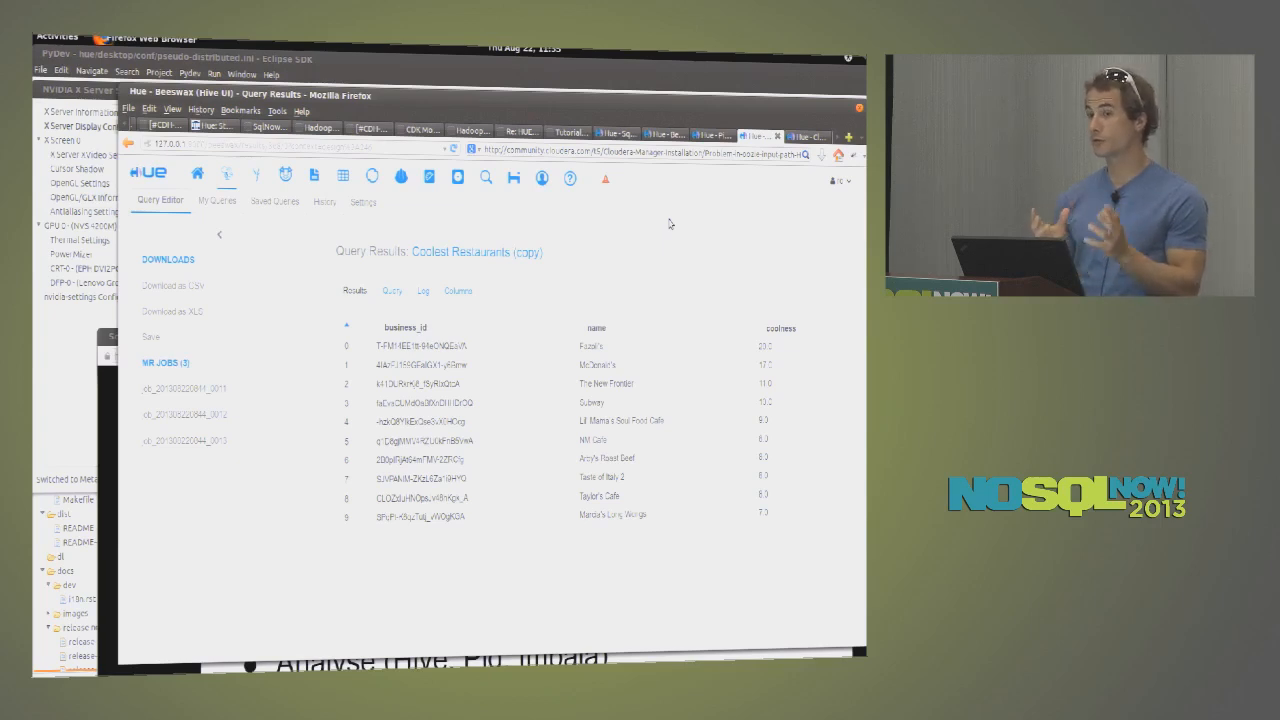
mouse_move(612, 228)
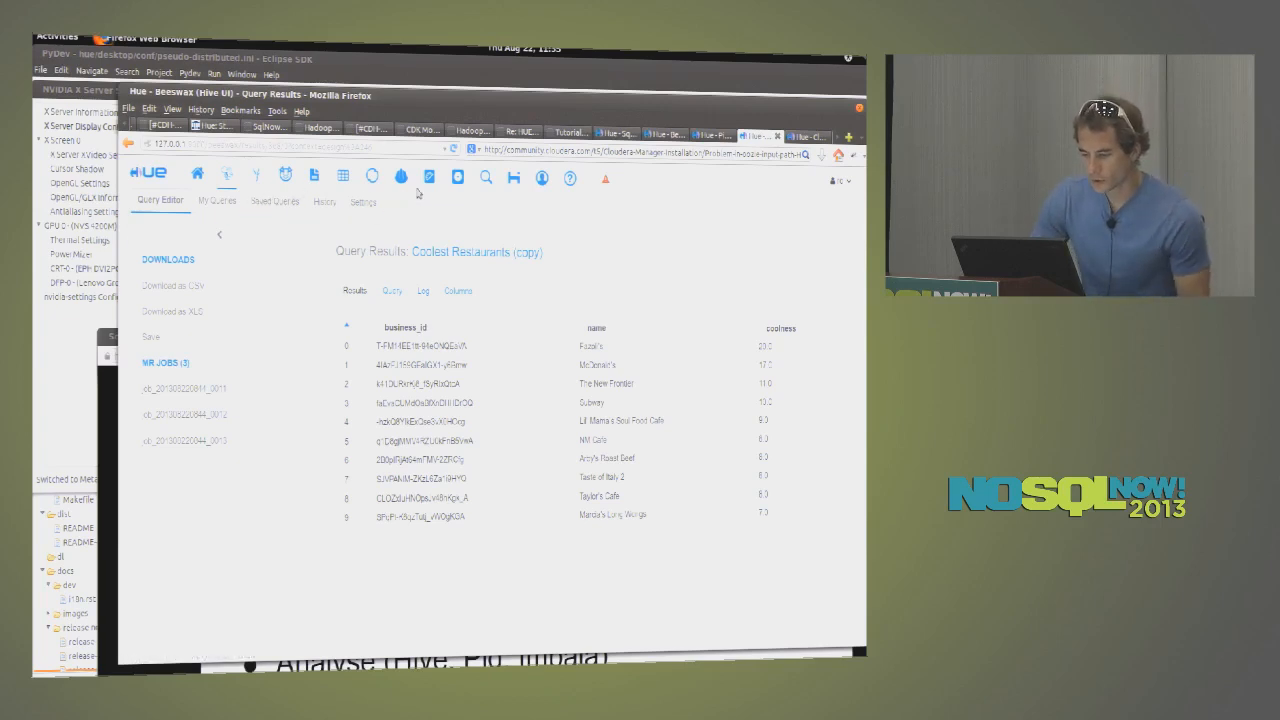
mouse_move(314, 176)
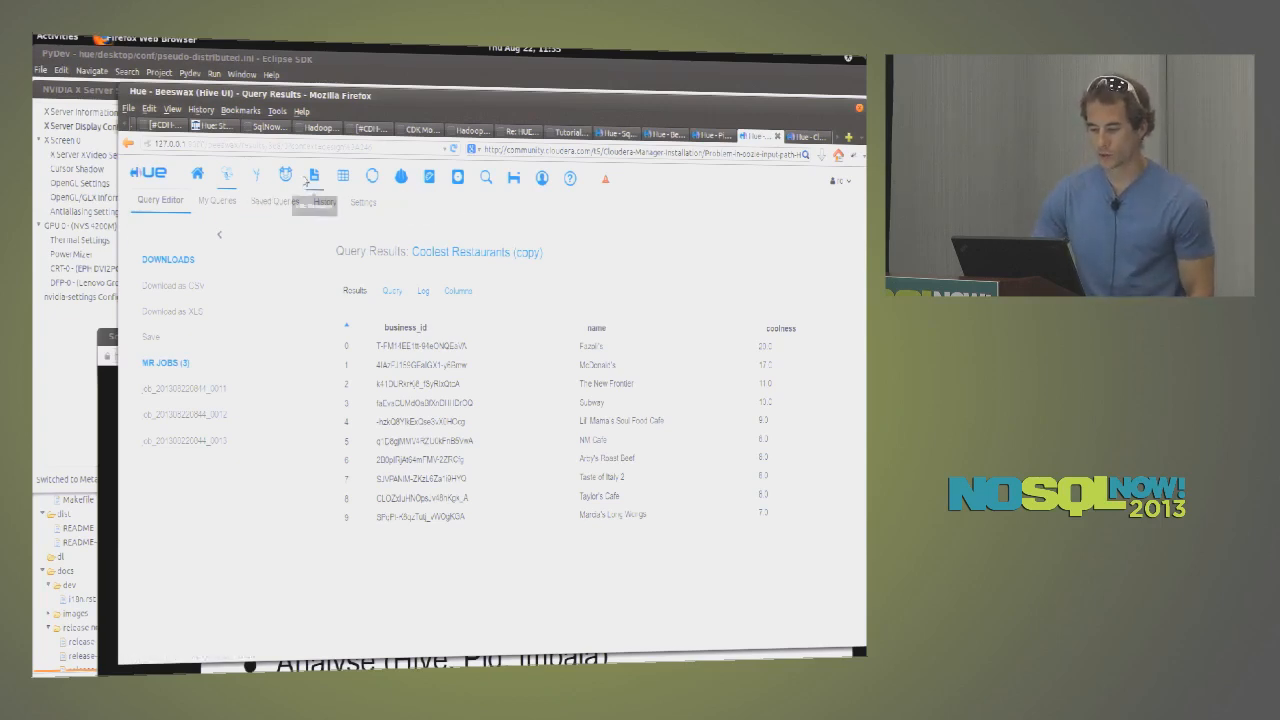
left_click(514, 176)
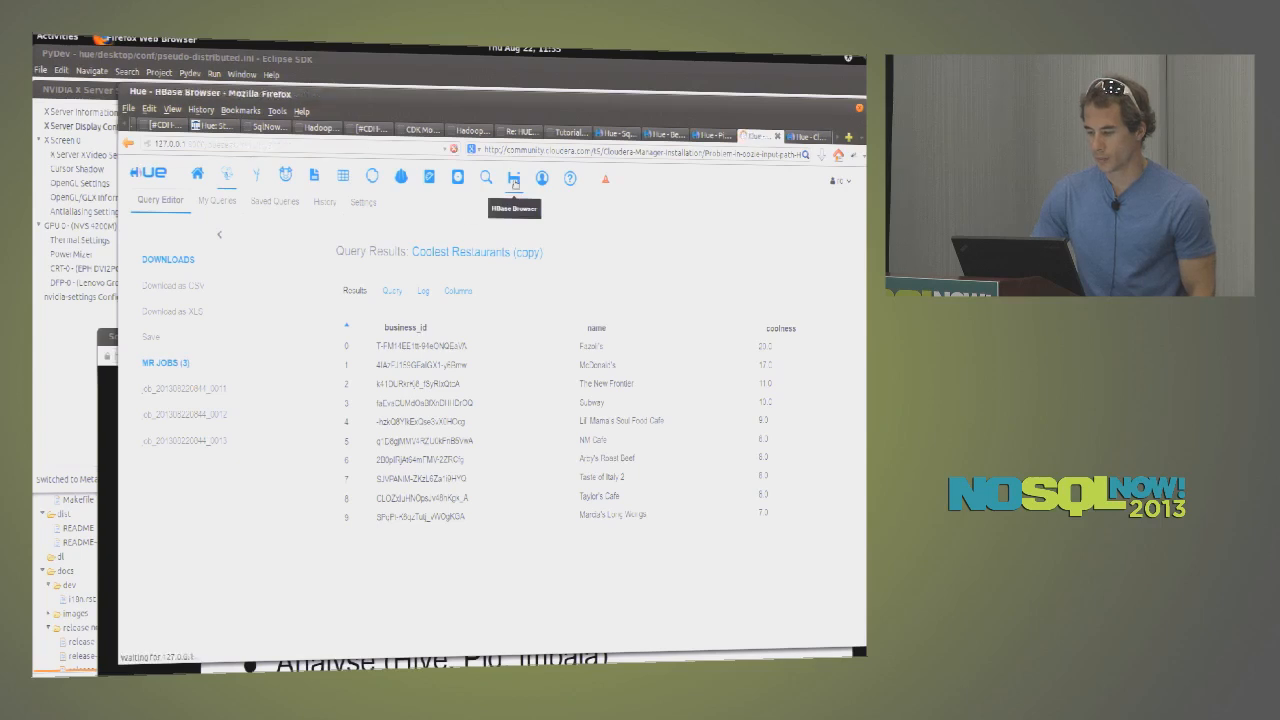
- Browse the top_reviews table's row keys and column-family cells in HBase Browser
left_click(512, 176)
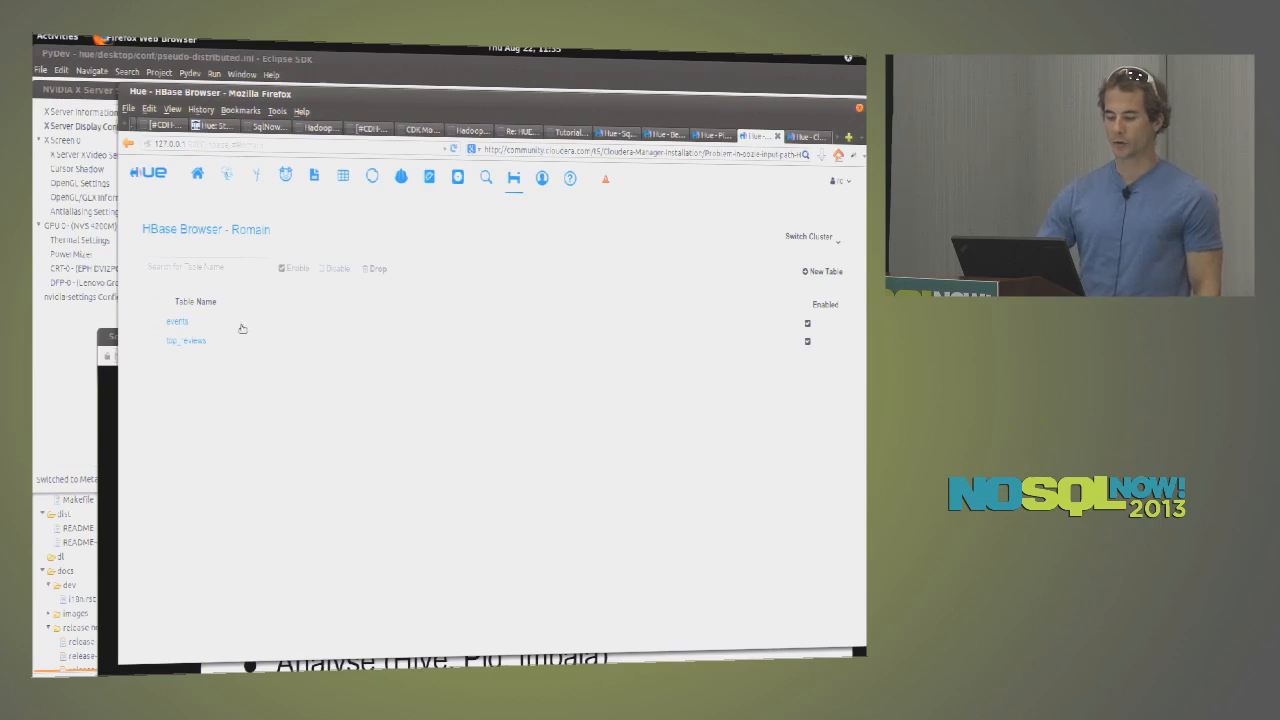
mouse_move(246, 336)
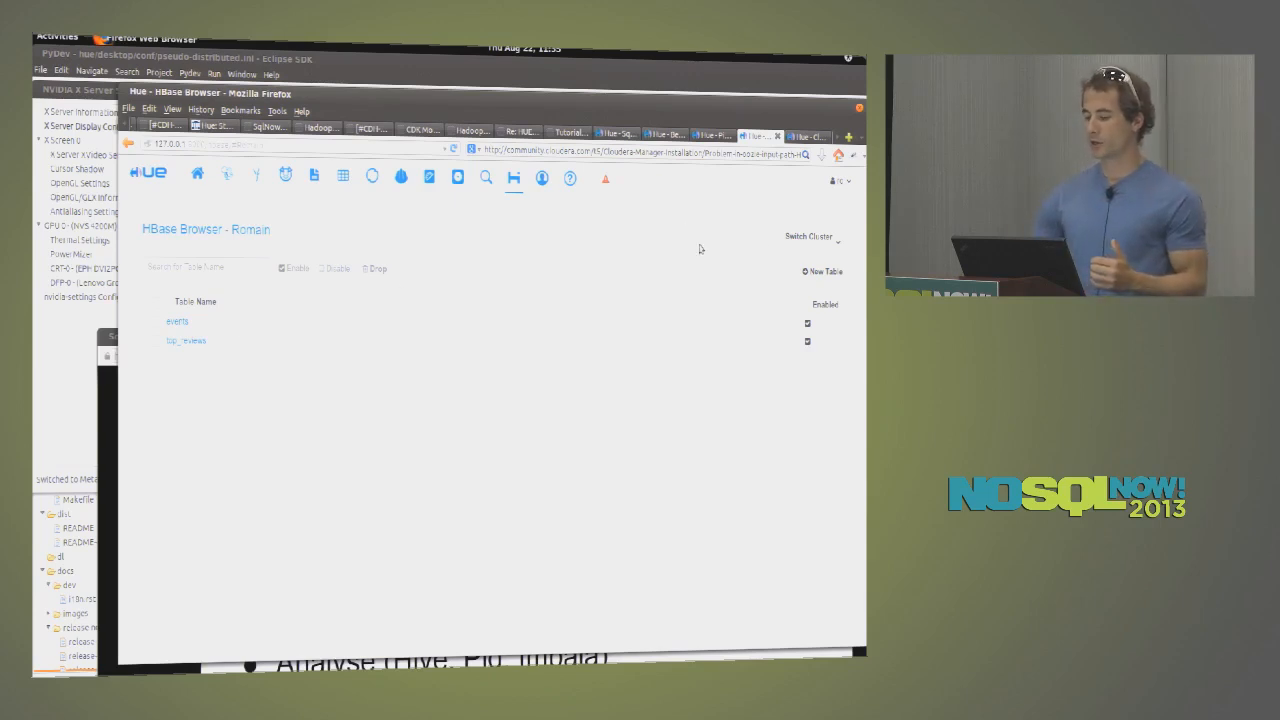
left_click(184, 340)
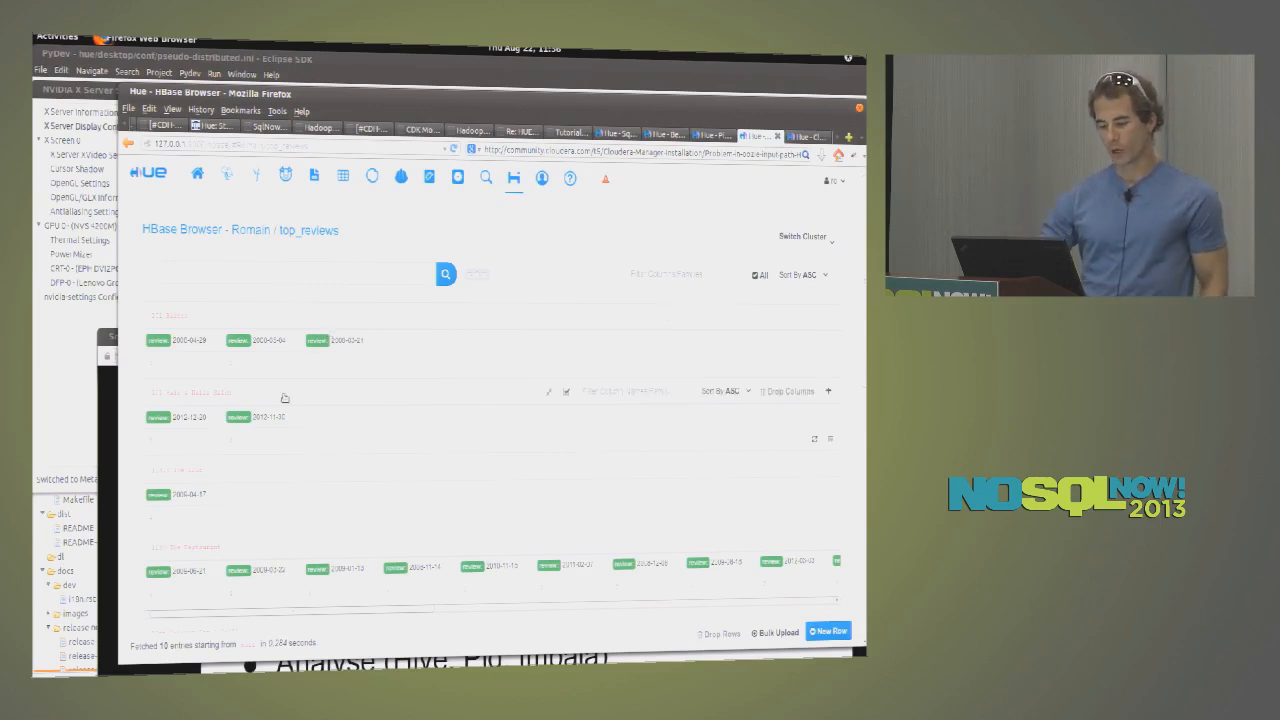
scroll("down", 3)
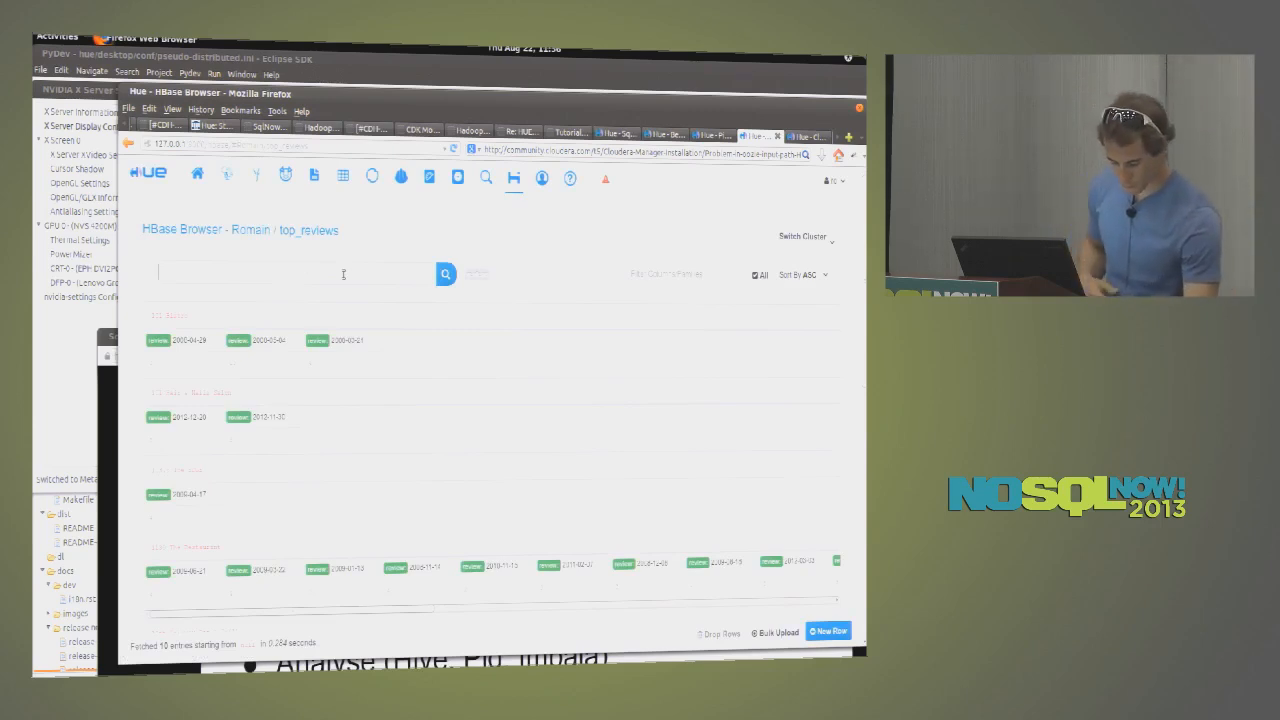
- Scan several top_reviews rows starting from row key 'The Apple Cafe'
type("The")
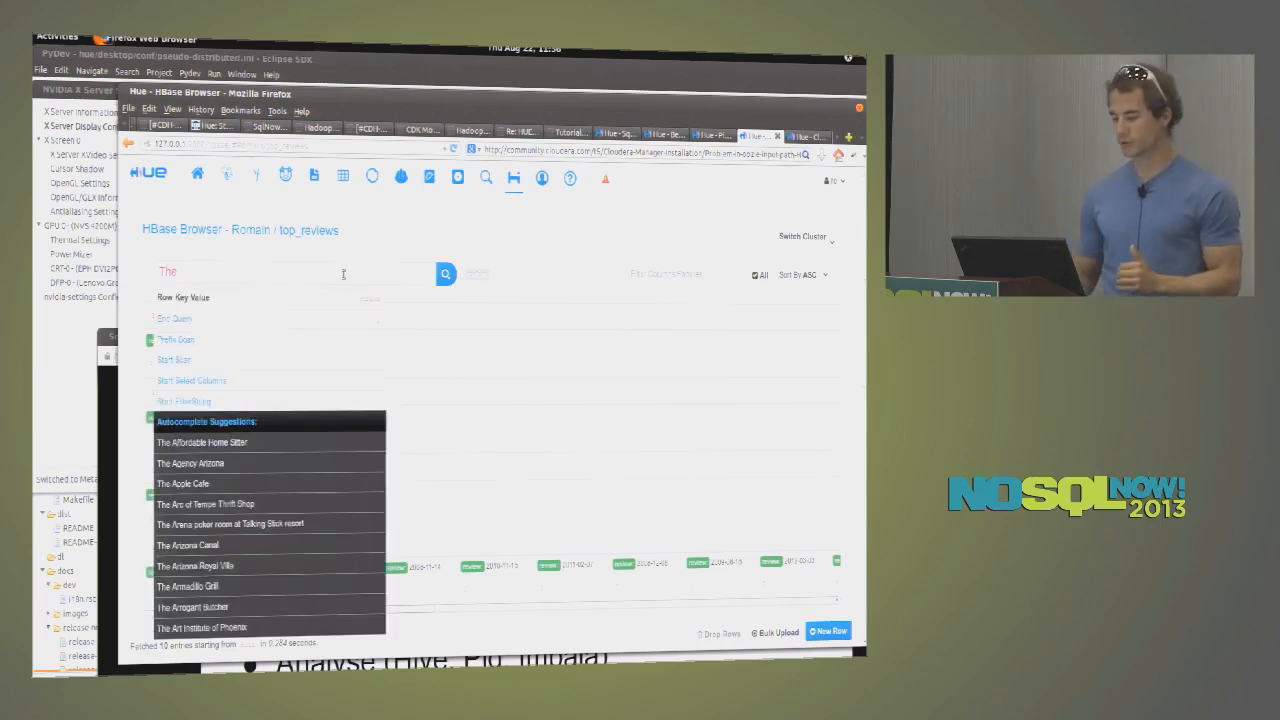
mouse_move(220, 484)
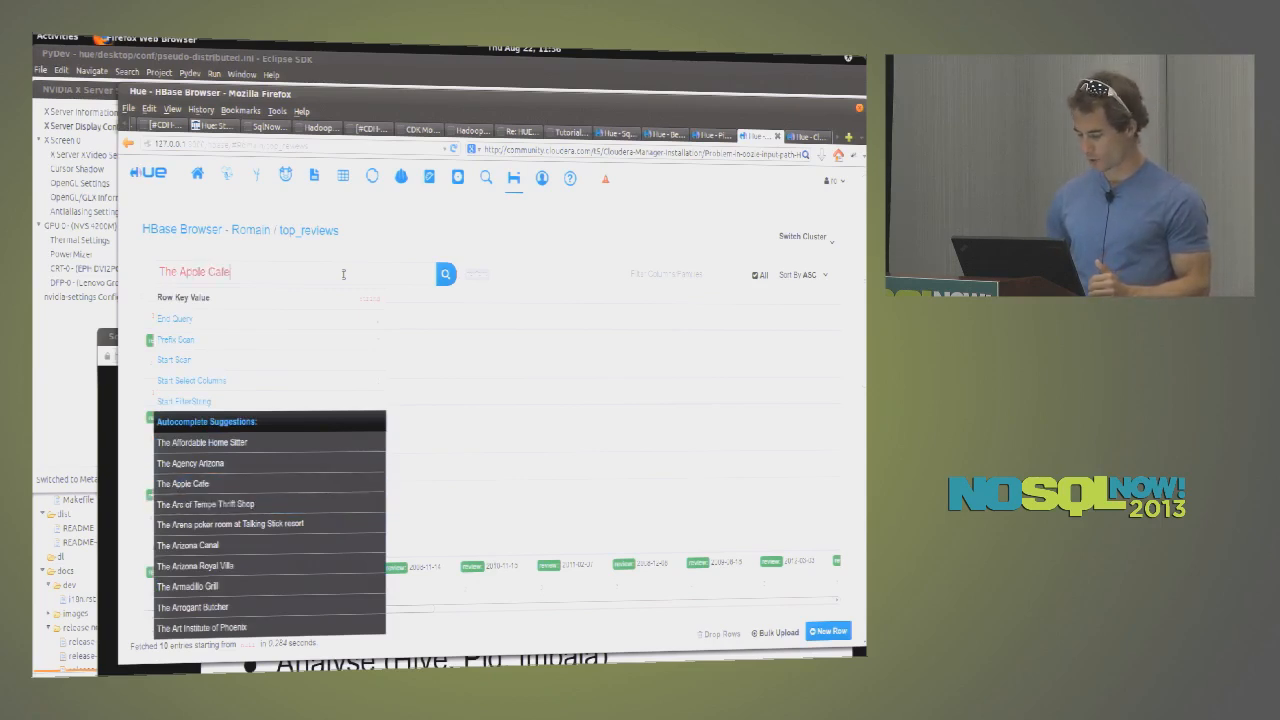
left_click(446, 272)
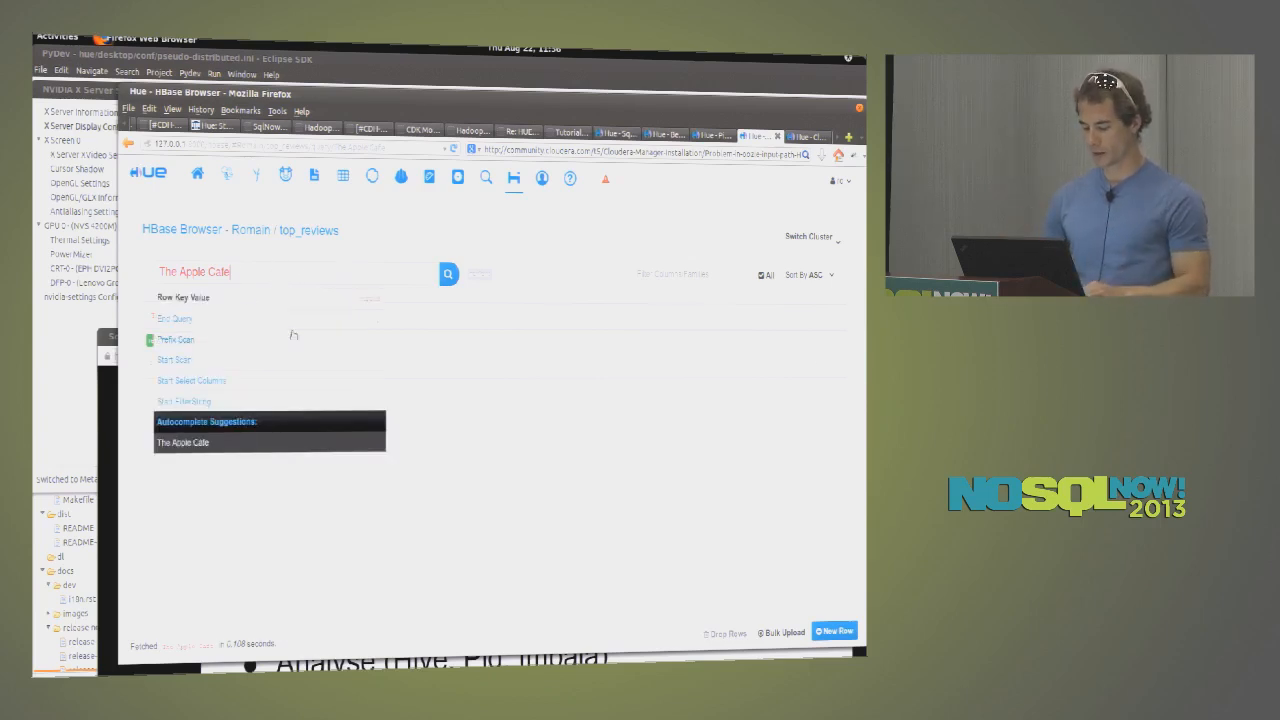
left_click(184, 442)
type("+5")
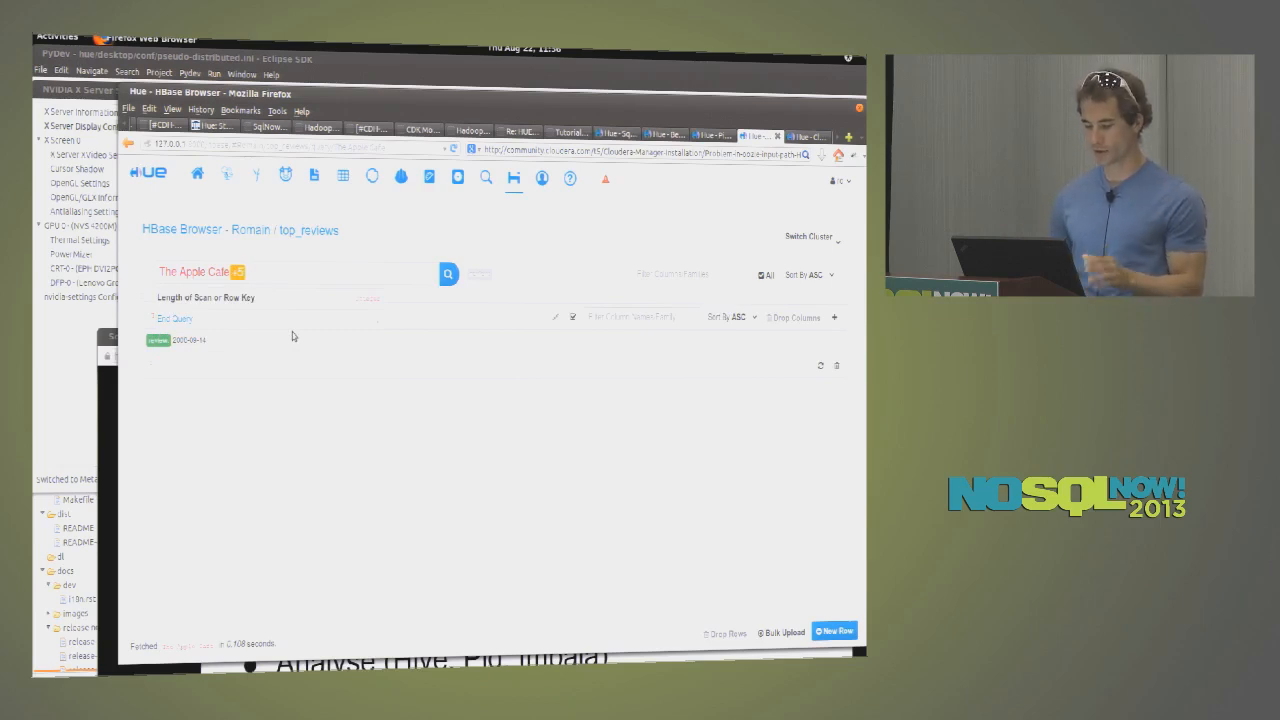
left_click(444, 272)
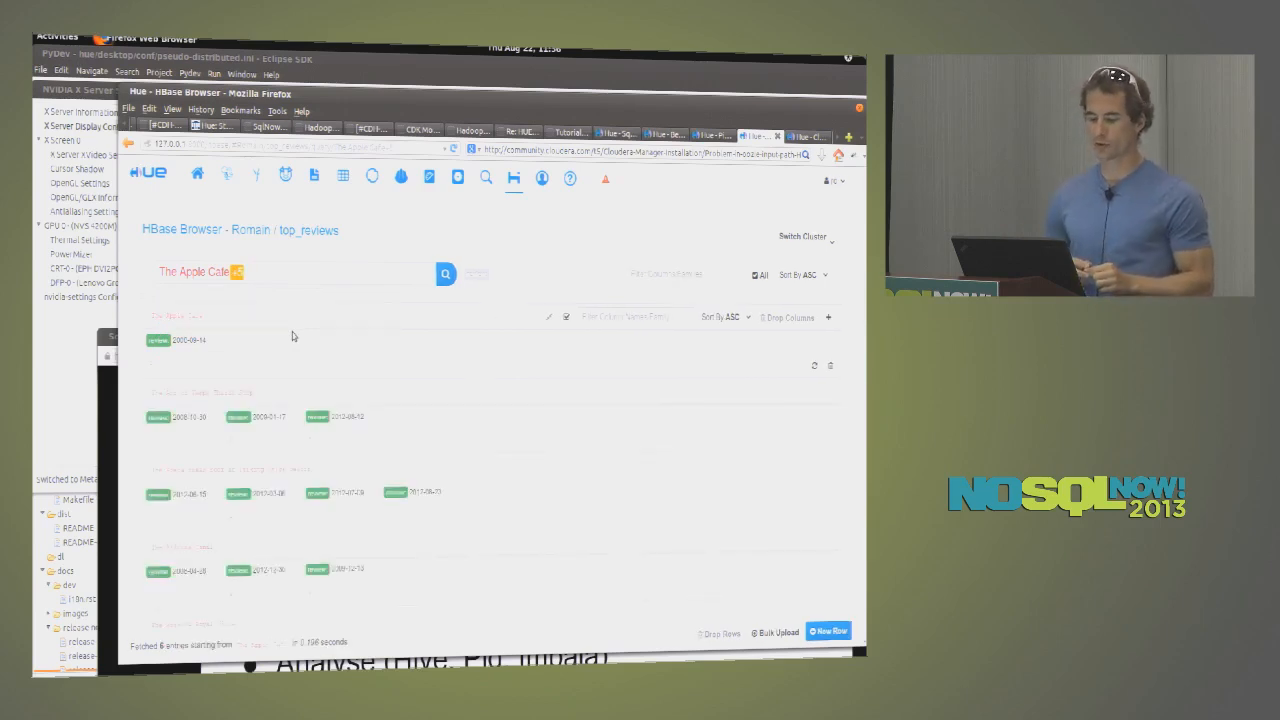
scroll("down", 3)
type(" 2012-03")
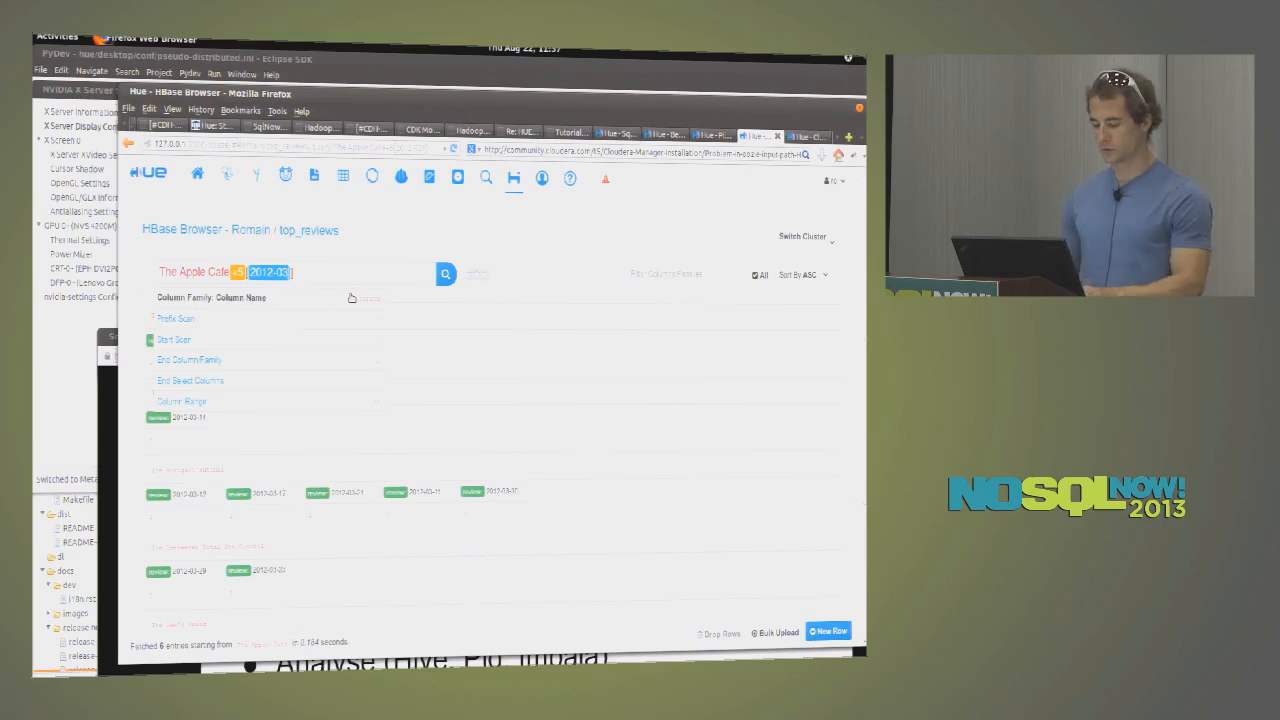
- Refine The Apple Cafe scan with an 'in 2013' column filter and rerun it
type("in")
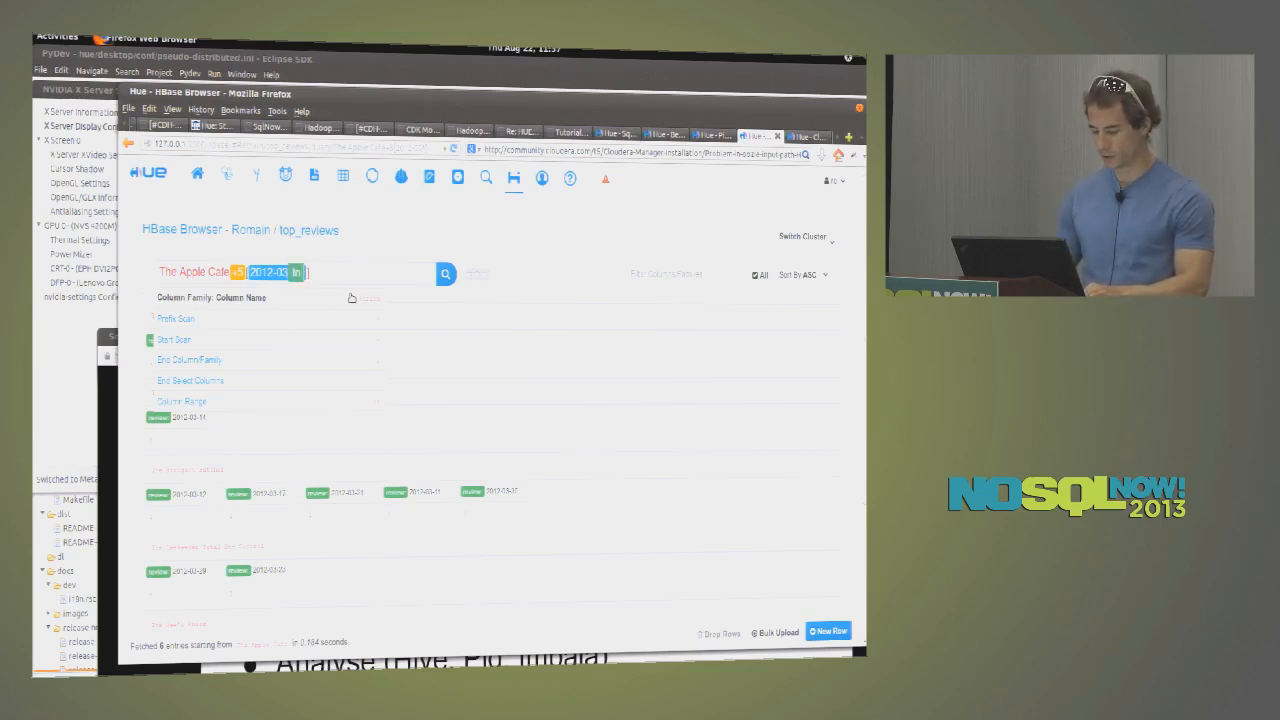
type("2013")
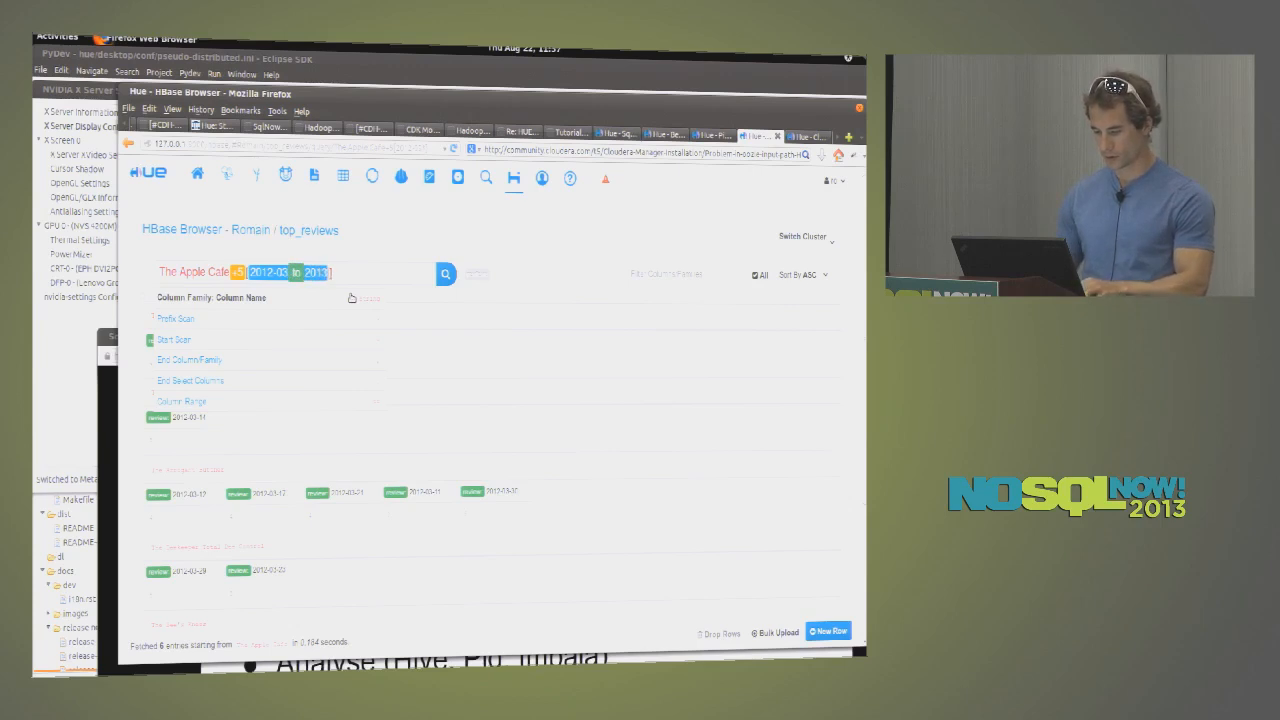
left_click(444, 274)
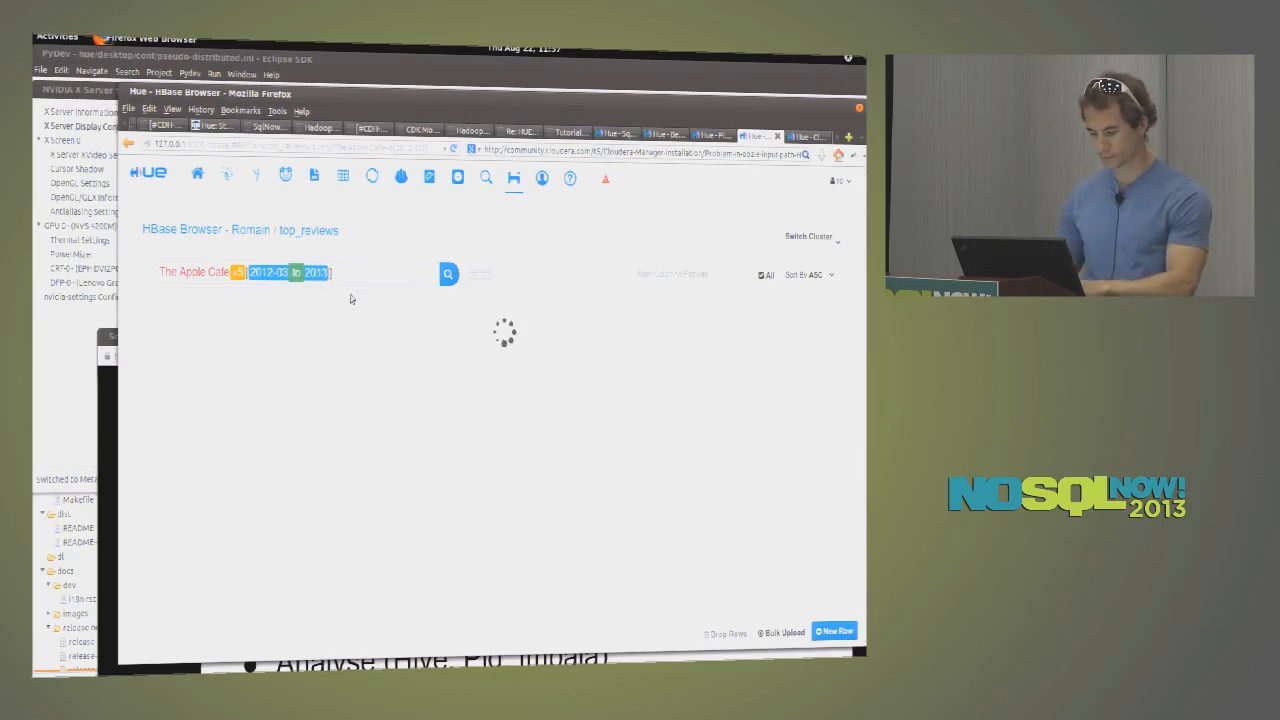
left_click(446, 272)
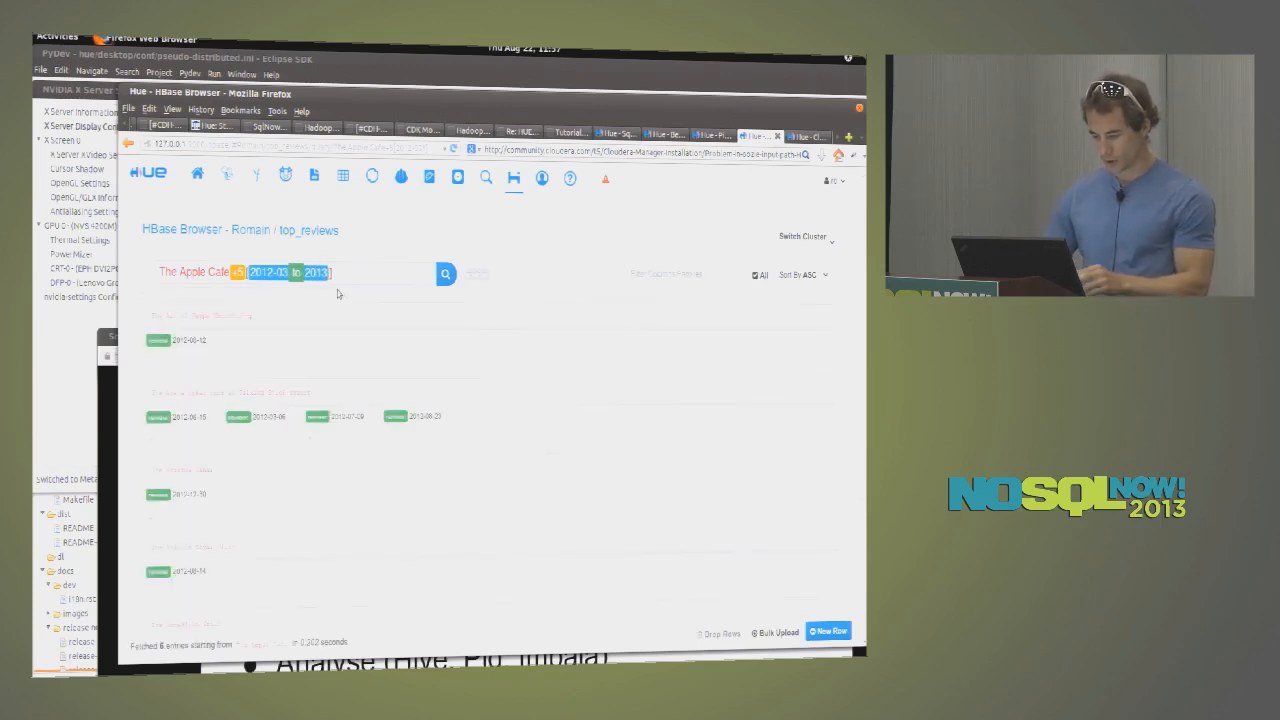
left_click(350, 274)
type("2-07")
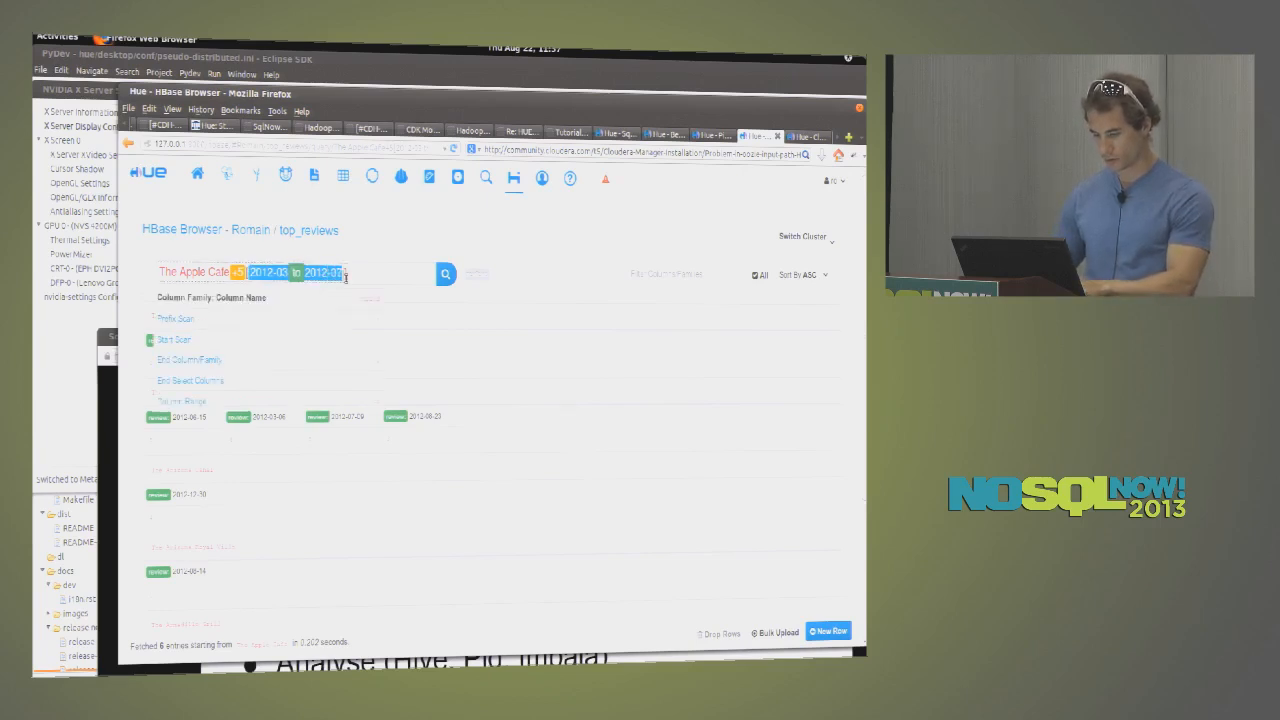
left_click(444, 274)
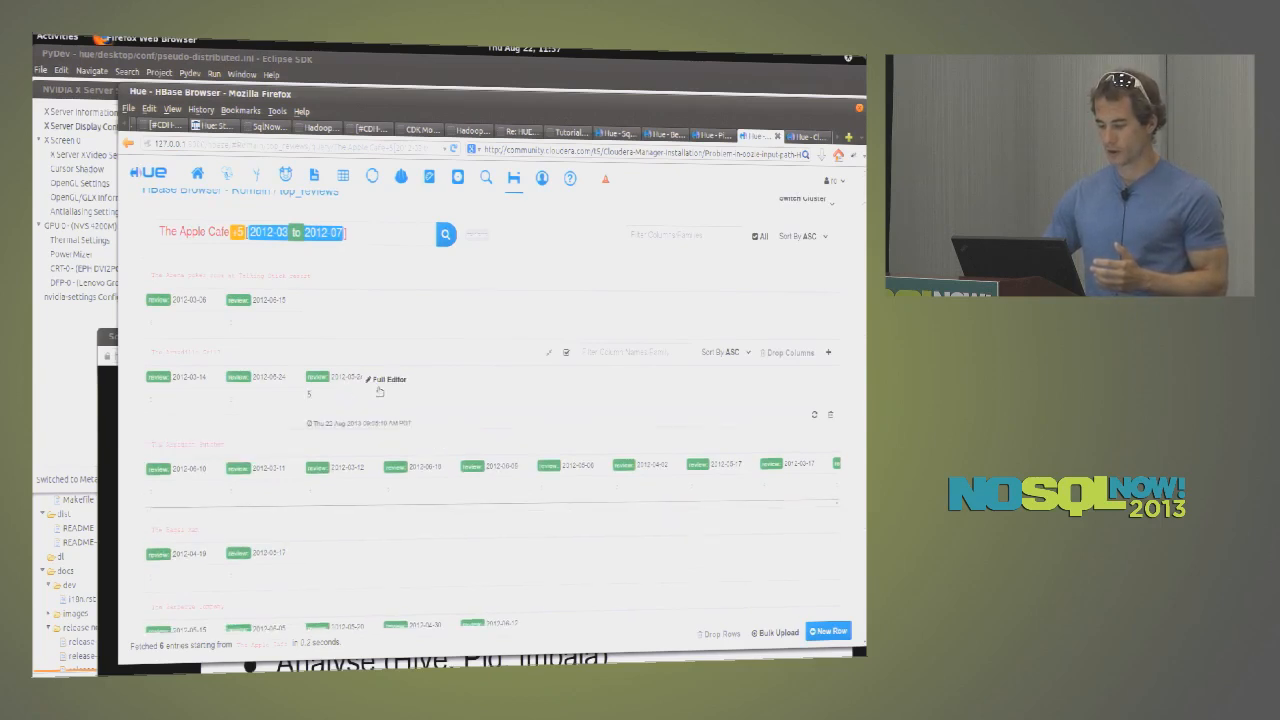
- Expand two review cells in The Apple Cote row to read their full values
left_click(384, 380)
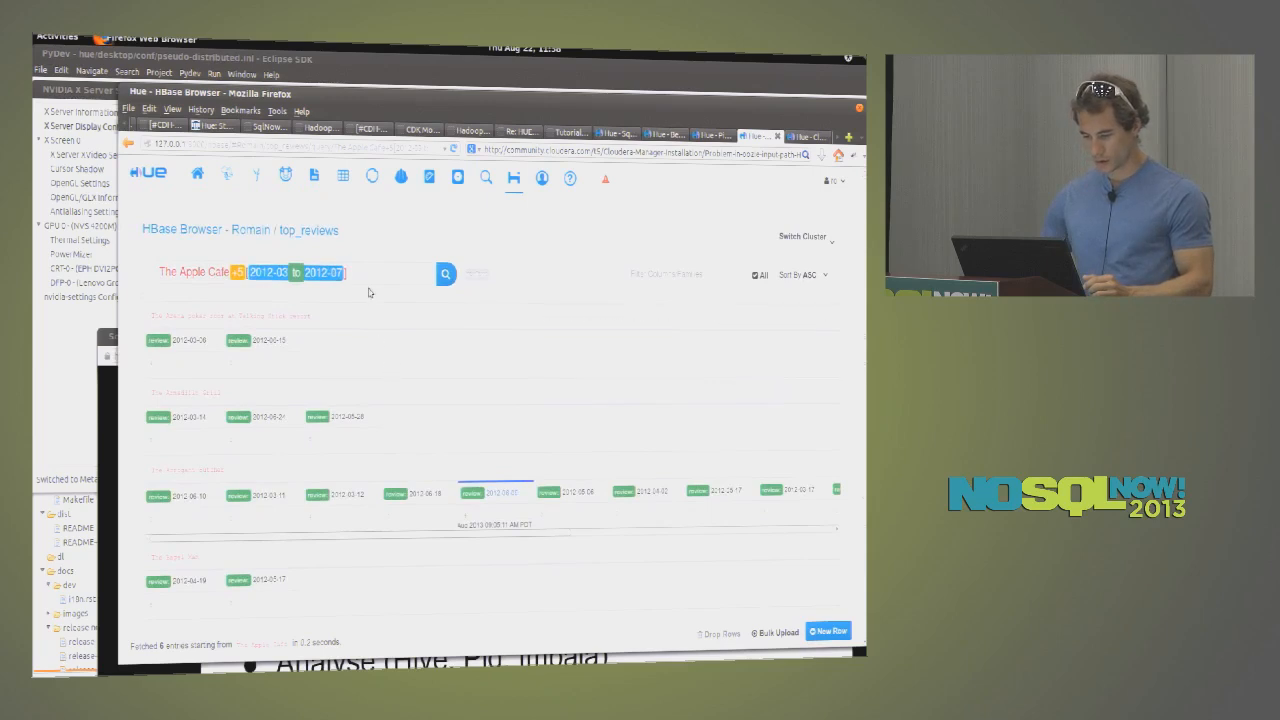
left_click(248, 230)
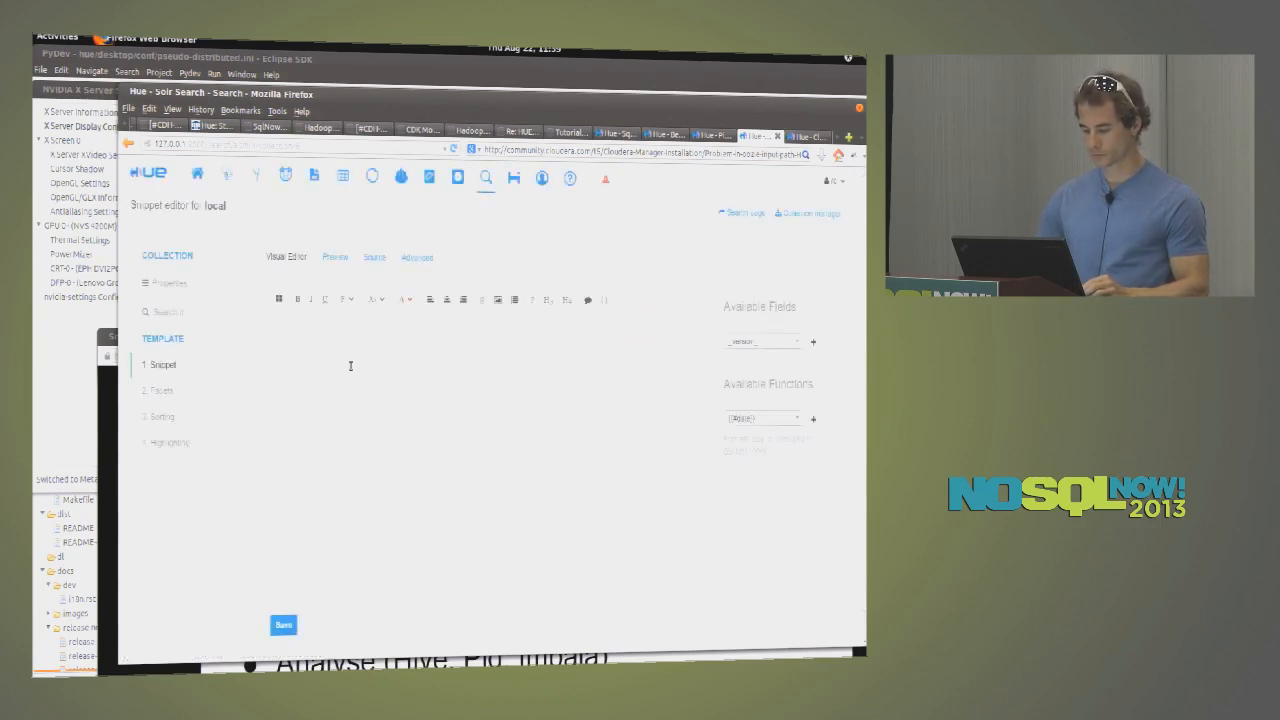
- Insert another available field into the result snippet template and preview the rendering
left_click(764, 340)
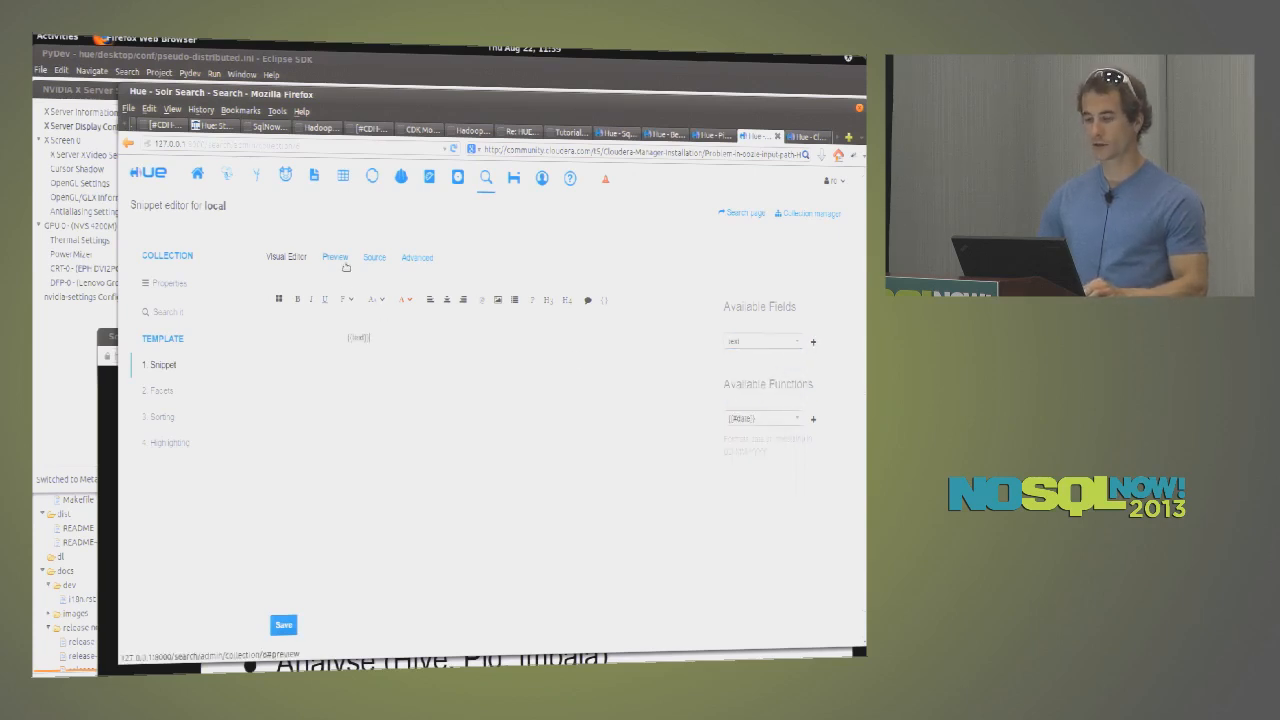
left_click(334, 256)
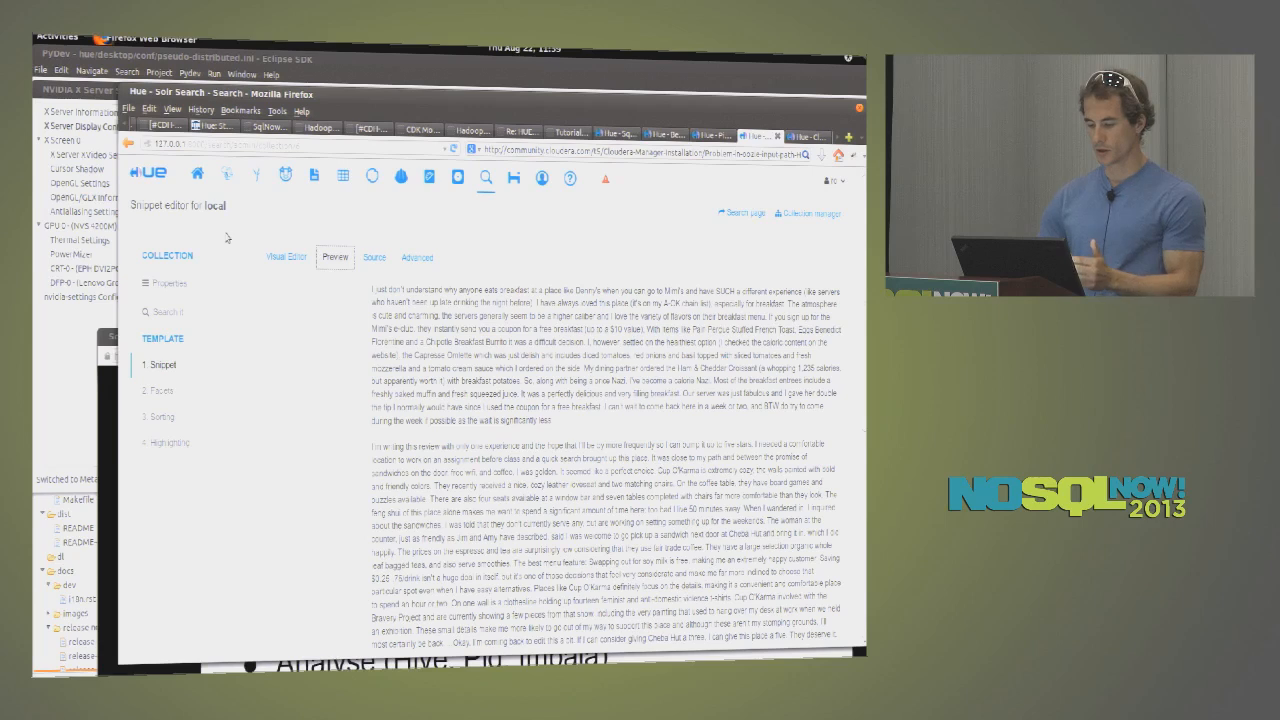
left_click(286, 256)
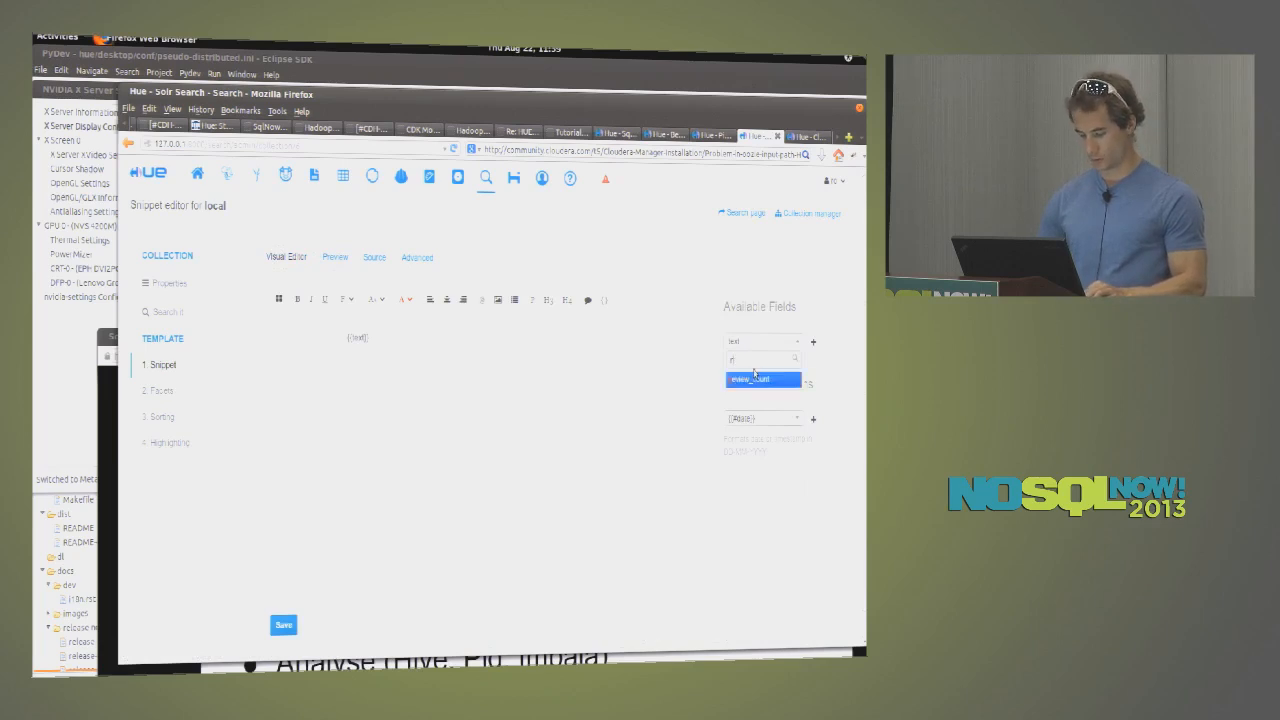
type("a")
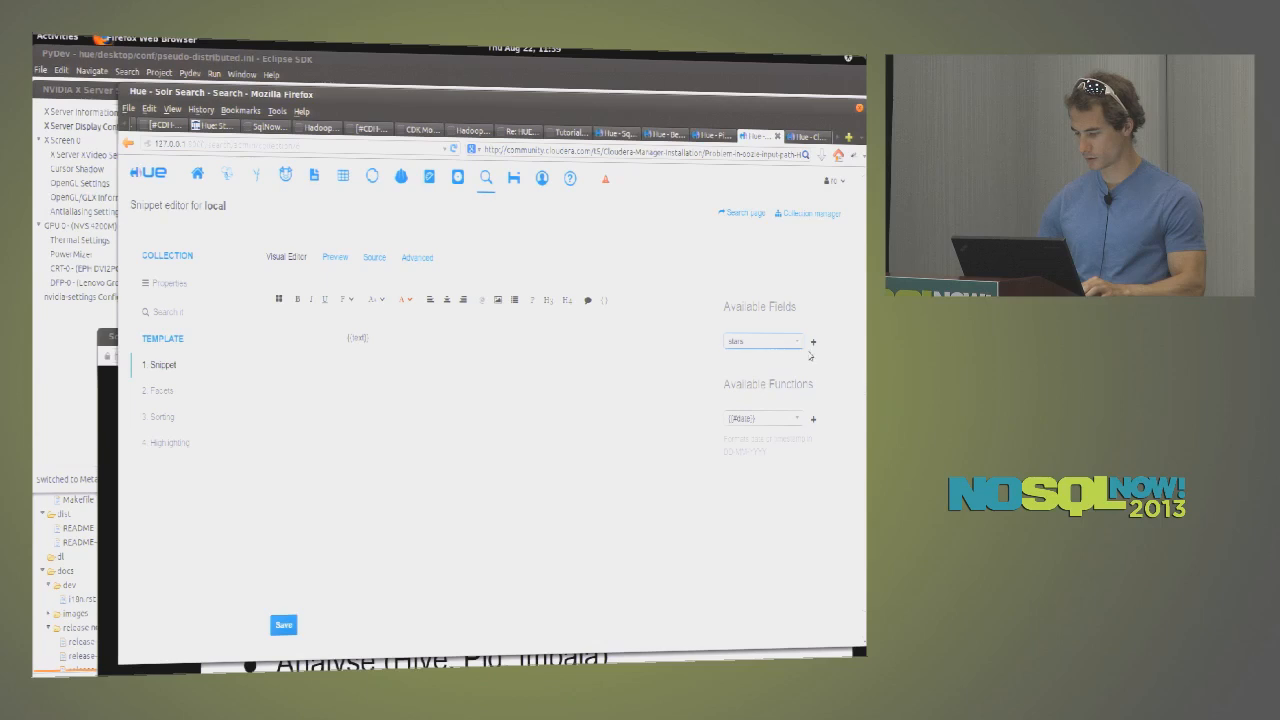
left_click(336, 256)
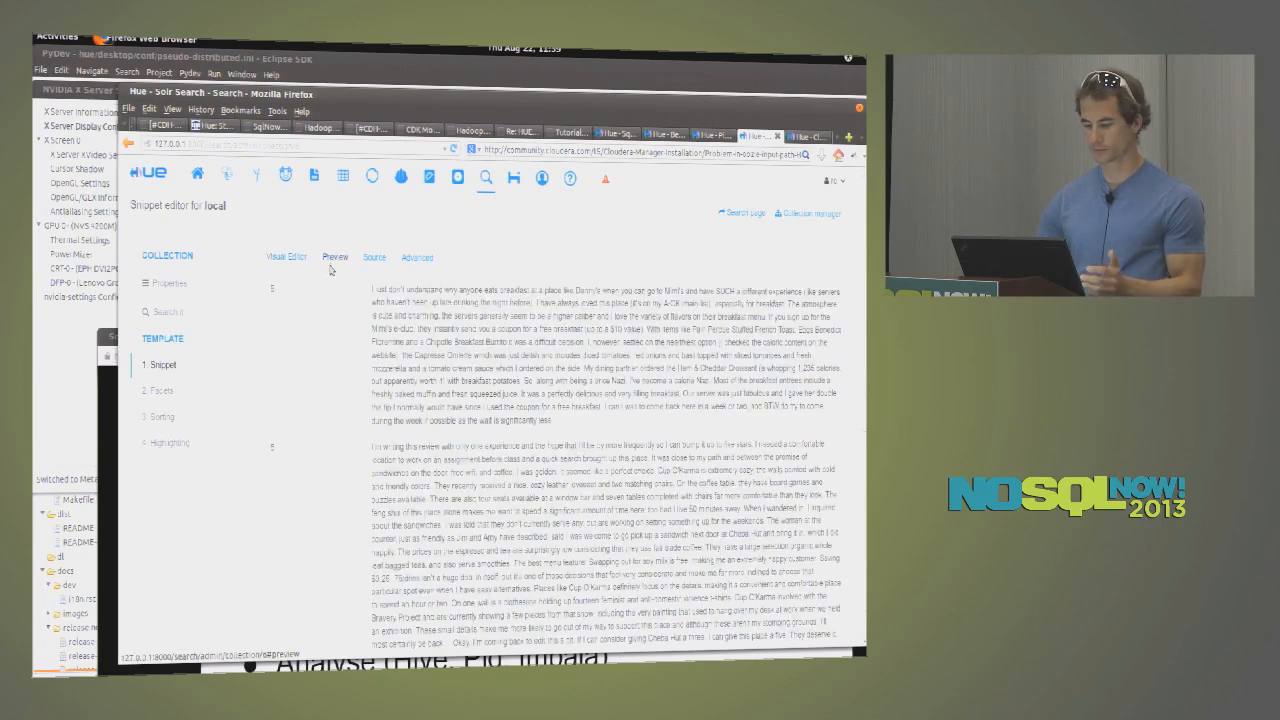
left_click(288, 256)
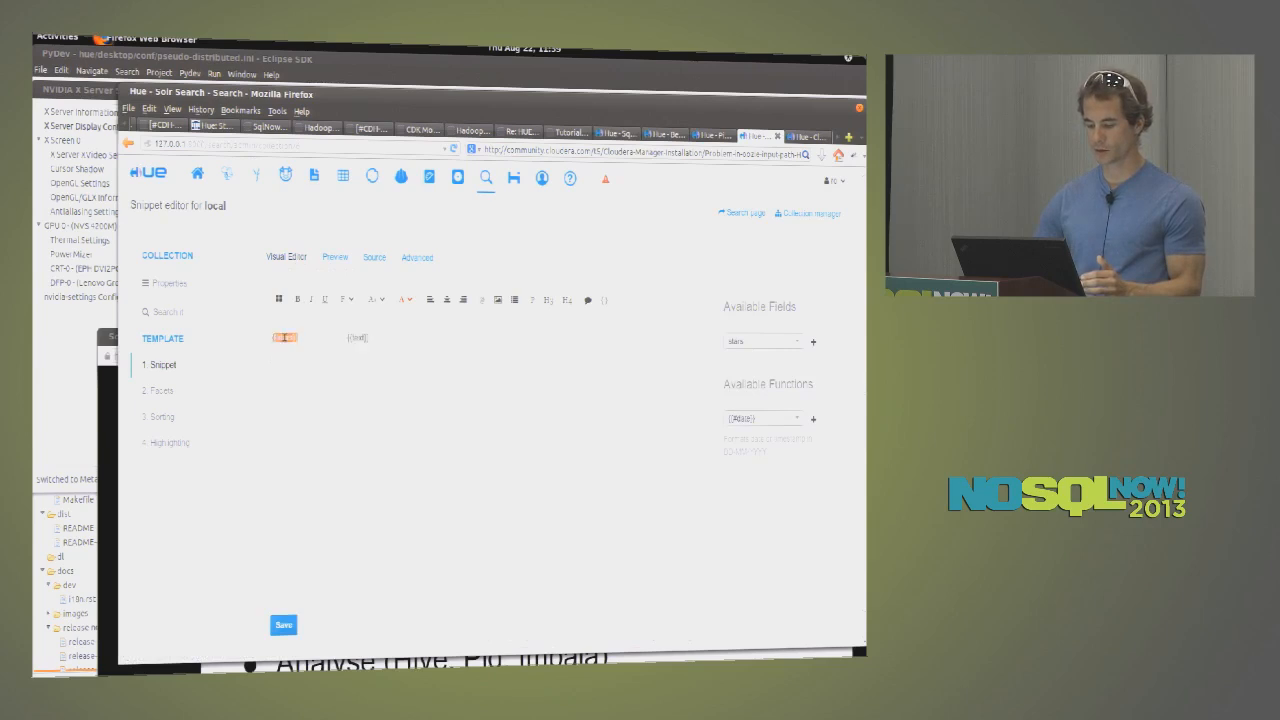
mouse_move(344, 300)
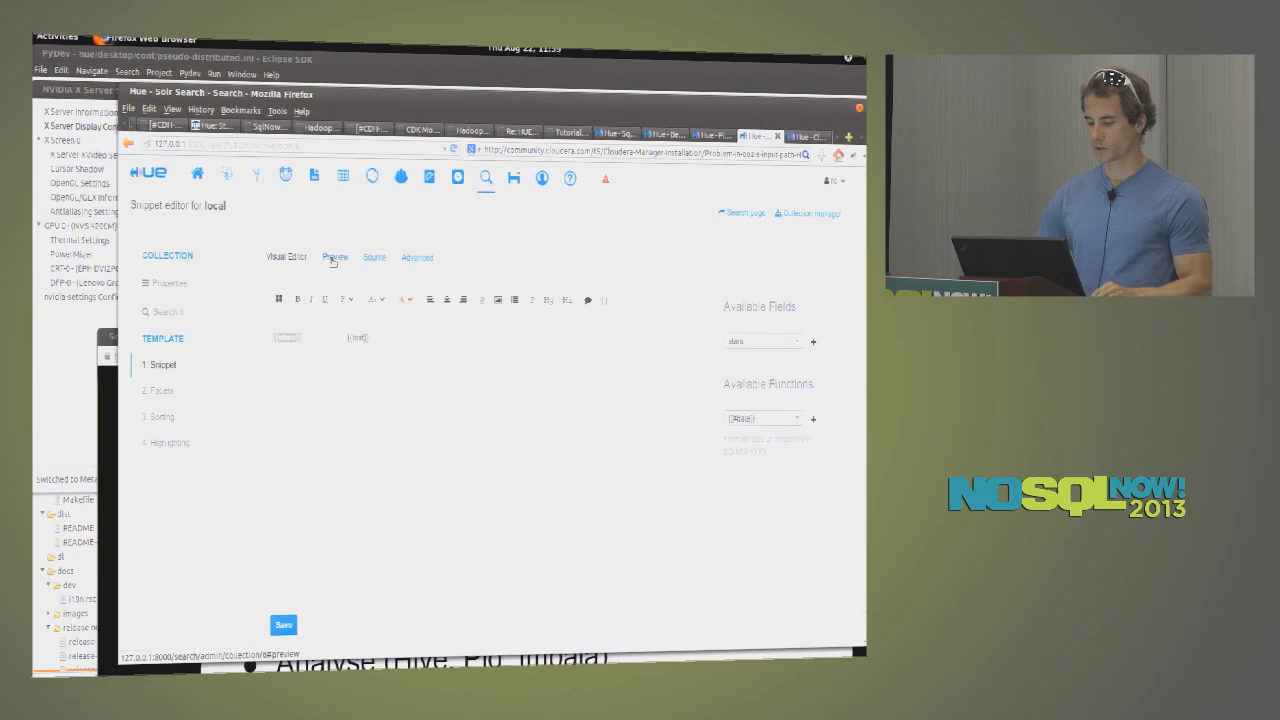
- Review the template's rendered layout, HTML source and custom CSS/scripts
left_click(372, 256)
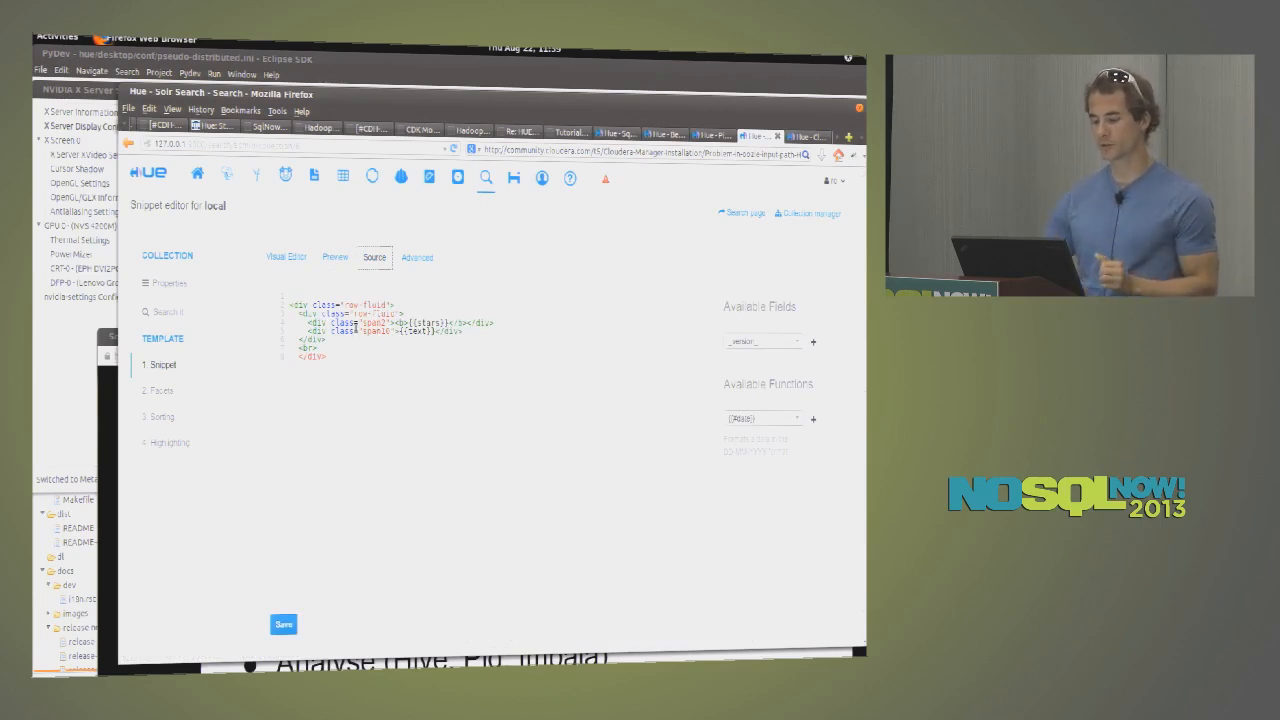
left_click(416, 256)
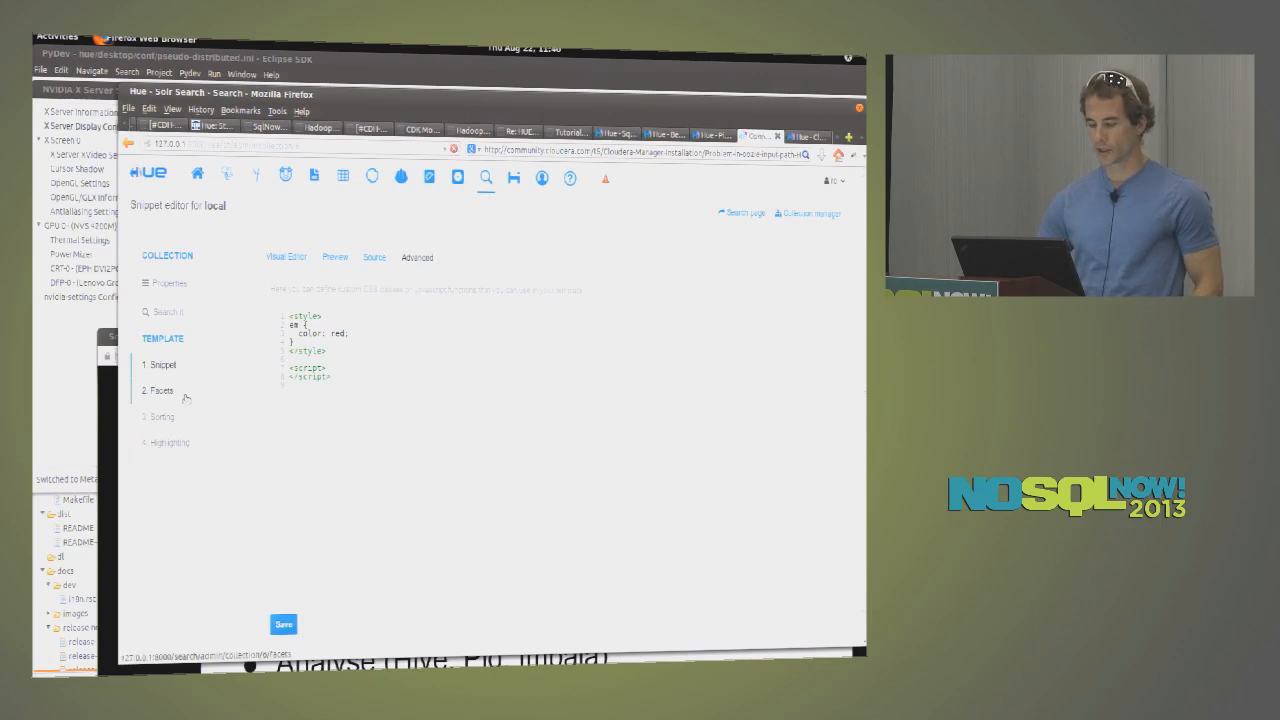
left_click(160, 390)
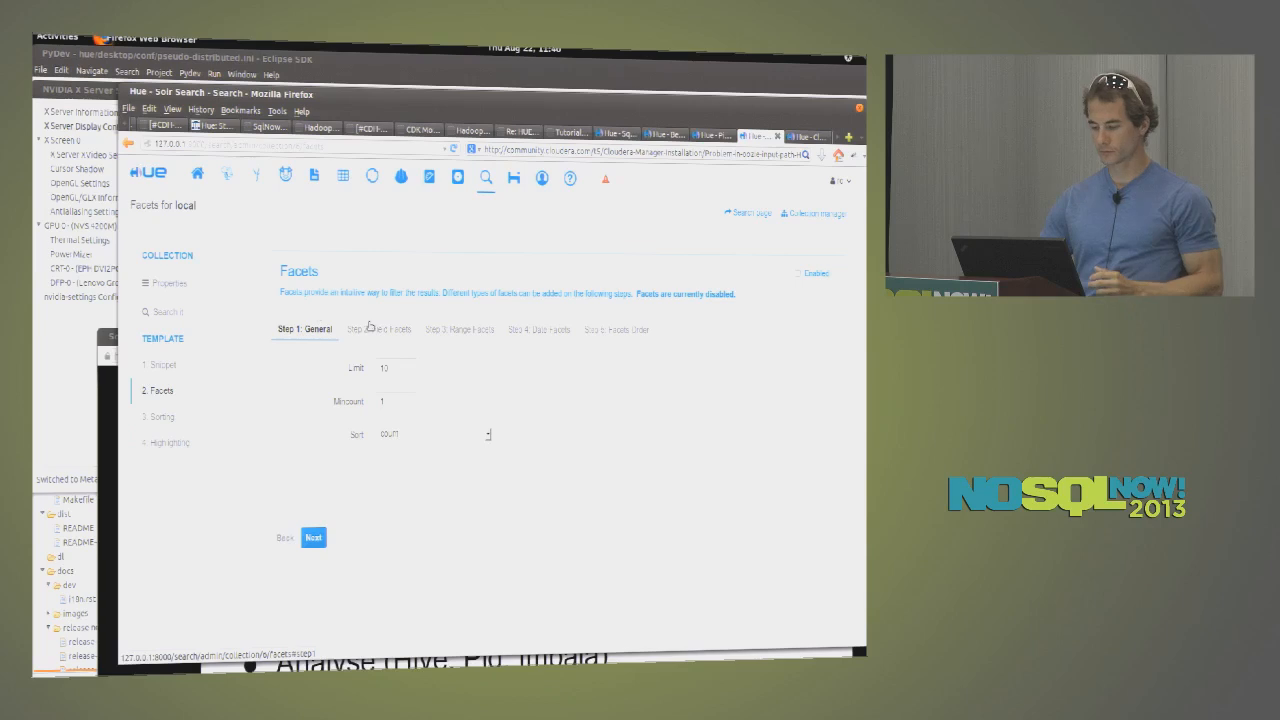
- Go to Field Facets and choose the field to facet on
left_click(460, 328)
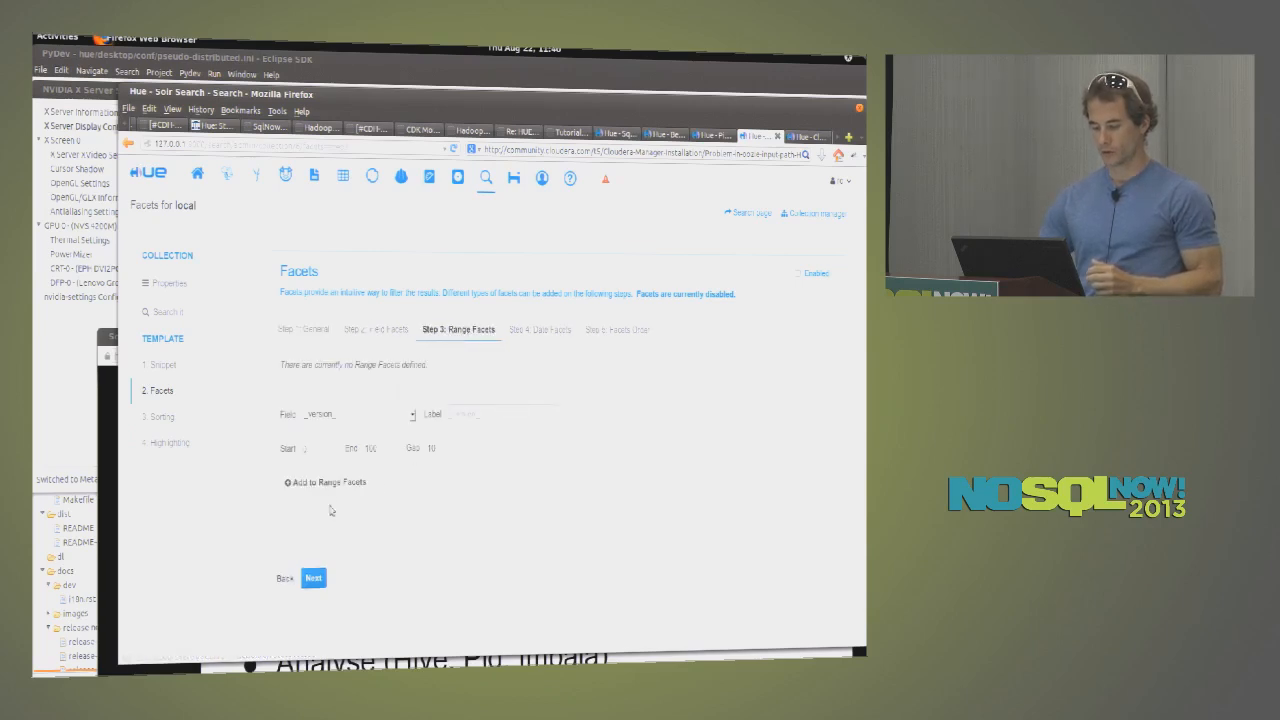
left_click(378, 328)
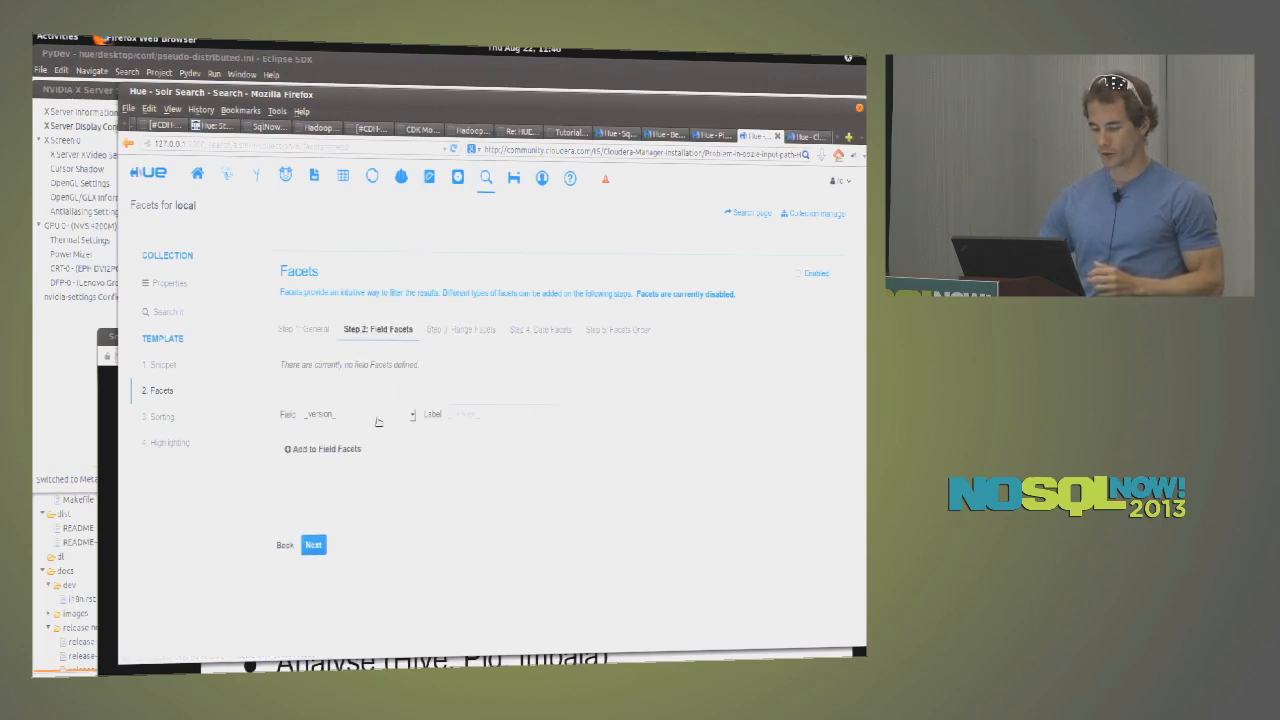
left_click(356, 414)
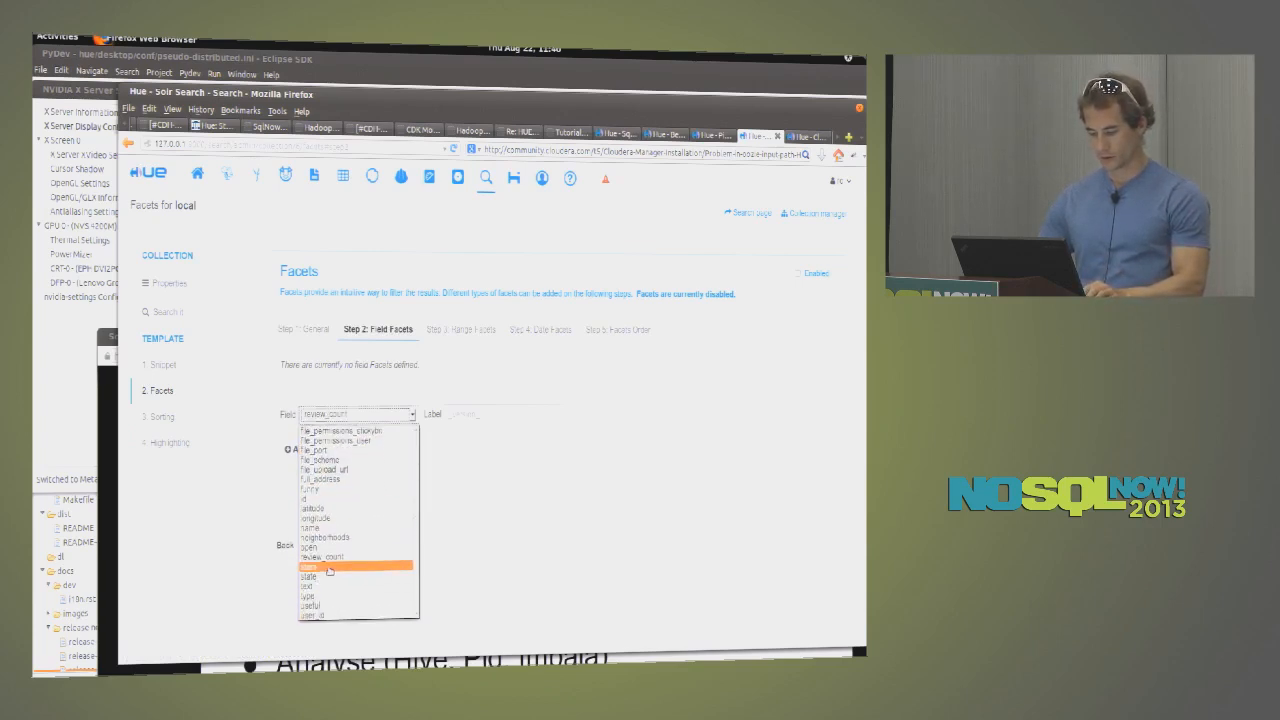
left_click(340, 572)
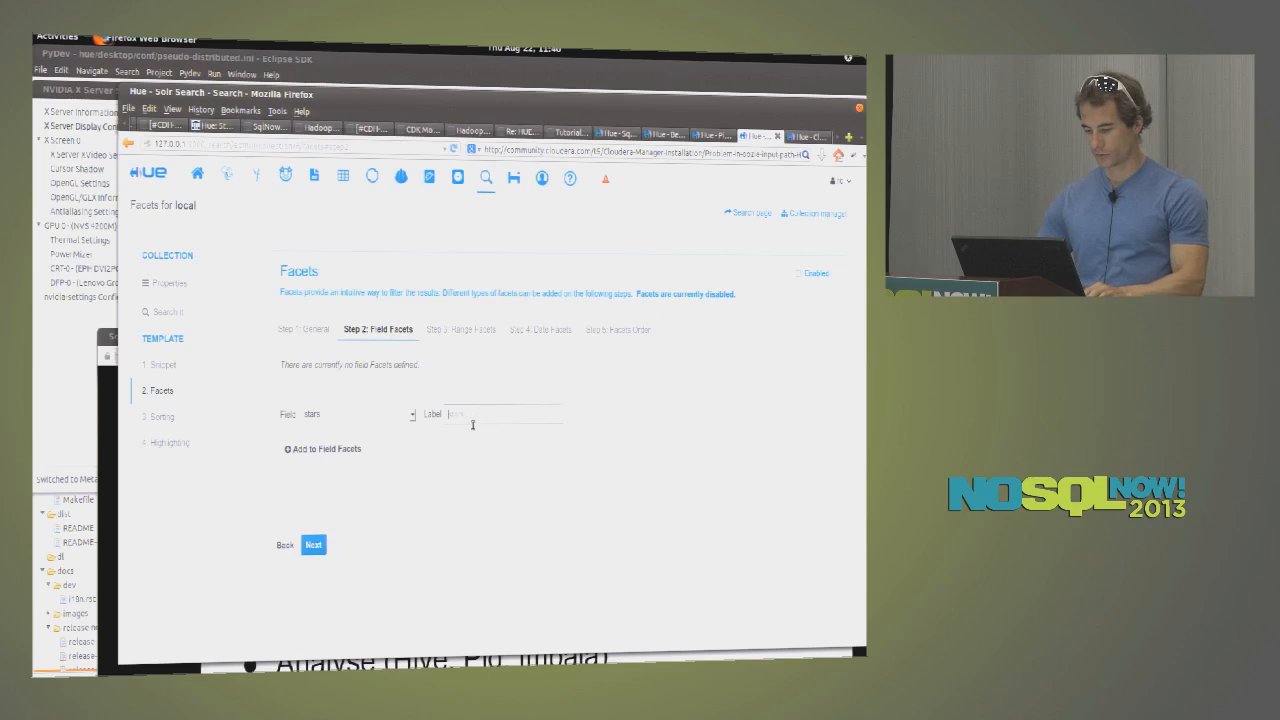
- Label the facet 'Rating' and add it to the field facets
type("R")
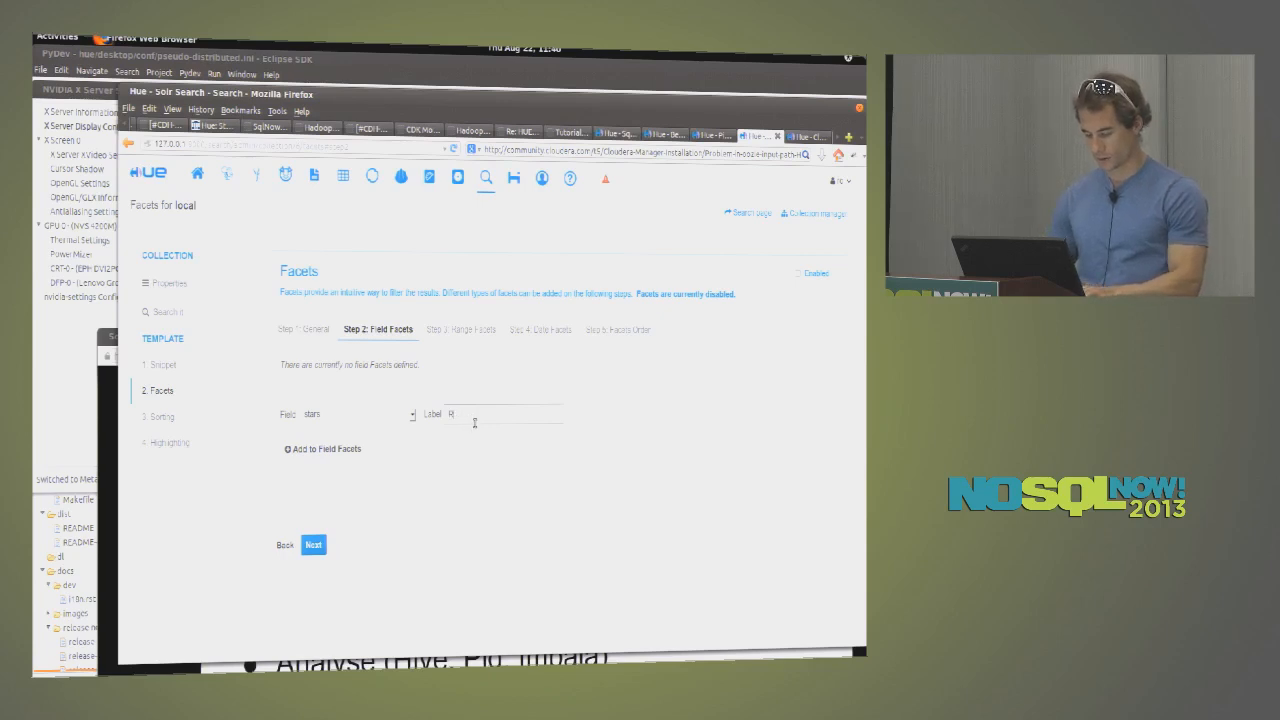
type("ating")
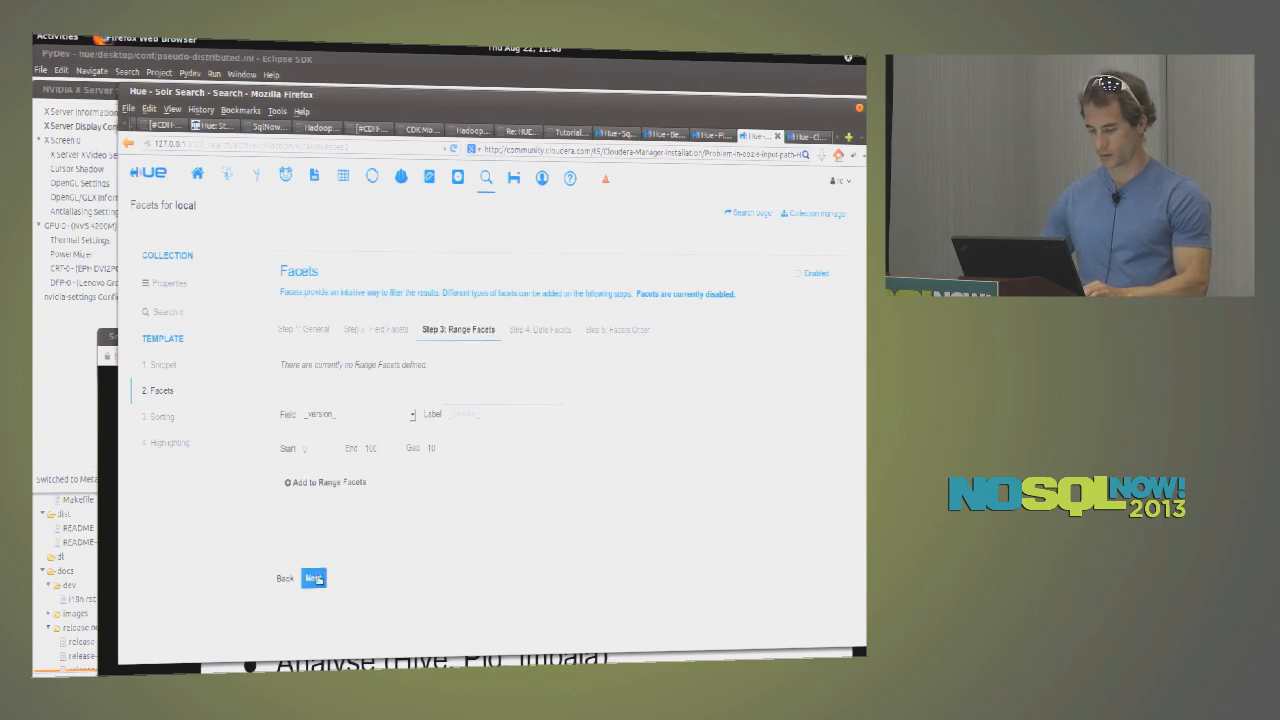
left_click(312, 580)
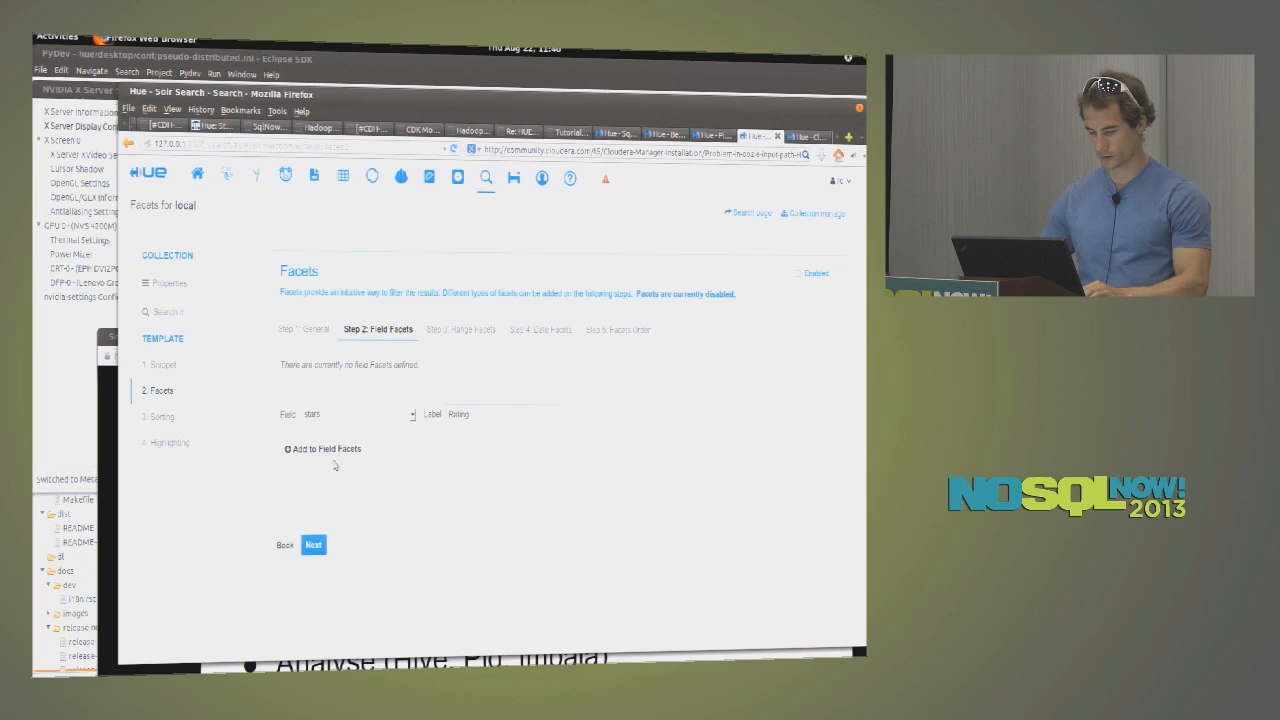
left_click(320, 448)
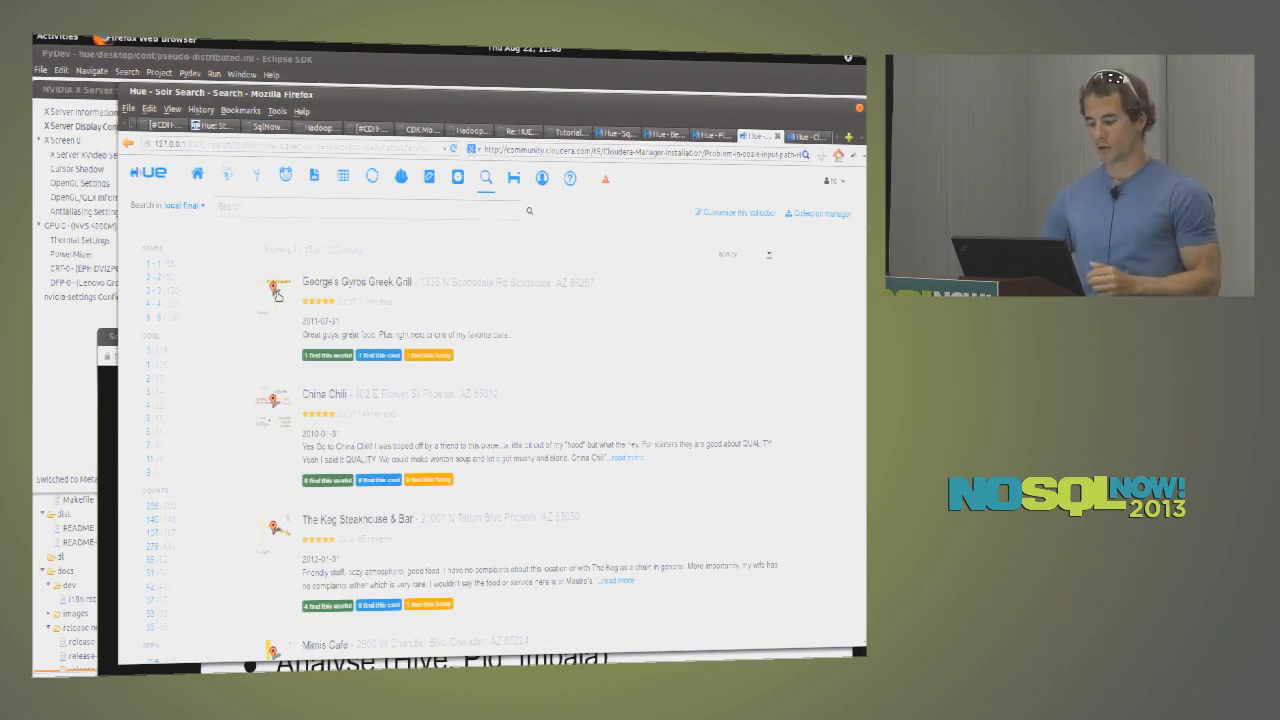
left_click(268, 288)
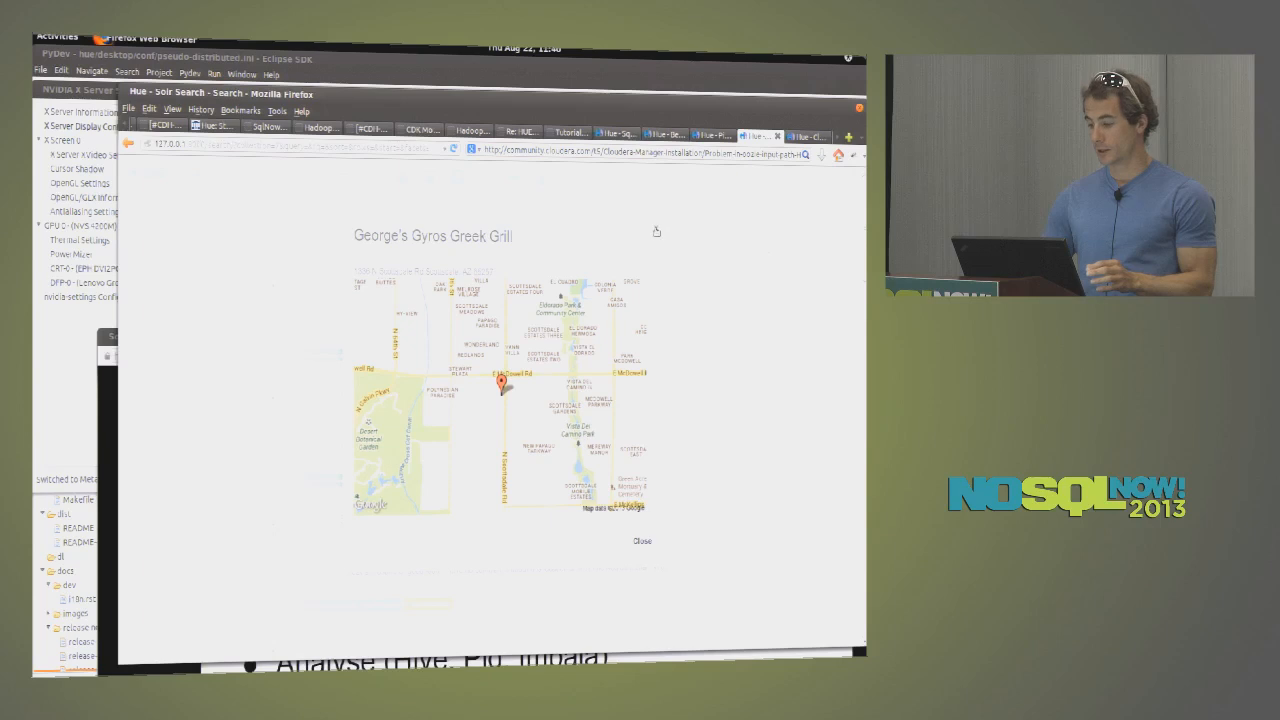
left_click(640, 540)
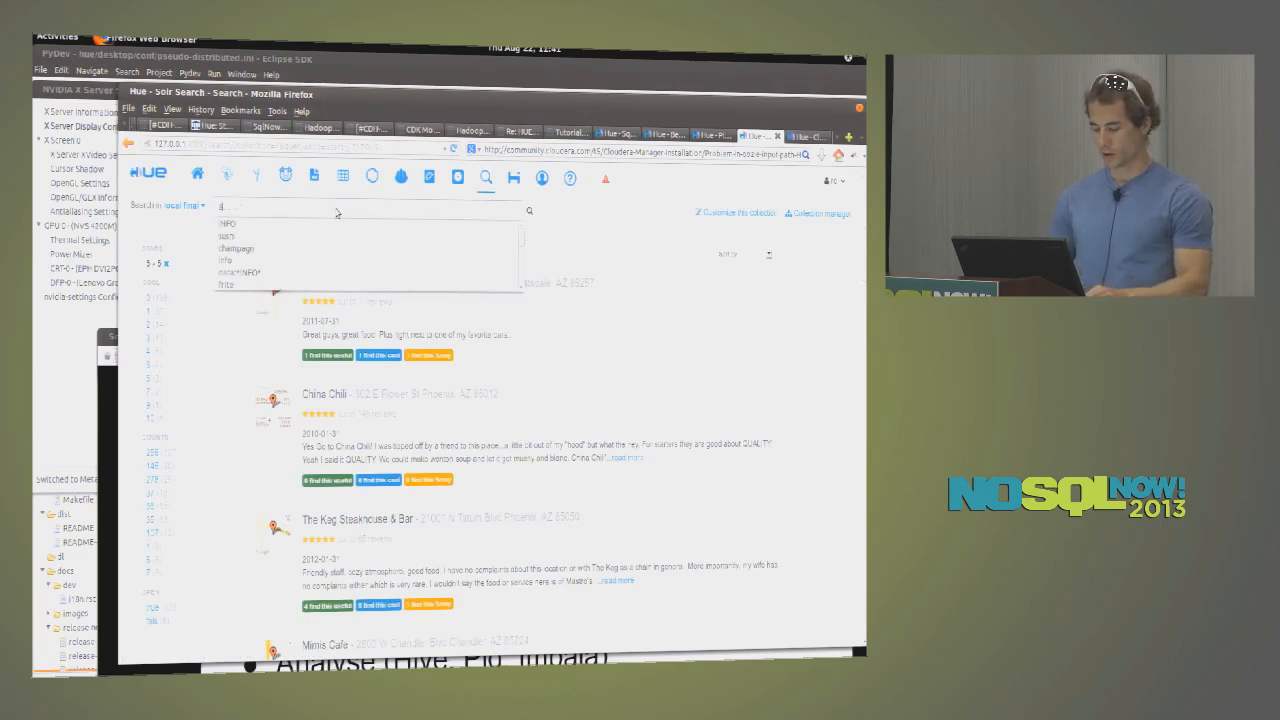
- Search the review collection for 'sushi'
type("sushi")
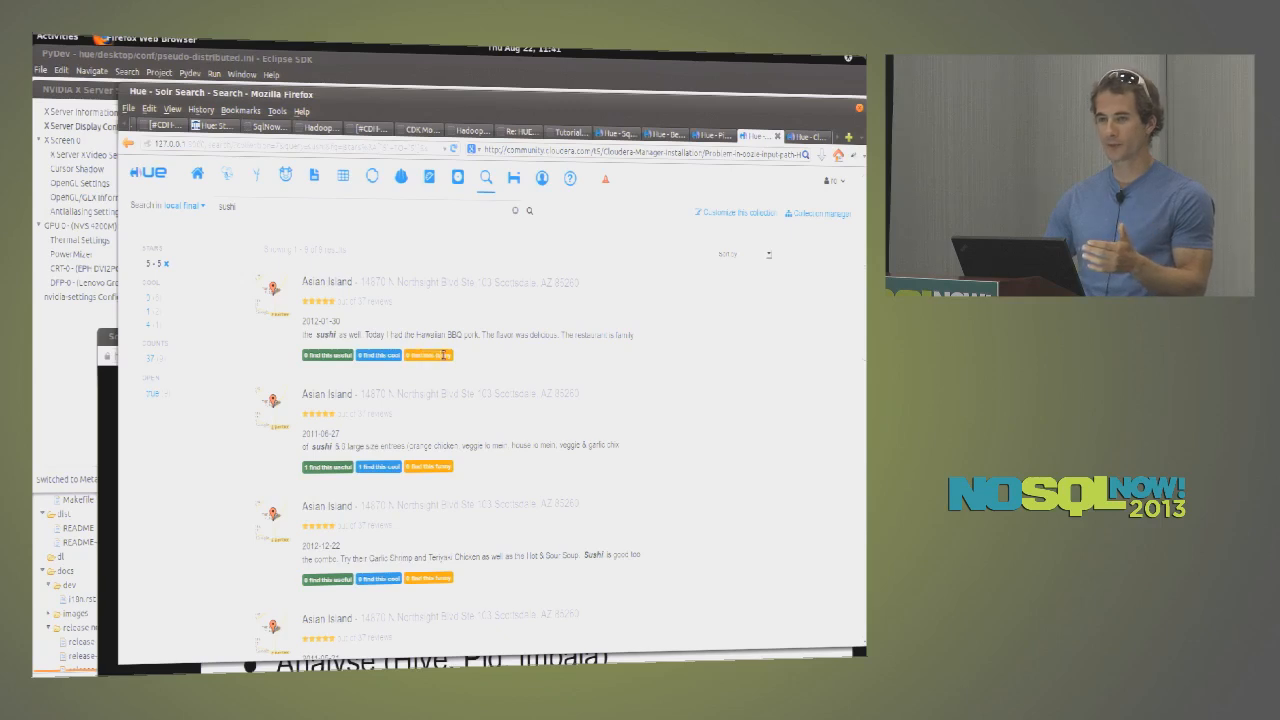
mouse_move(488, 376)
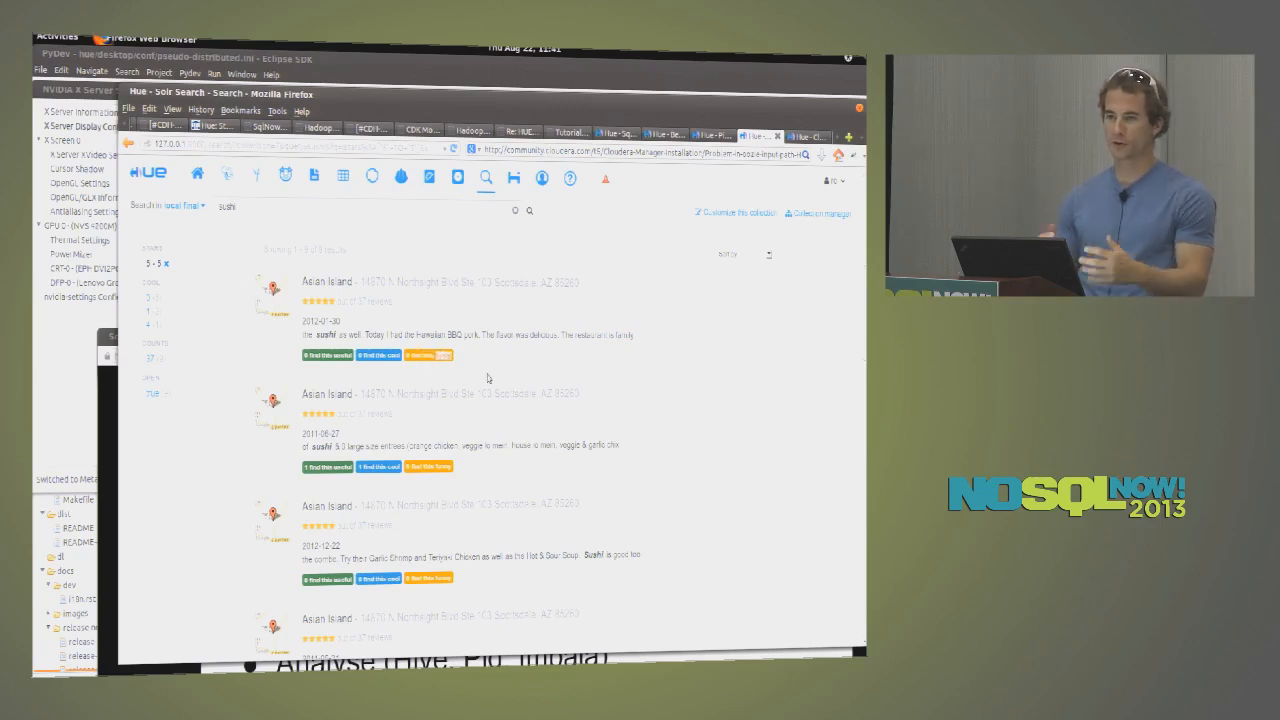